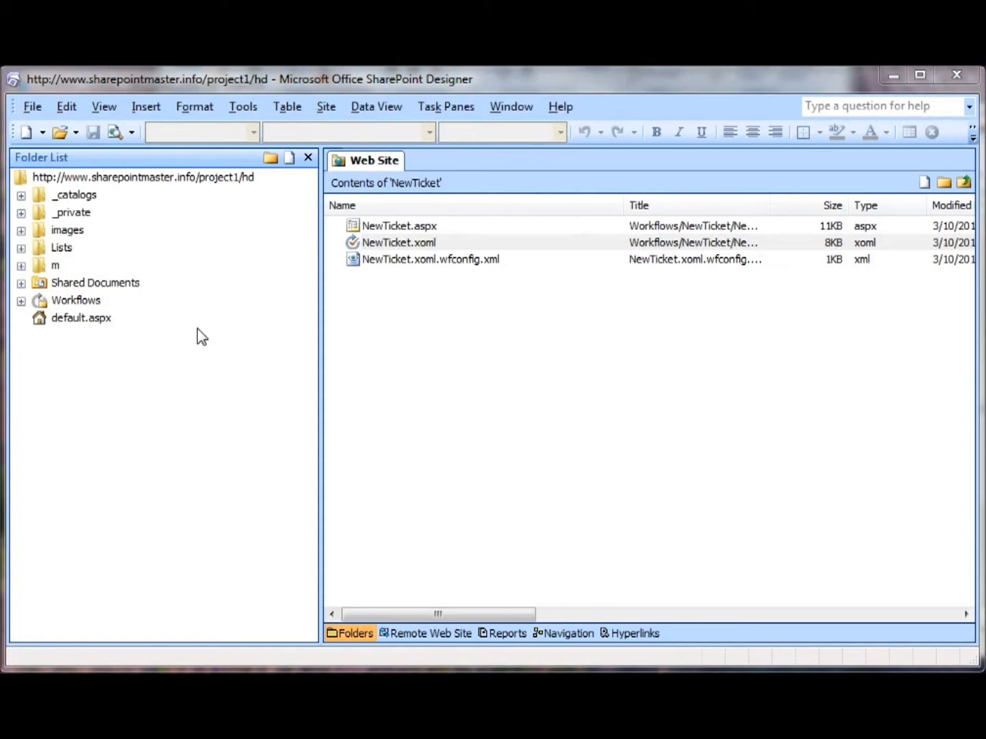
pyautogui.moveTo(206, 335)
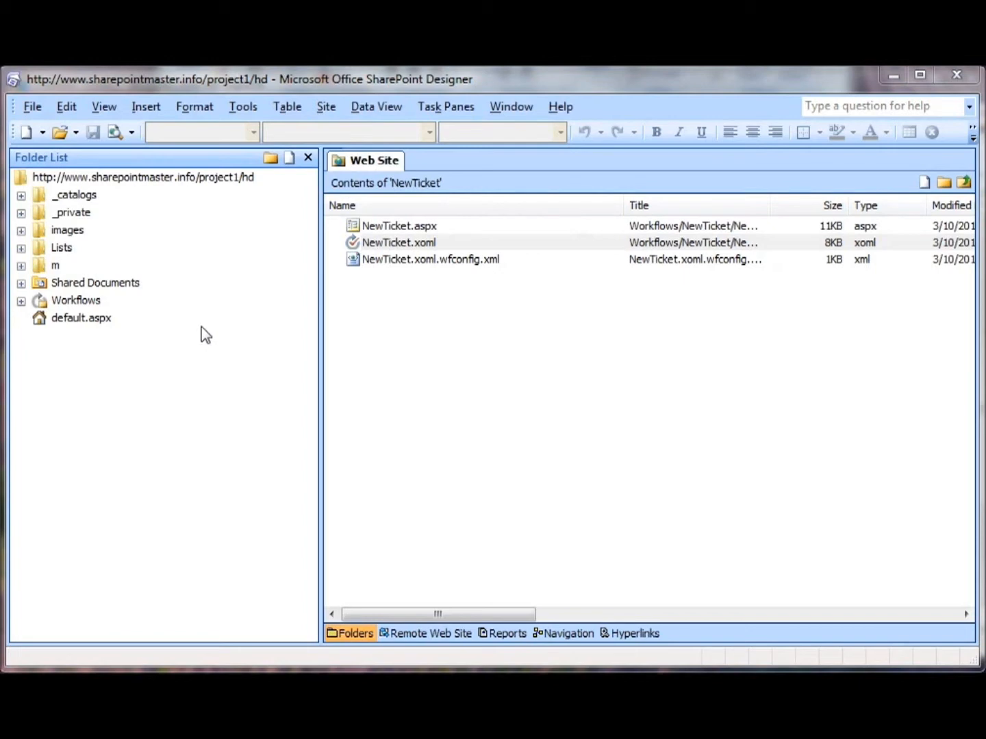
pyautogui.moveTo(222, 276)
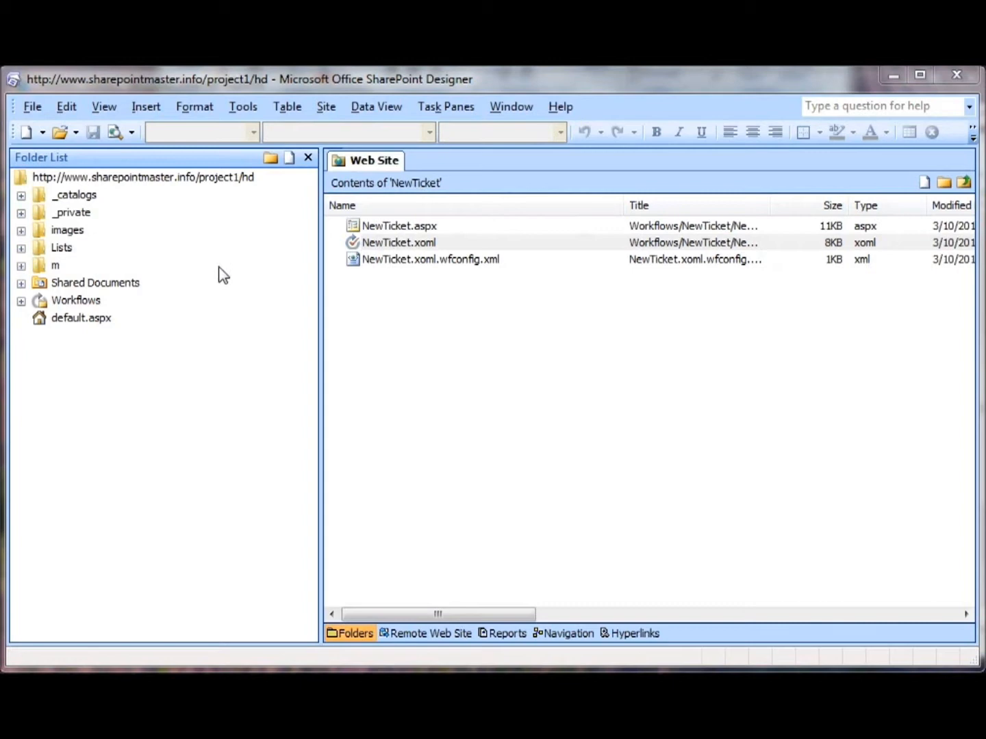
# - Reopen the project1/hd site and open NewTicket.xoml from the NewTicket workflow folder
pyautogui.click(399, 242)
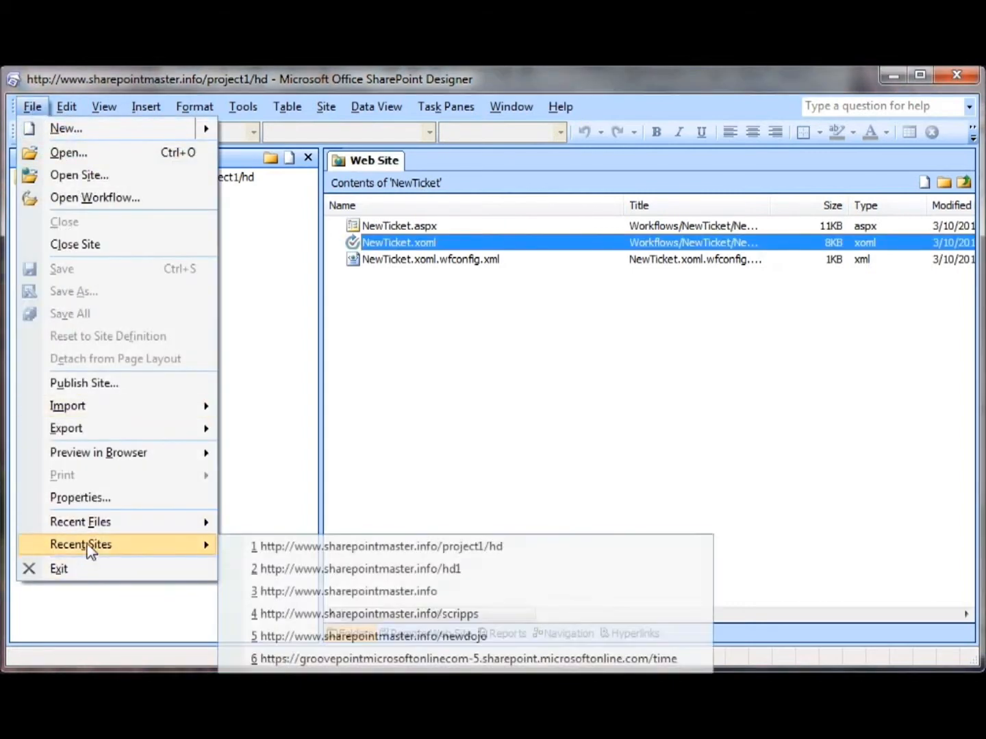
pyautogui.moveTo(285, 556)
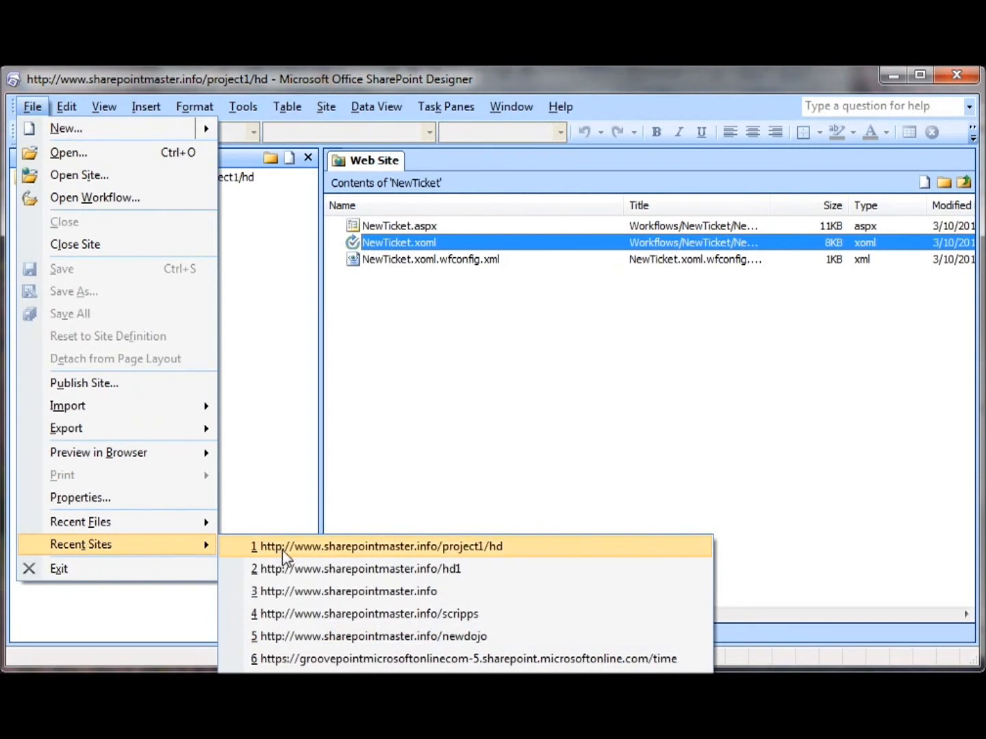
pyautogui.moveTo(286, 457)
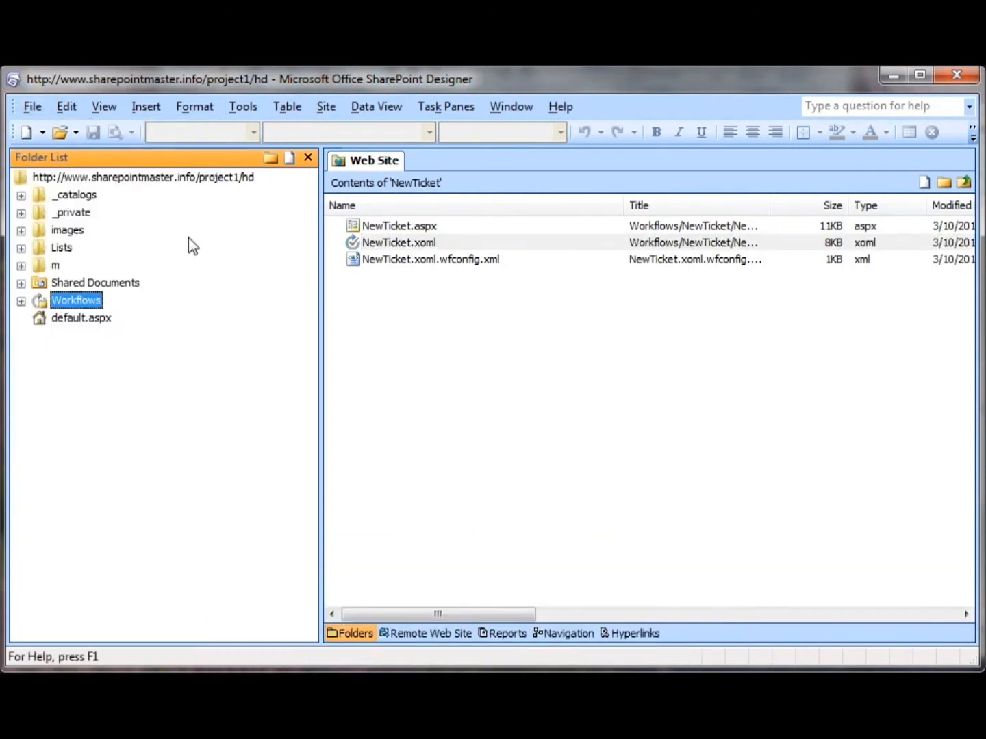
pyautogui.moveTo(89, 309)
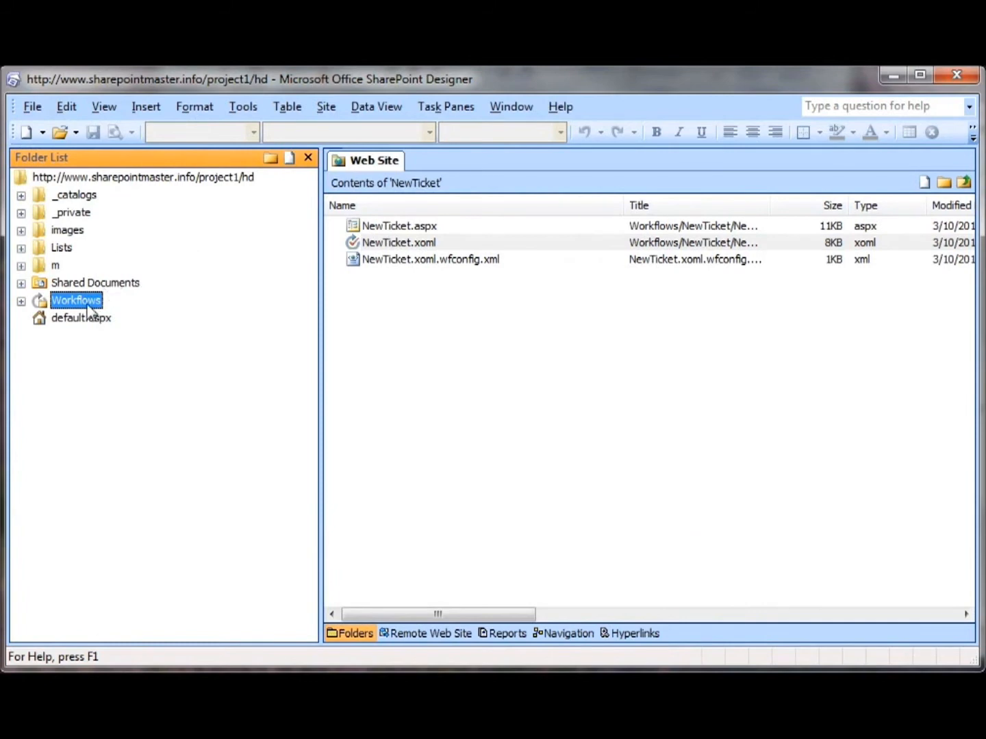
pyautogui.moveTo(367, 255)
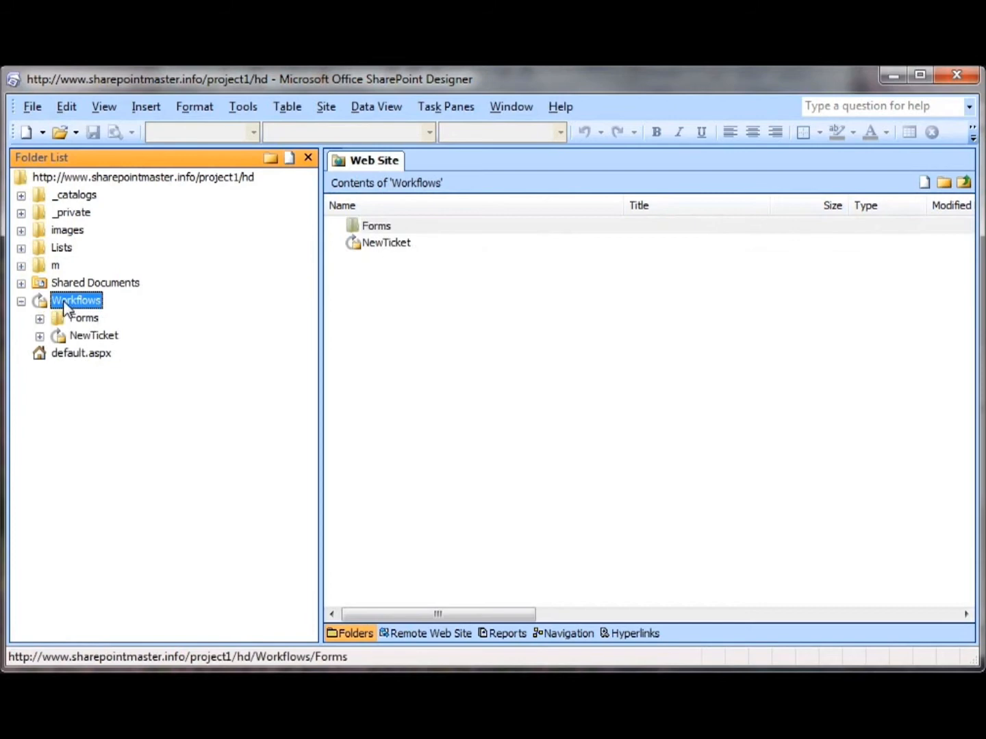
pyautogui.moveTo(392, 261)
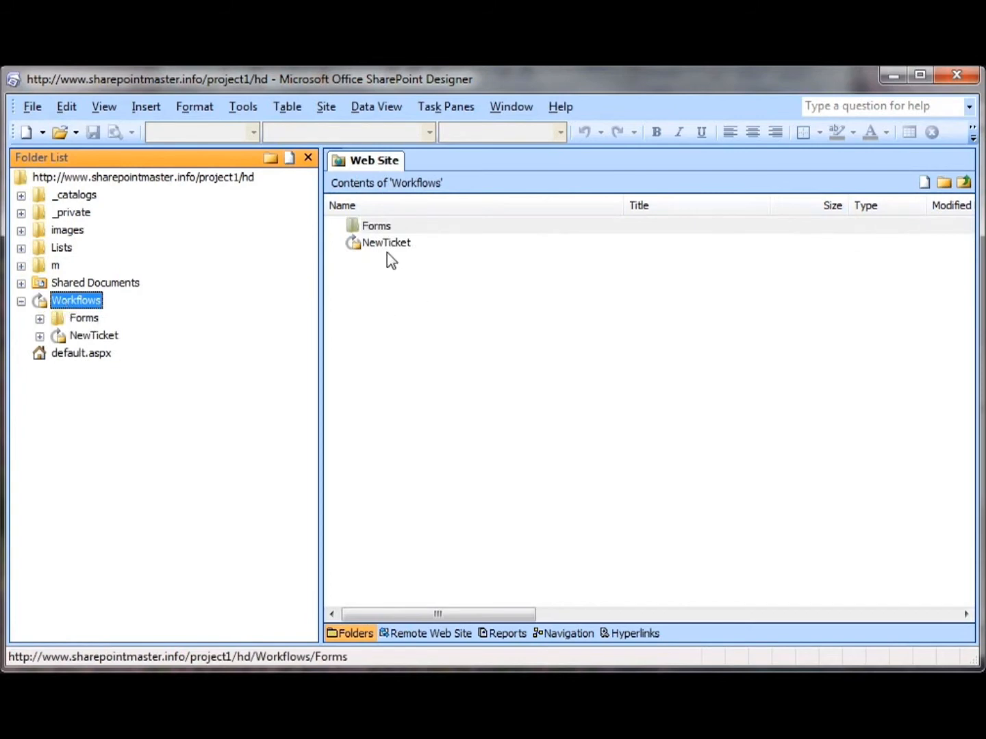
pyautogui.doubleClick(386, 242)
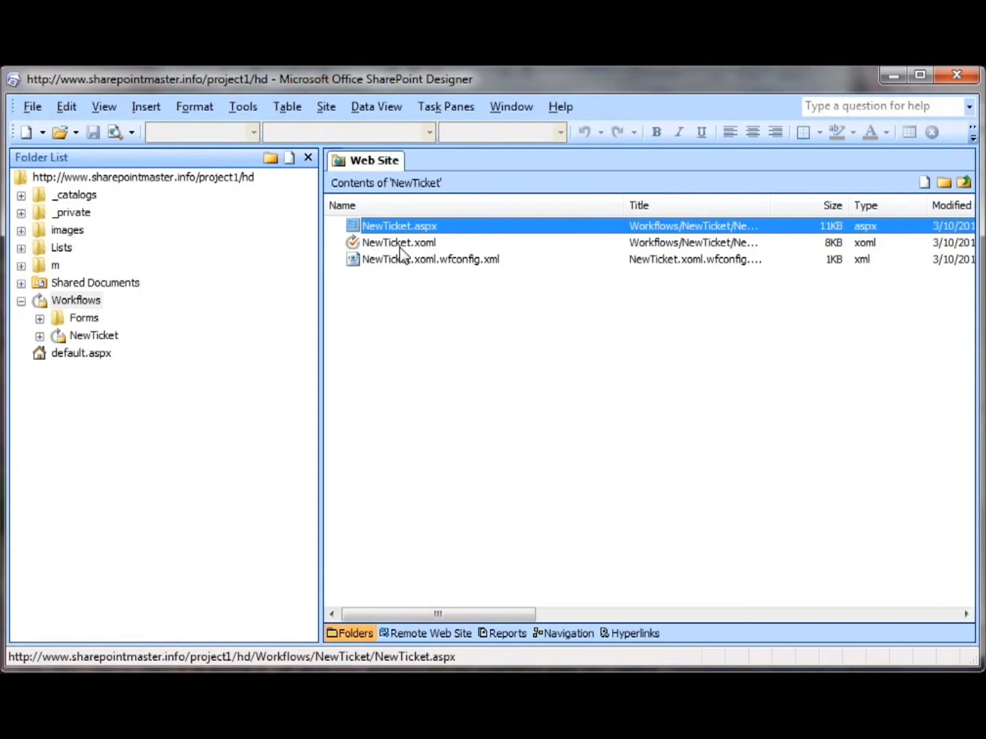
pyautogui.moveTo(421, 281)
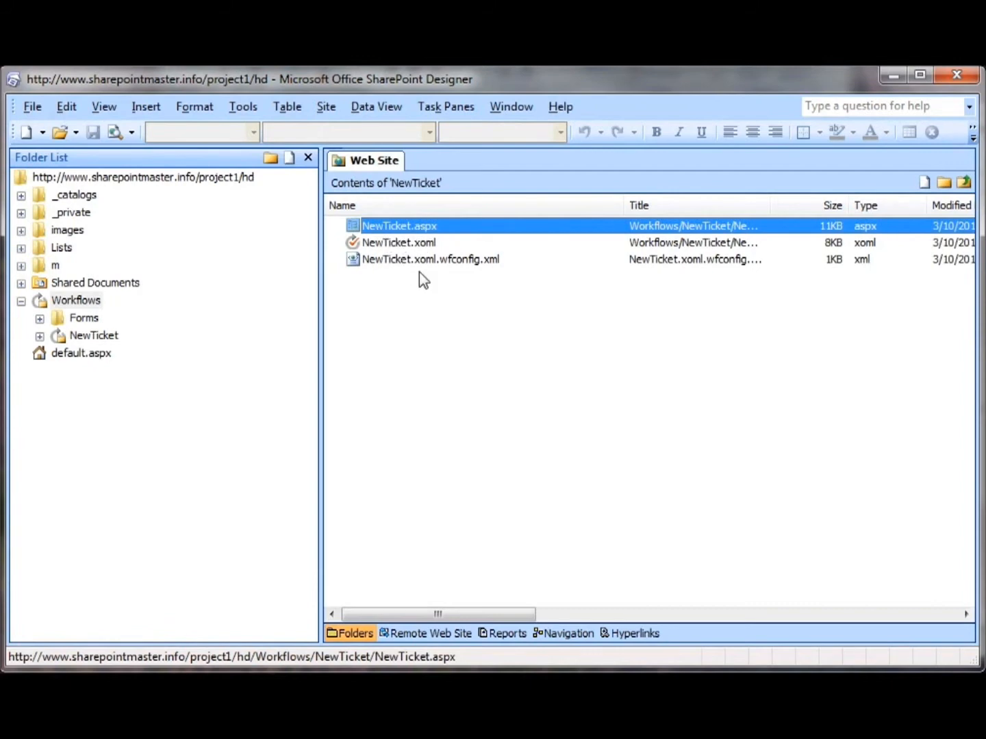
pyautogui.moveTo(428, 253)
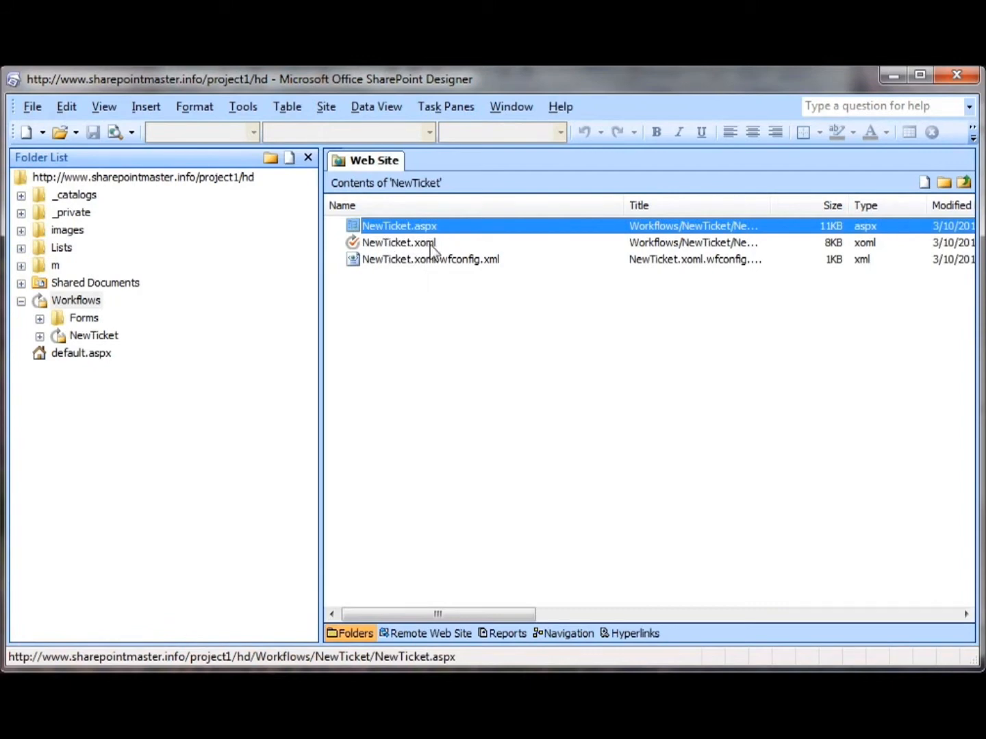
pyautogui.click(400, 242)
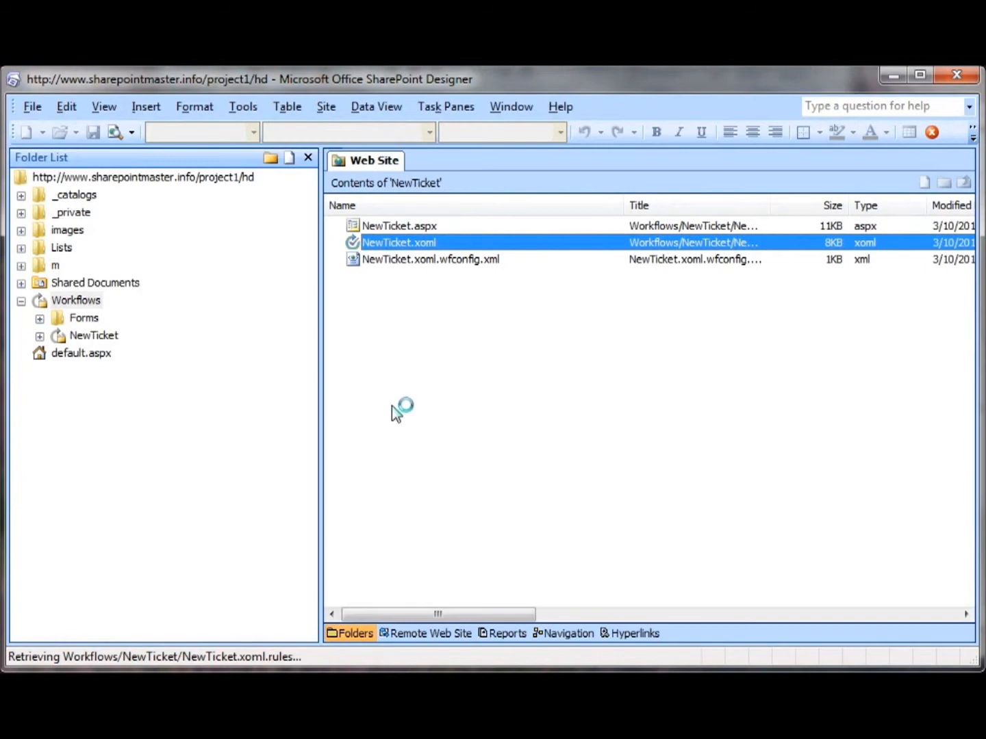
pyautogui.moveTo(416, 374)
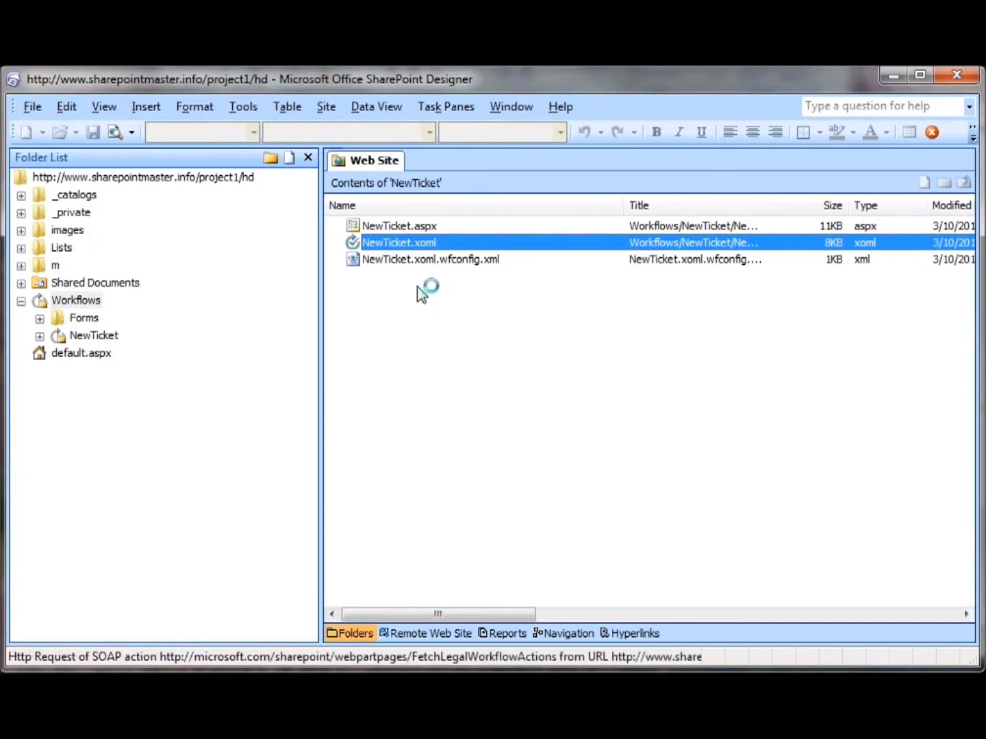
pyautogui.moveTo(55, 663)
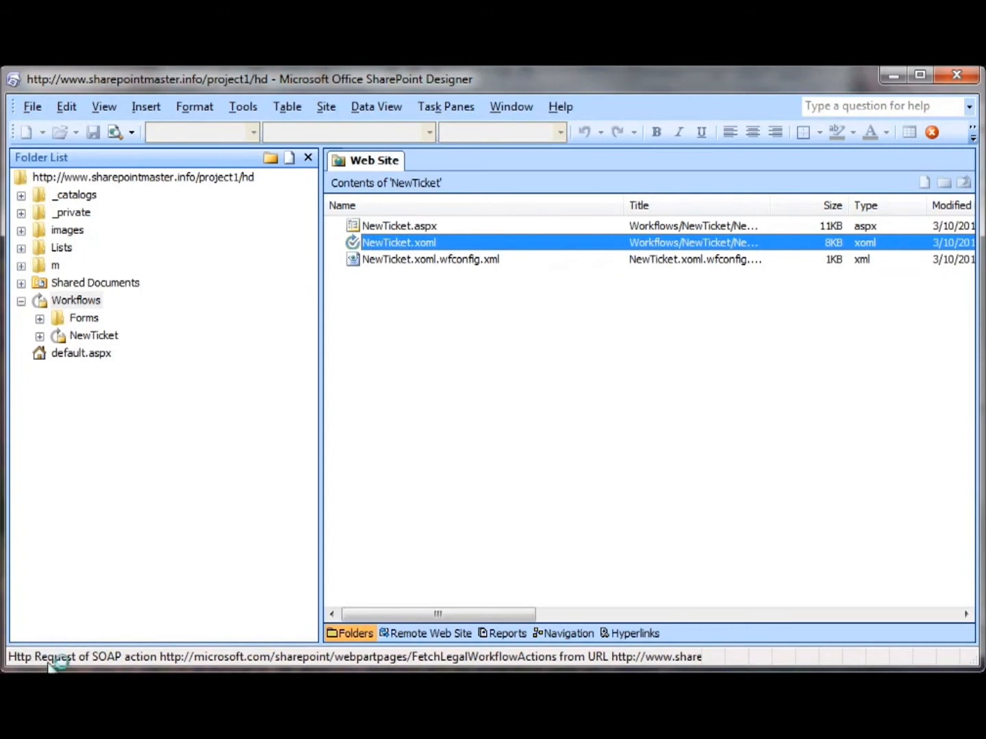
# - Open the NewTicket workflow and add a Build Dynamic String action to Step 1
pyautogui.doubleClick(398, 242)
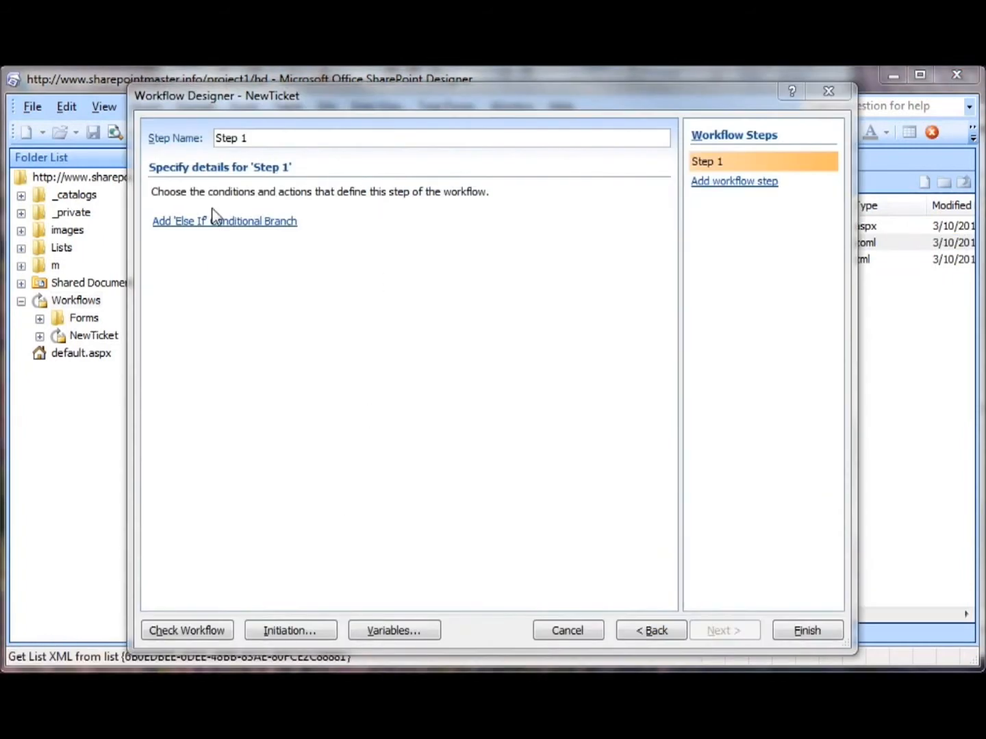
pyautogui.click(225, 221)
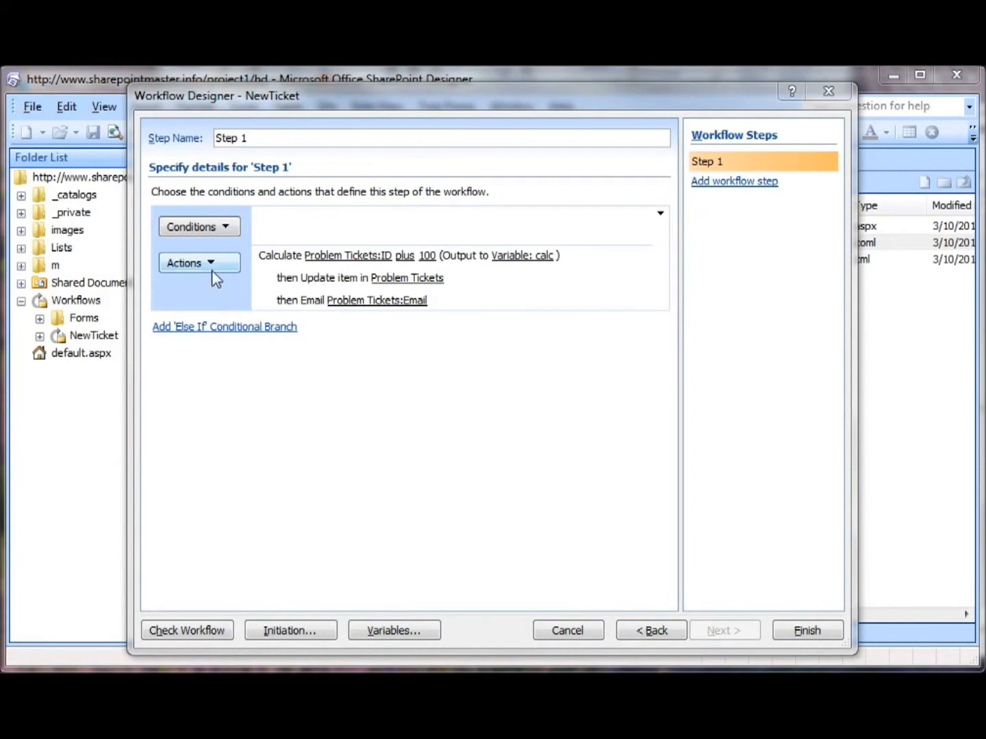
pyautogui.moveTo(215, 272)
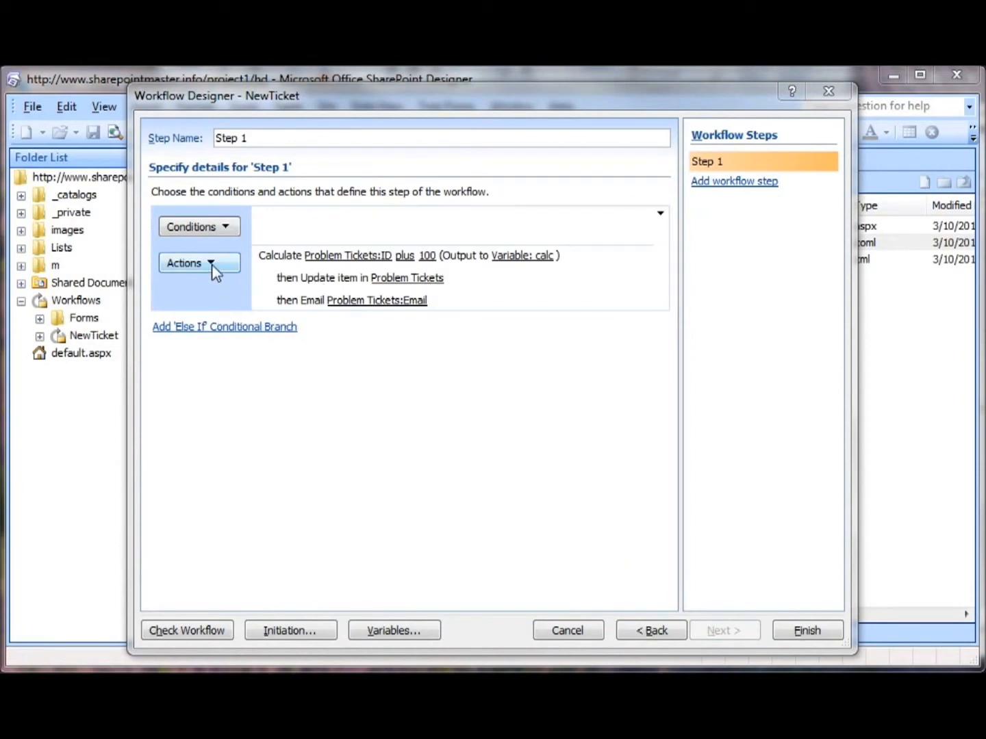
pyautogui.click(199, 263)
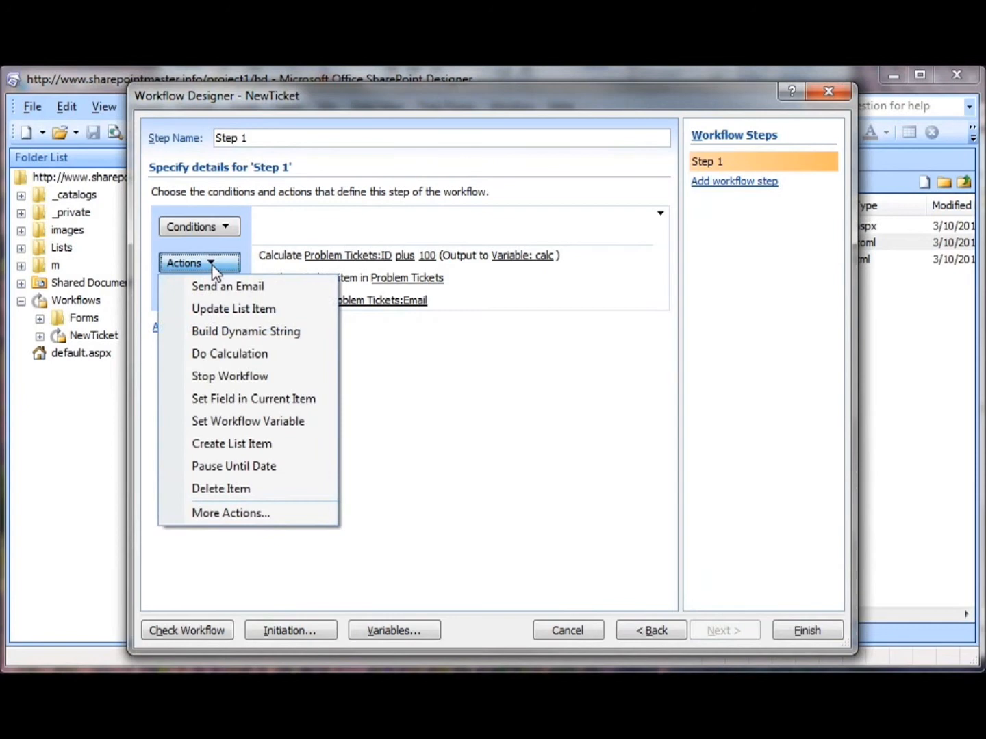
pyautogui.click(246, 332)
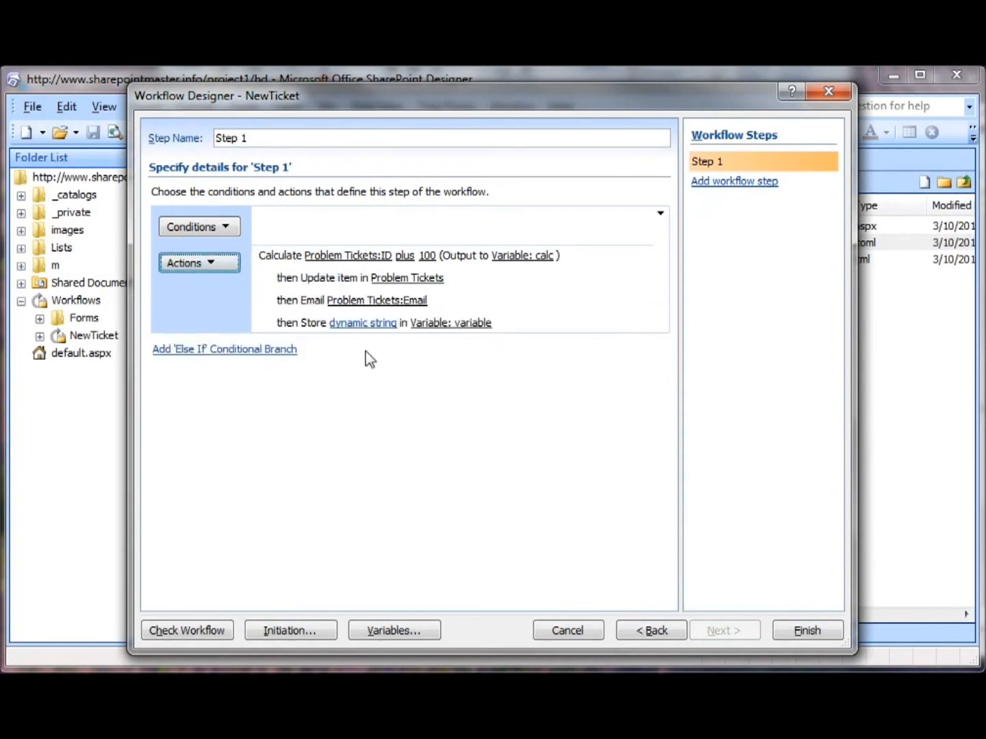
# - Insert a lookup returning Technician Name from the Desktop Technician list
pyautogui.click(363, 322)
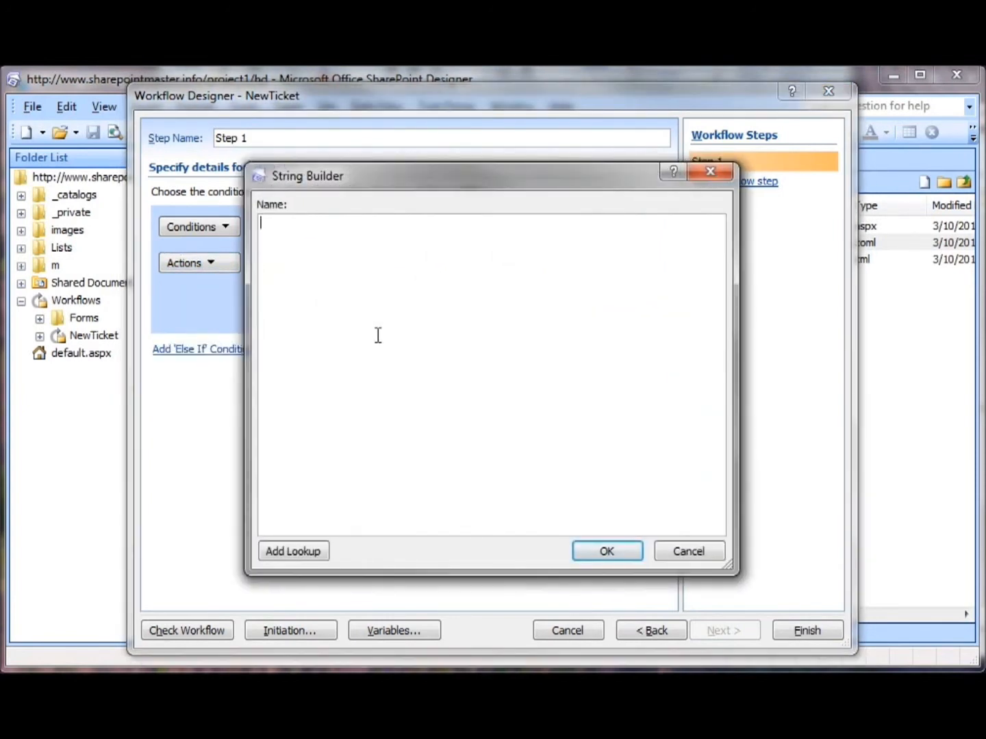
pyautogui.click(293, 551)
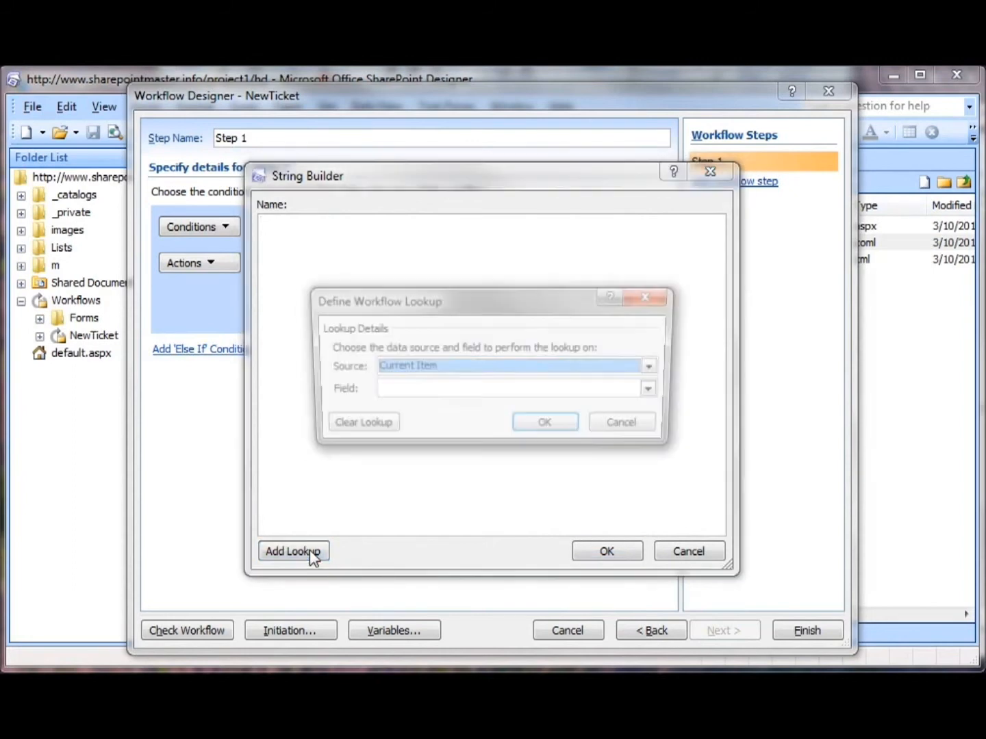
pyautogui.click(648, 365)
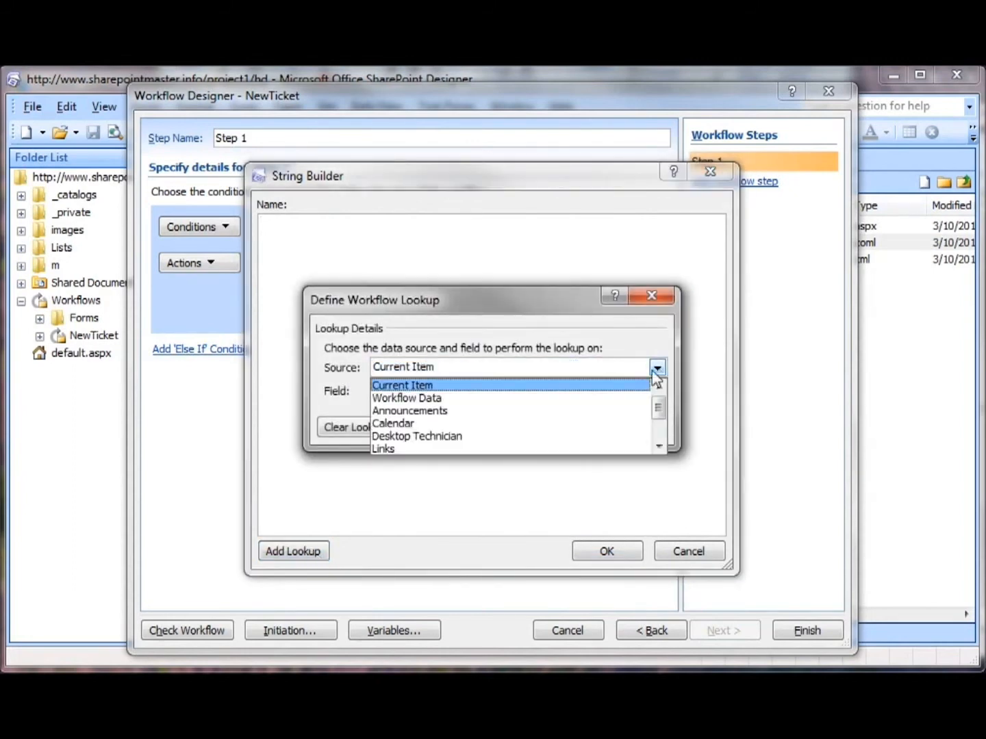
pyautogui.click(417, 436)
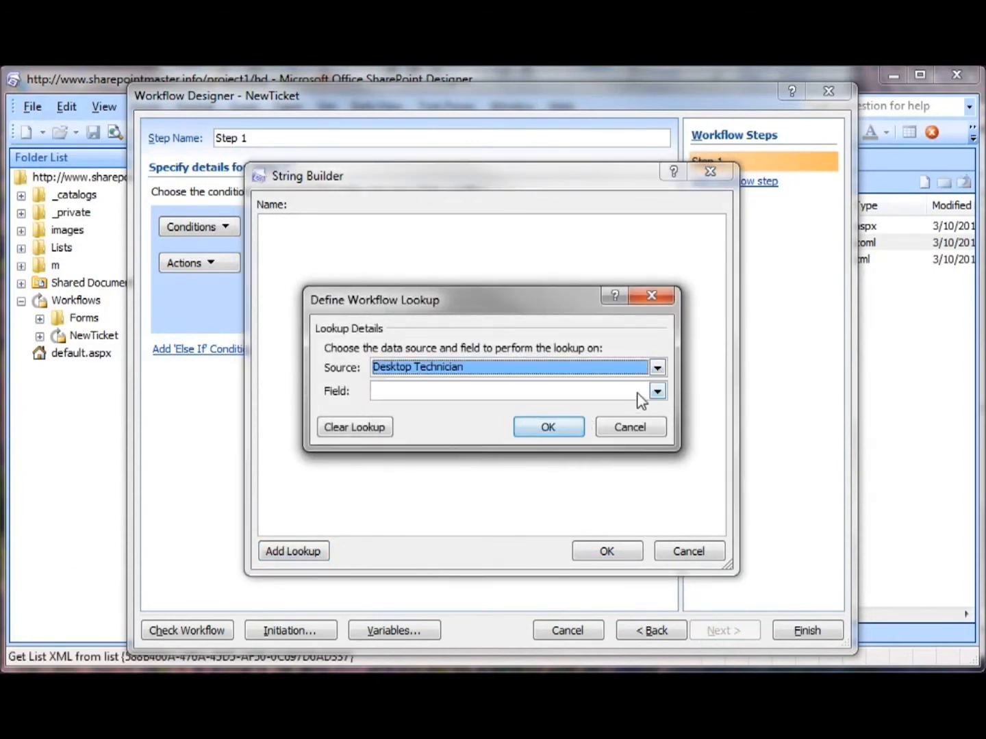
pyautogui.click(656, 390)
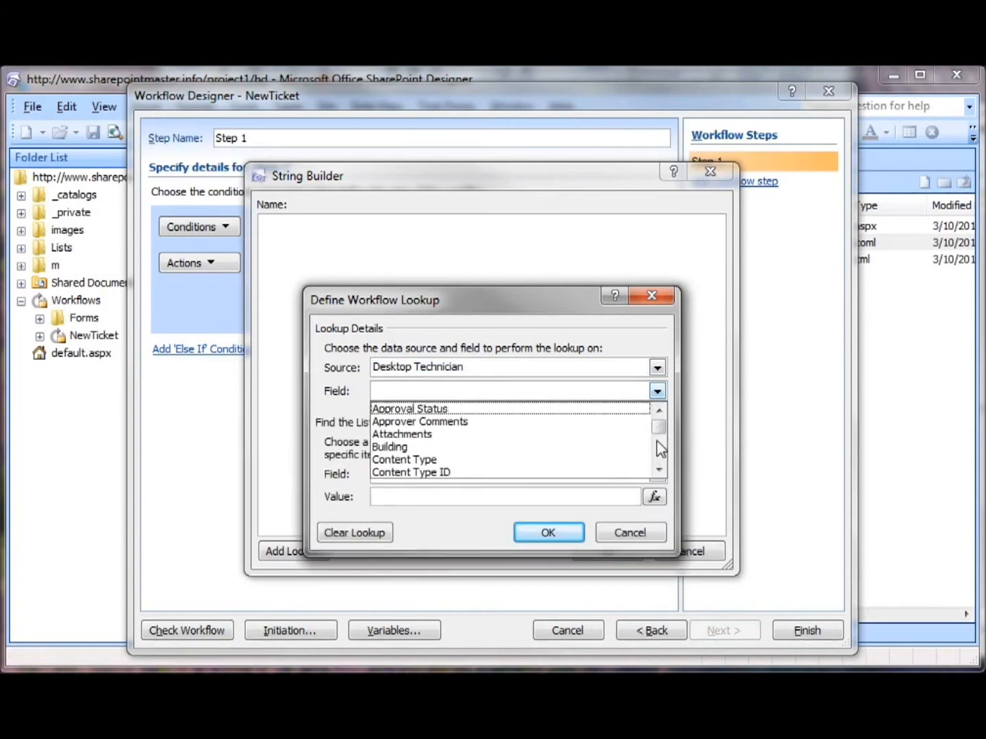
pyautogui.scroll(-3)
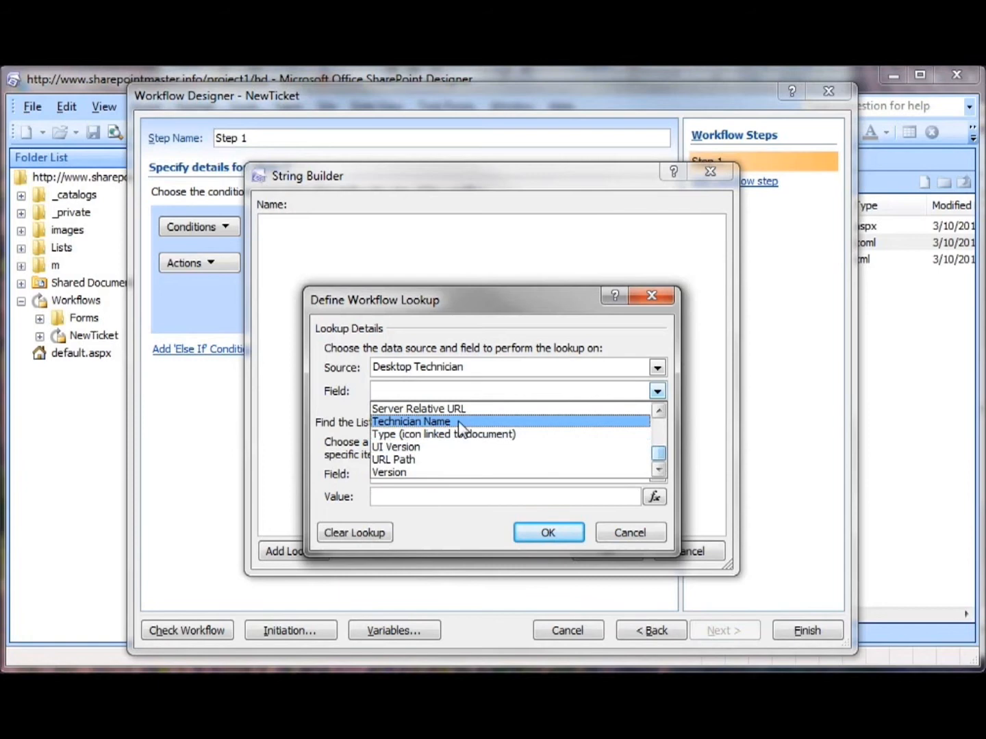
pyautogui.click(412, 421)
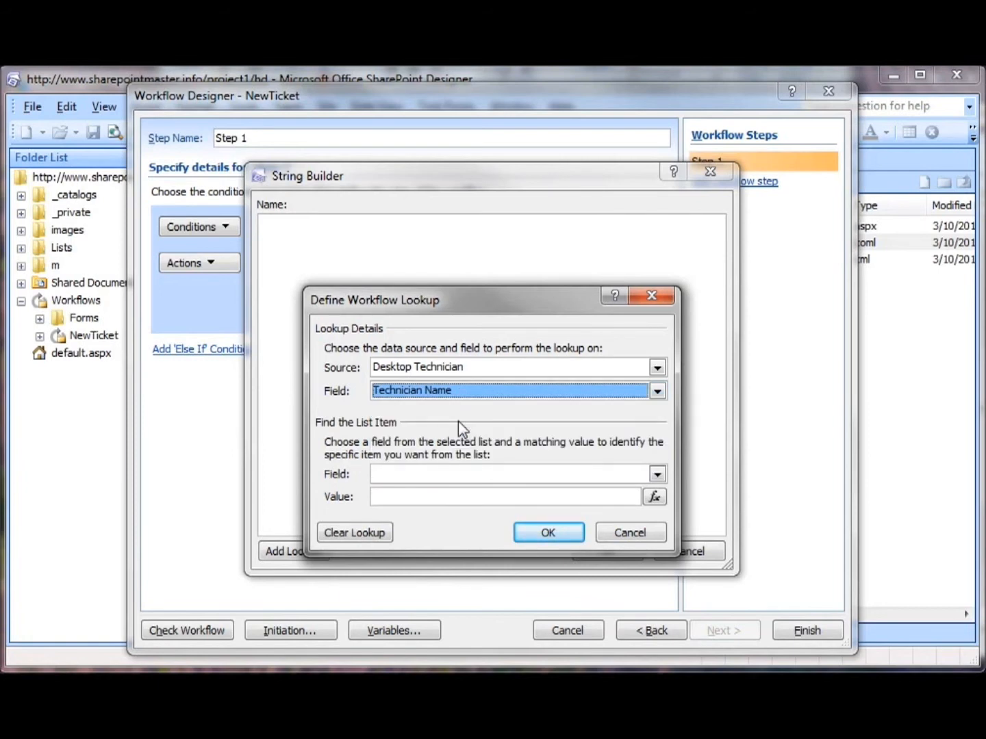
# - Match the lookup on the ticket's Building, accepting the multiple-values warning
pyautogui.click(656, 474)
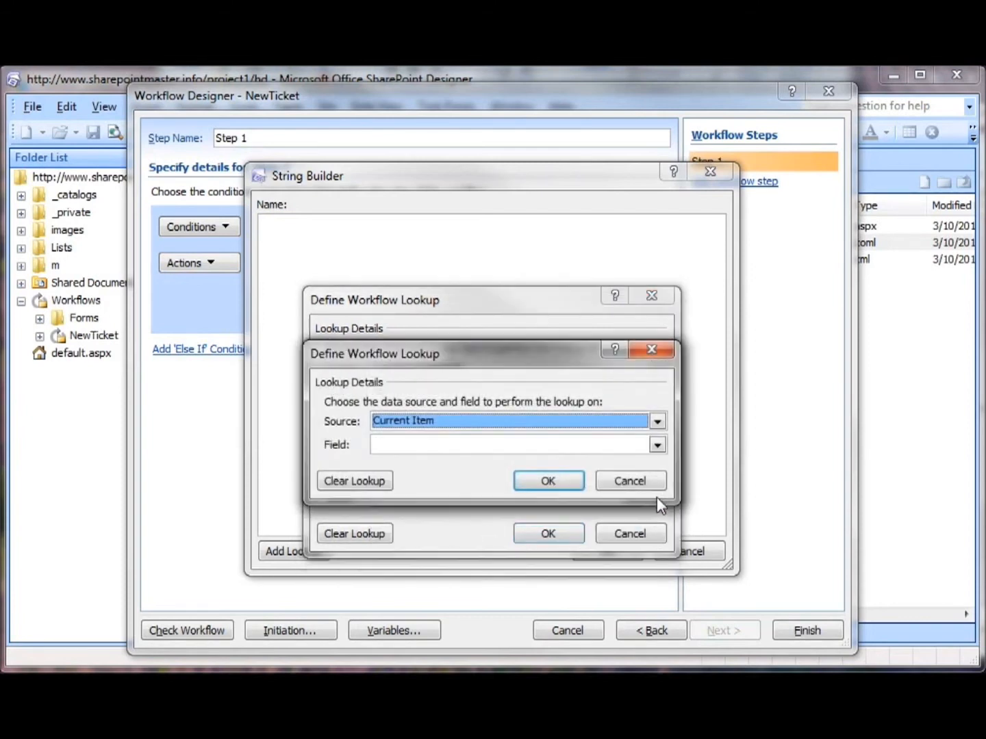
pyautogui.click(655, 444)
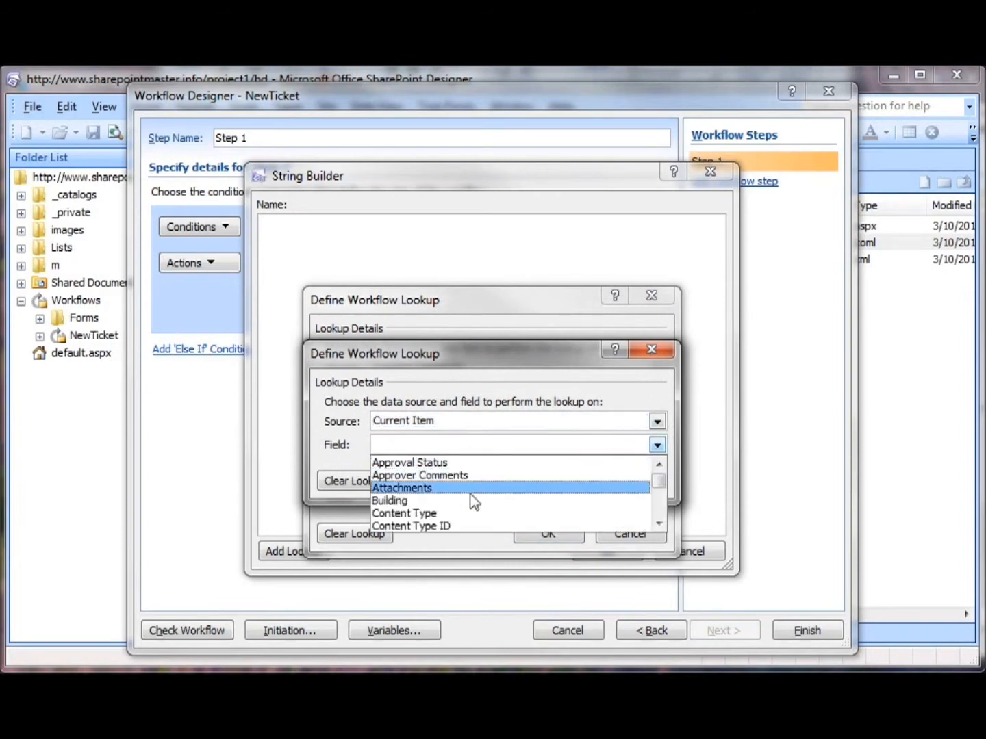
pyautogui.click(390, 500)
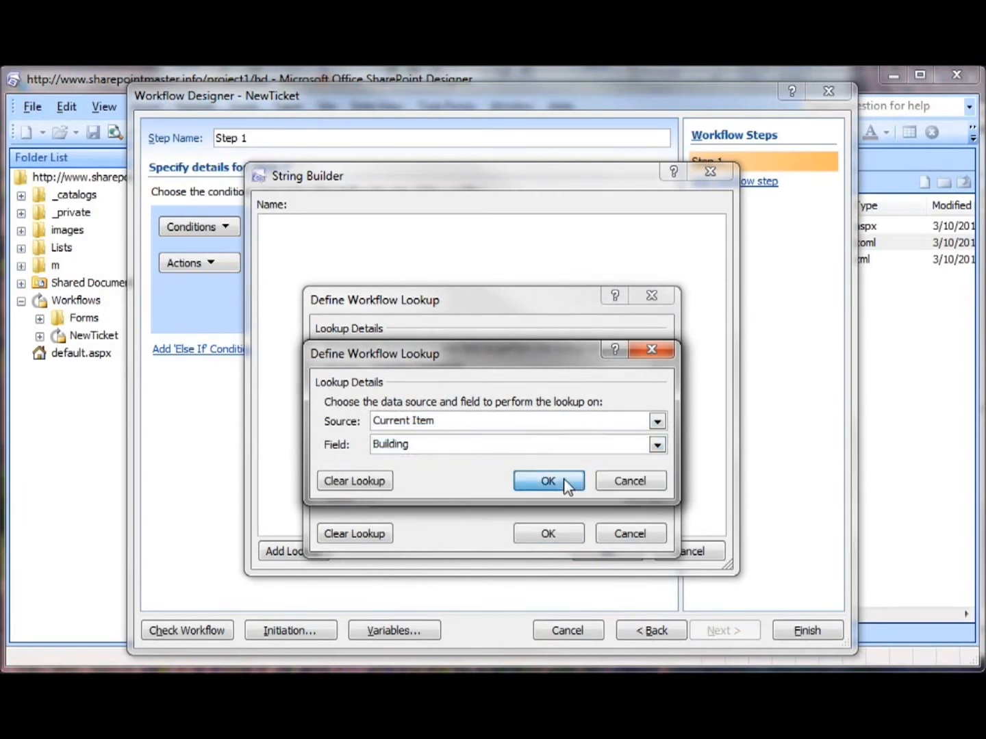
pyautogui.click(547, 481)
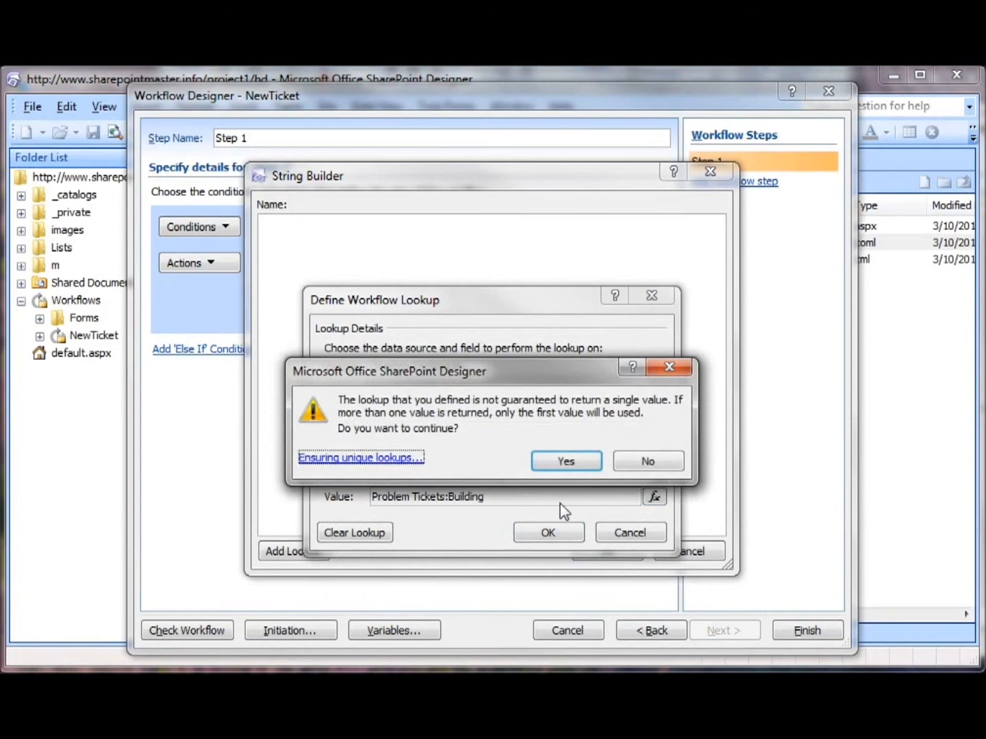
pyautogui.moveTo(566, 461)
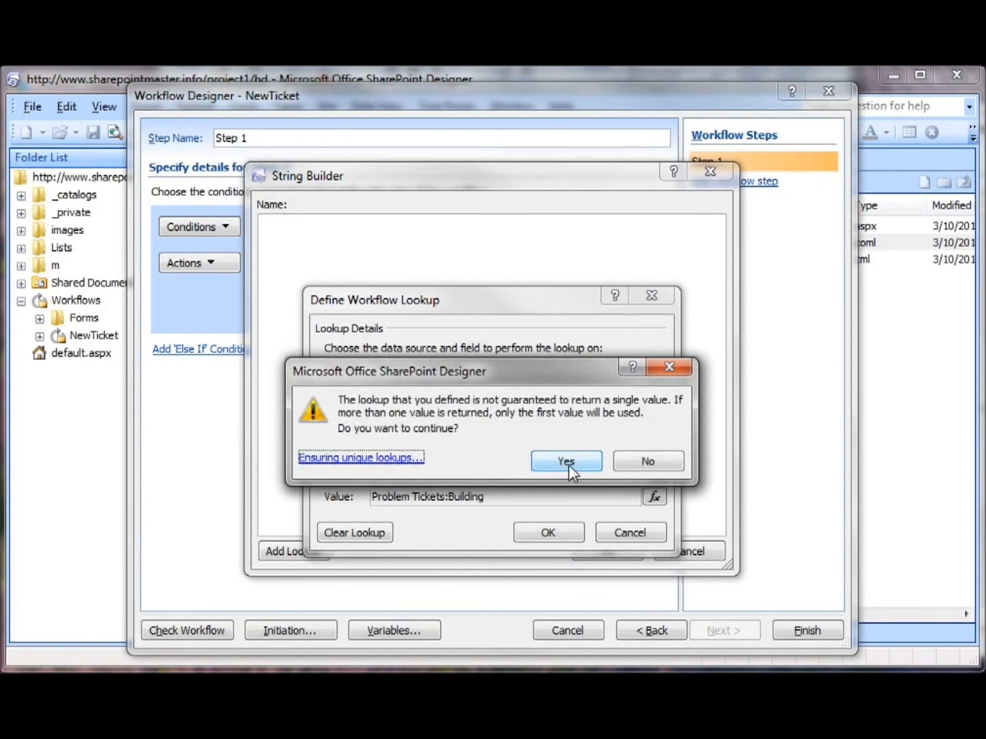
pyautogui.click(565, 460)
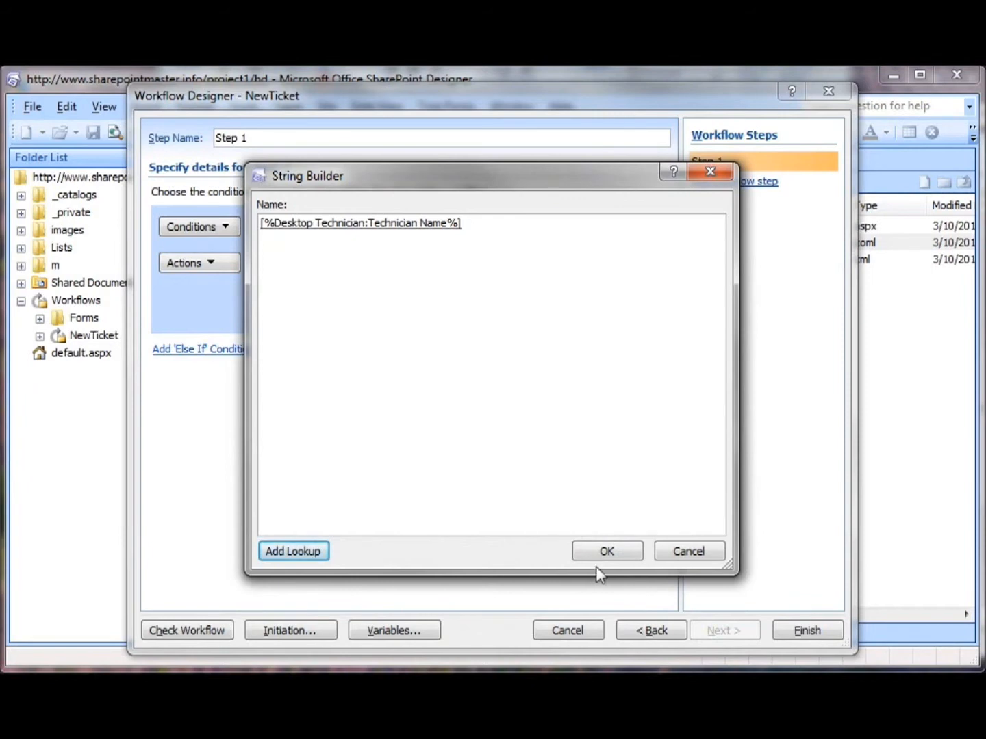
pyautogui.click(605, 551)
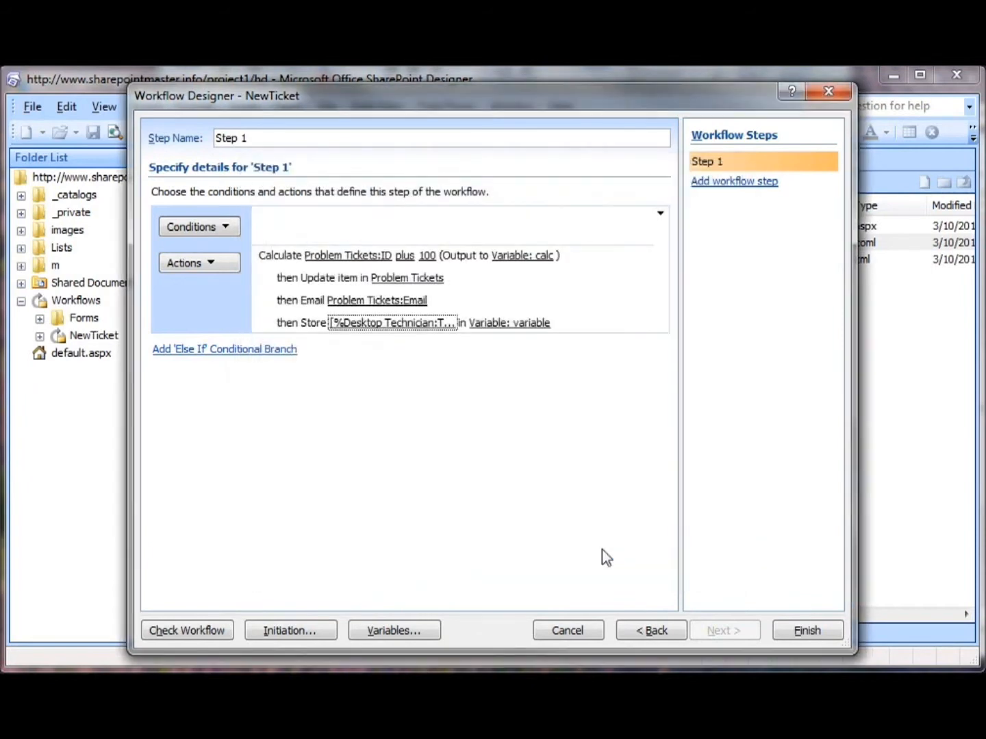
# - Store the technician name string in a new variable named 'tech name'
pyautogui.click(569, 321)
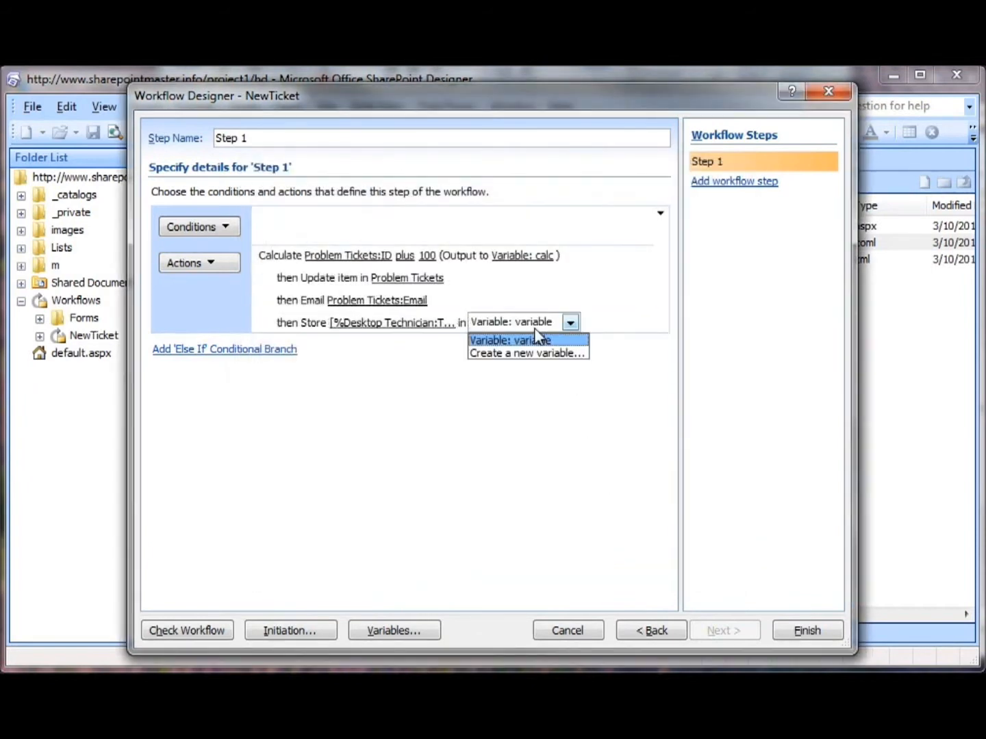
pyautogui.click(526, 352)
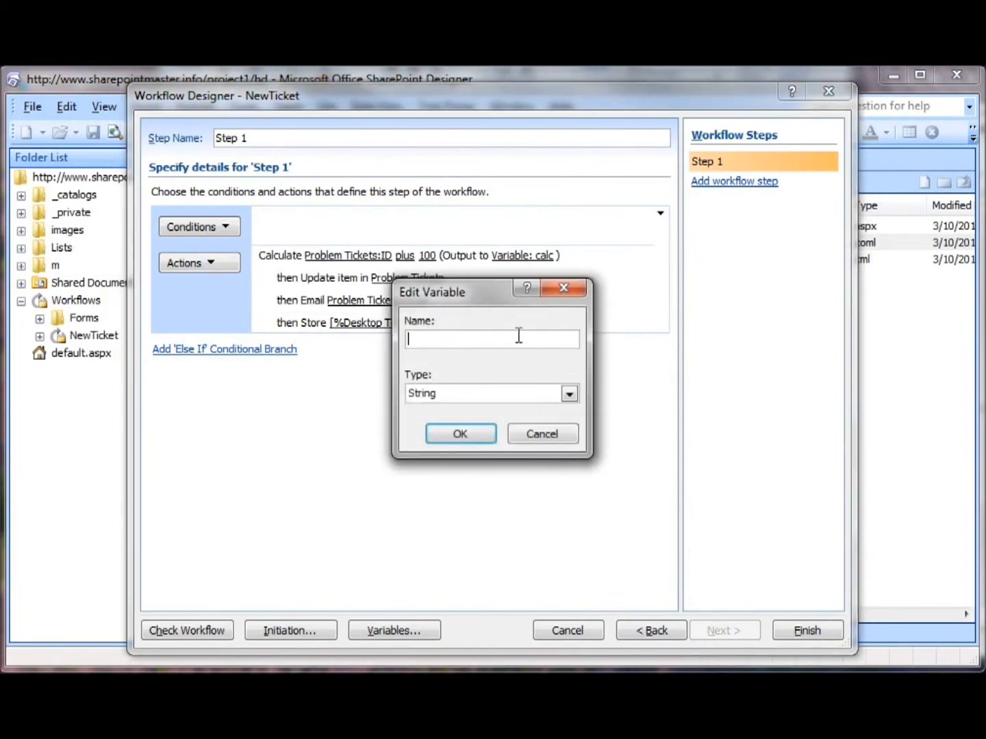
pyautogui.write('tech n')
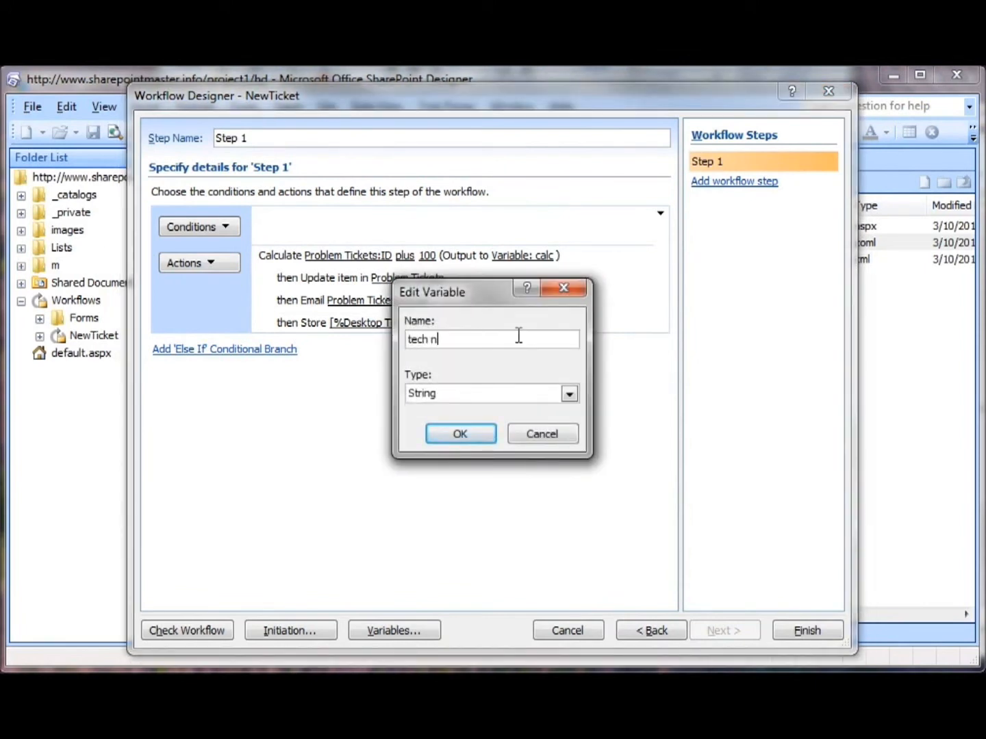
pyautogui.click(460, 434)
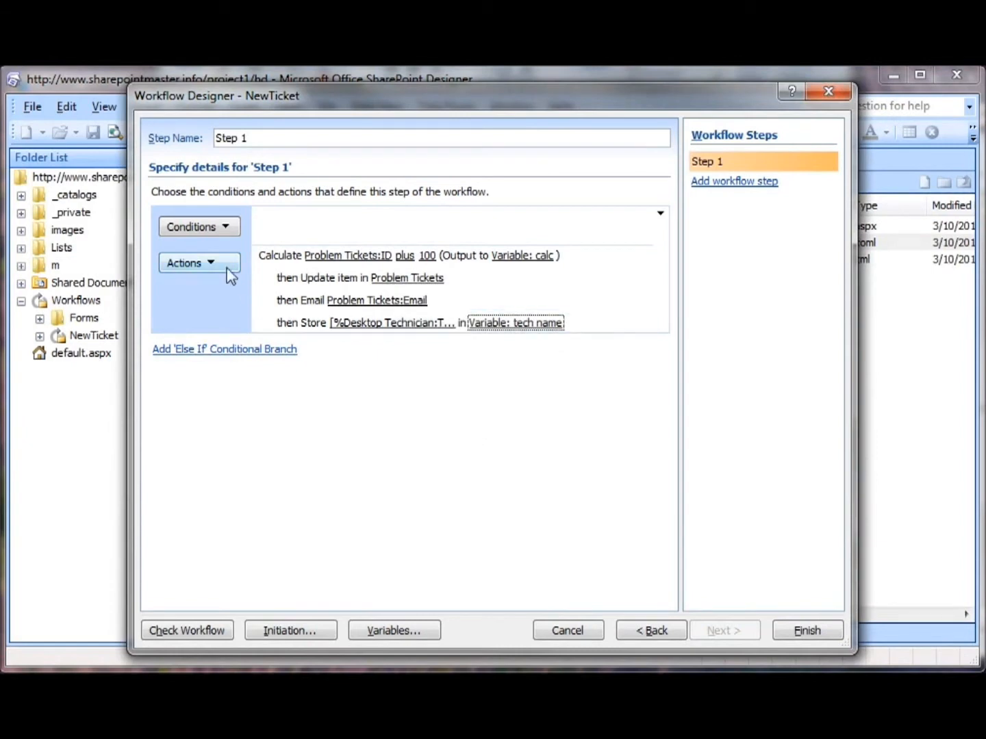
pyautogui.click(191, 262)
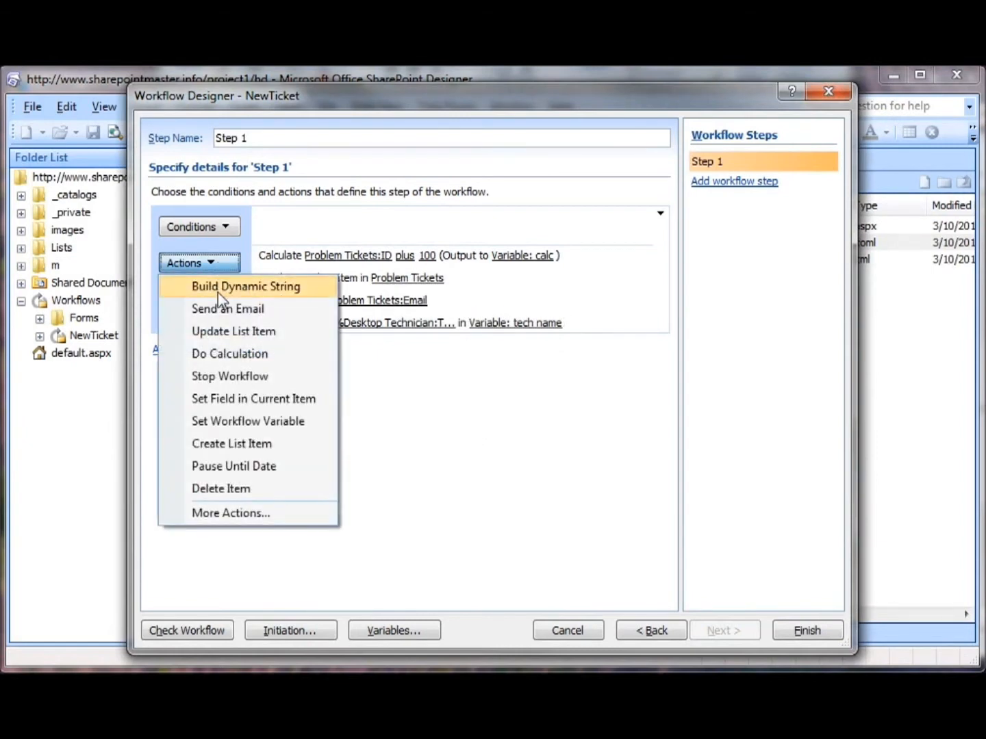
pyautogui.click(245, 287)
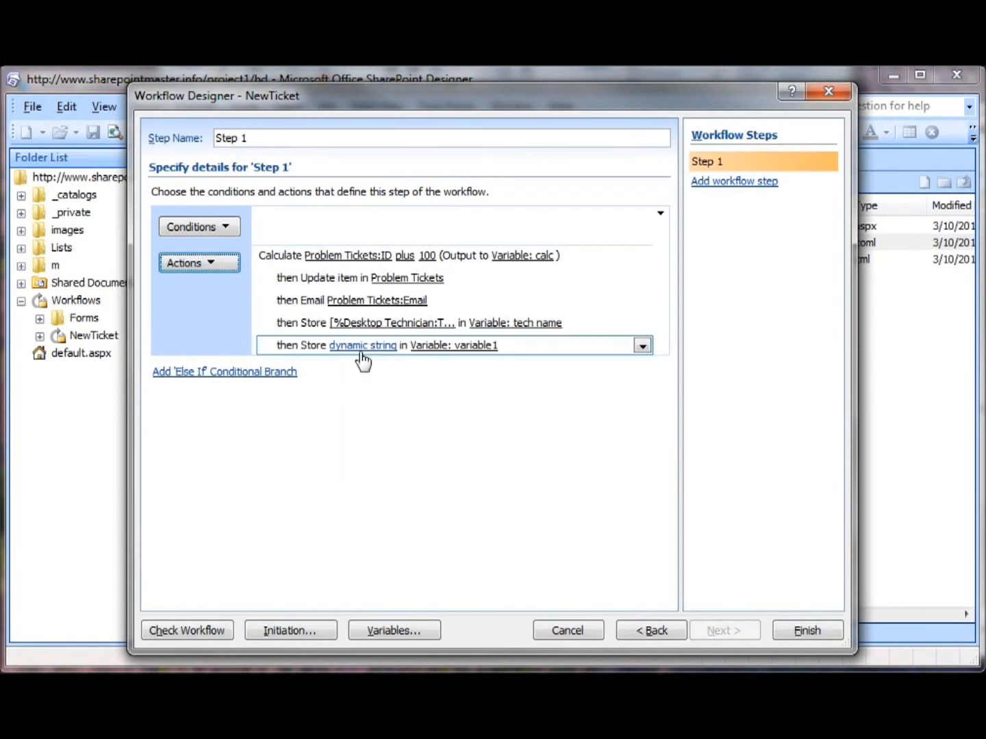
pyautogui.click(363, 345)
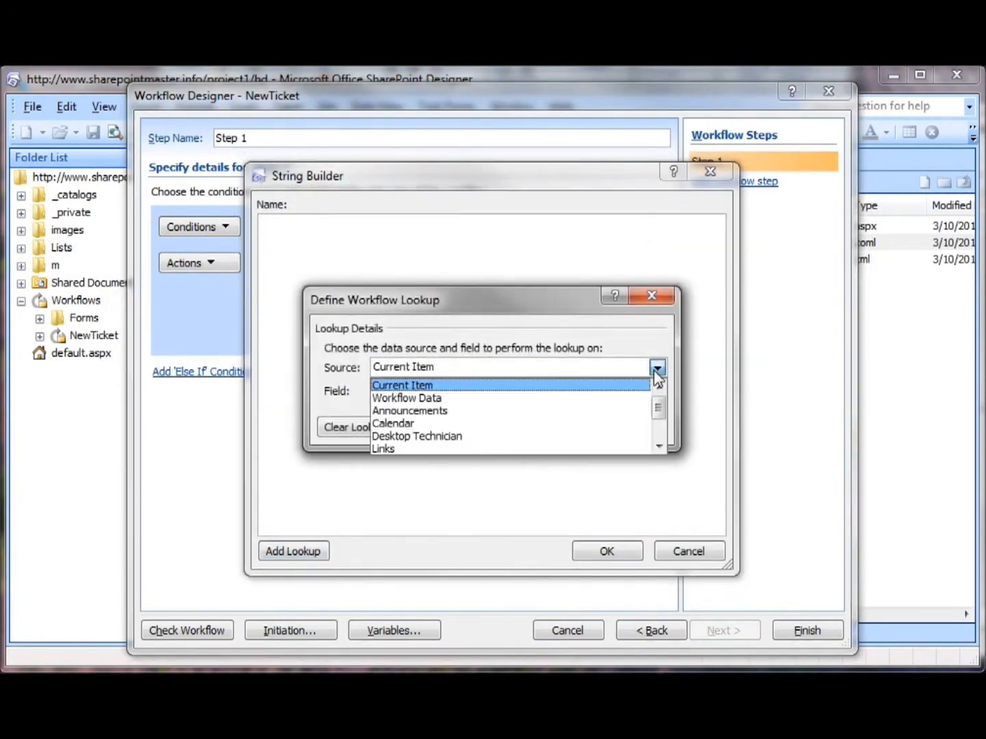
pyautogui.click(417, 436)
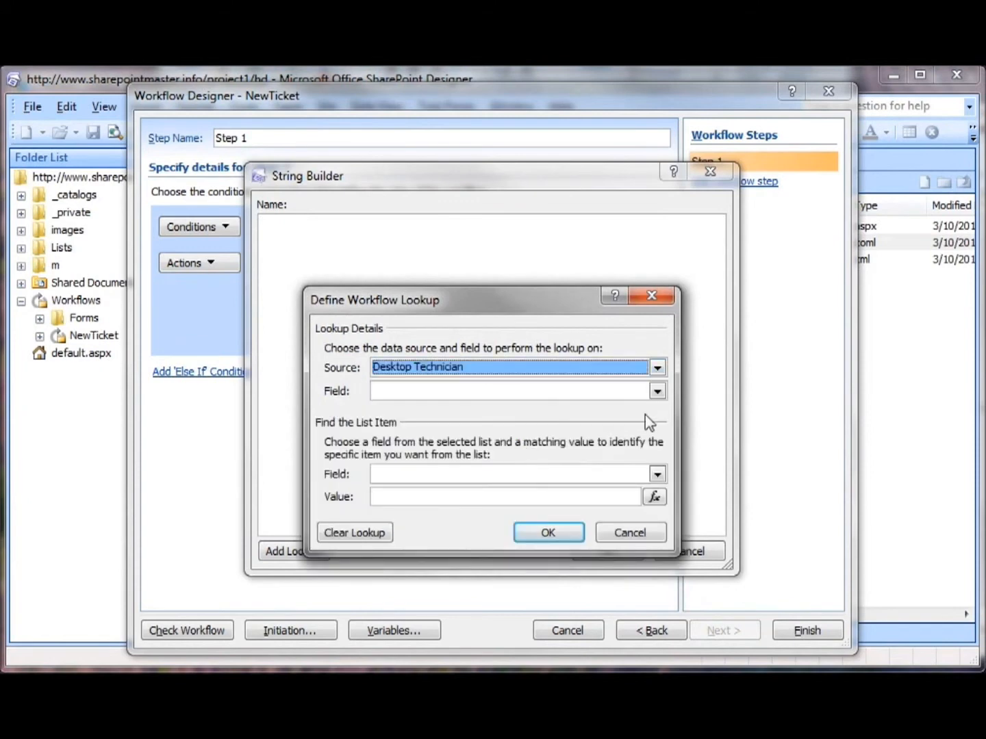
pyautogui.click(655, 391)
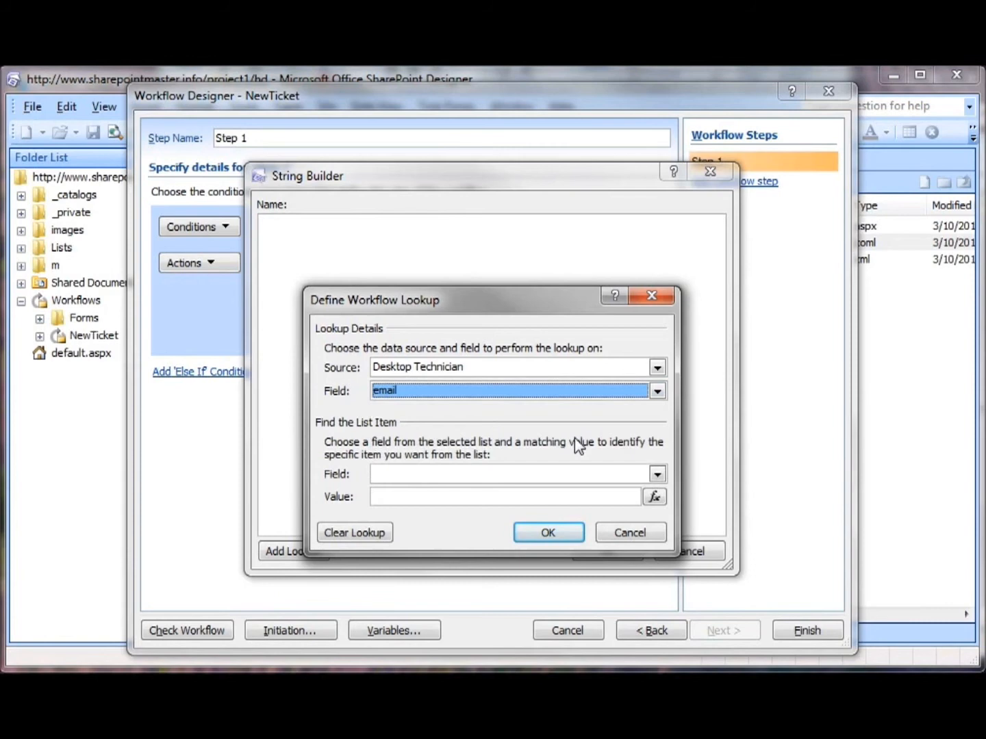
pyautogui.click(656, 474)
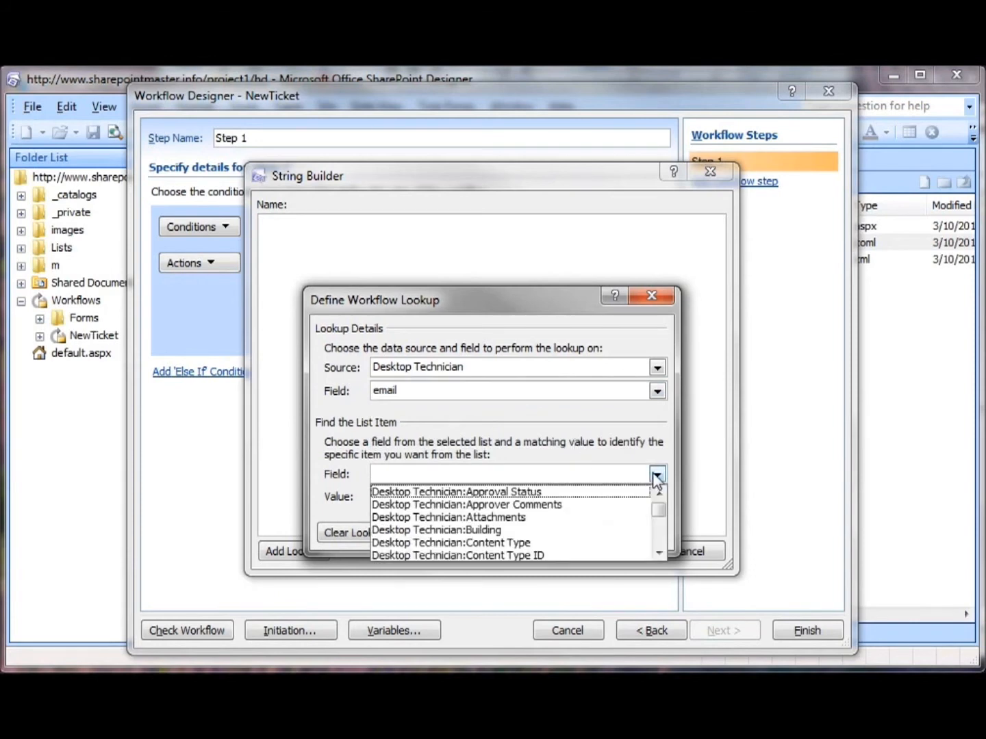
pyautogui.click(436, 530)
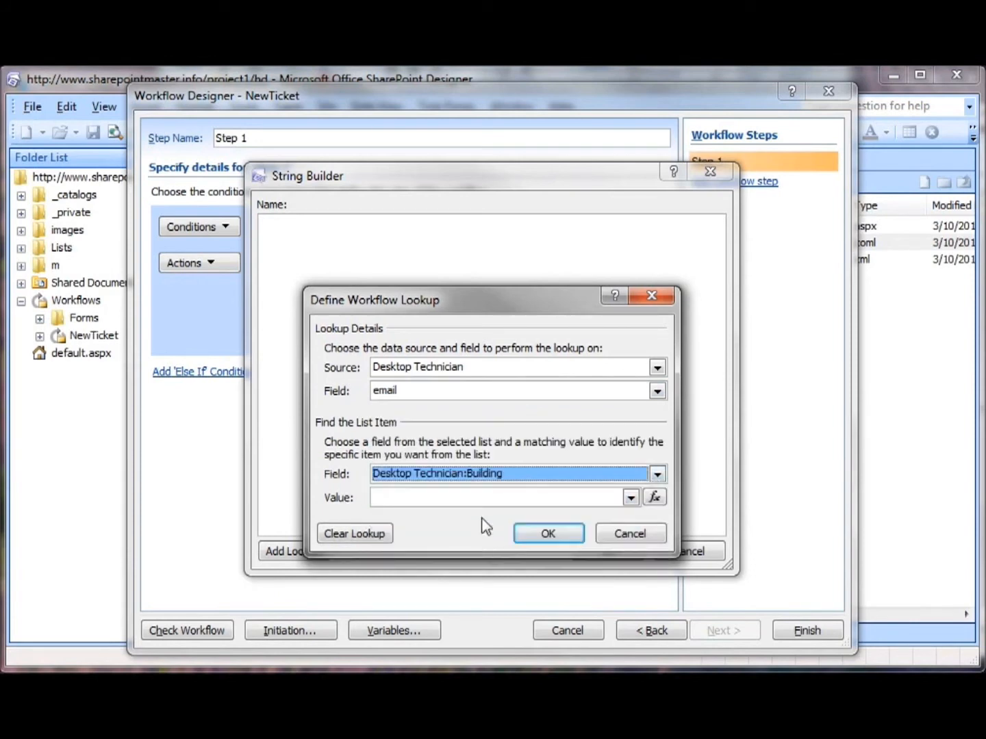
pyautogui.click(654, 497)
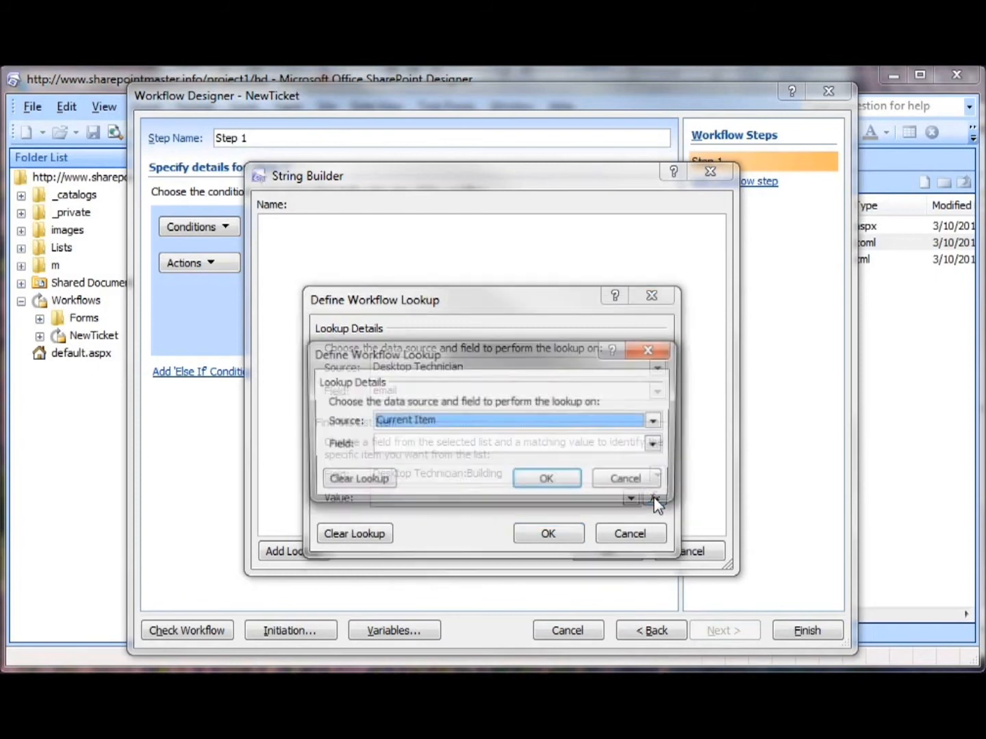
pyautogui.click(656, 445)
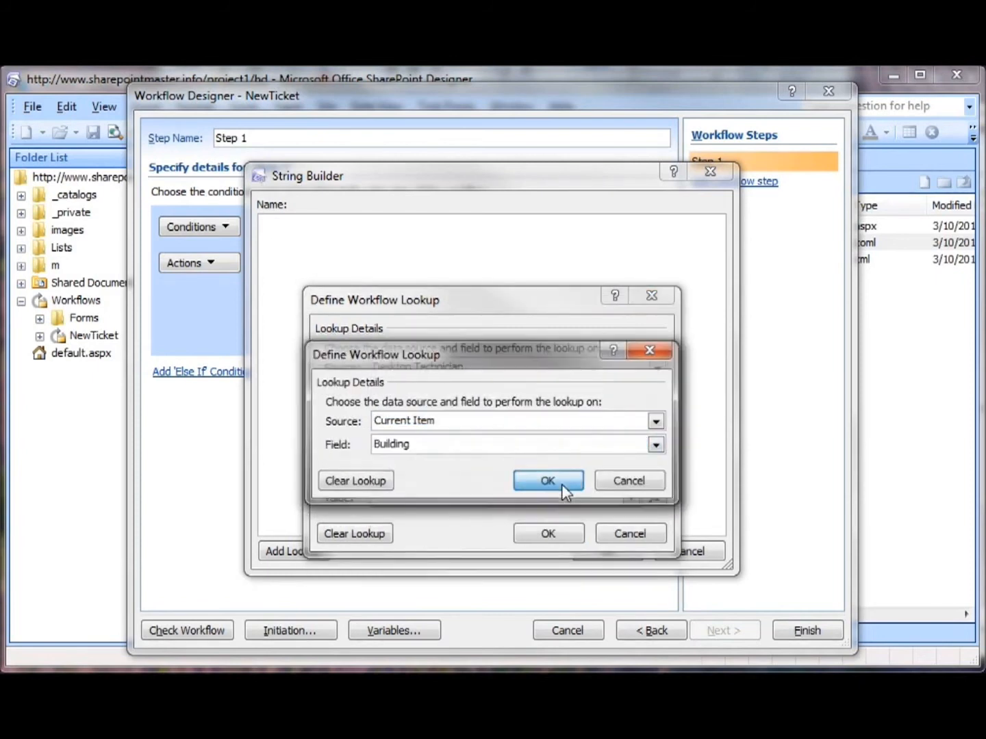
# - Confirm the email lookup and store it in a new variable 'tech email'
pyautogui.click(547, 480)
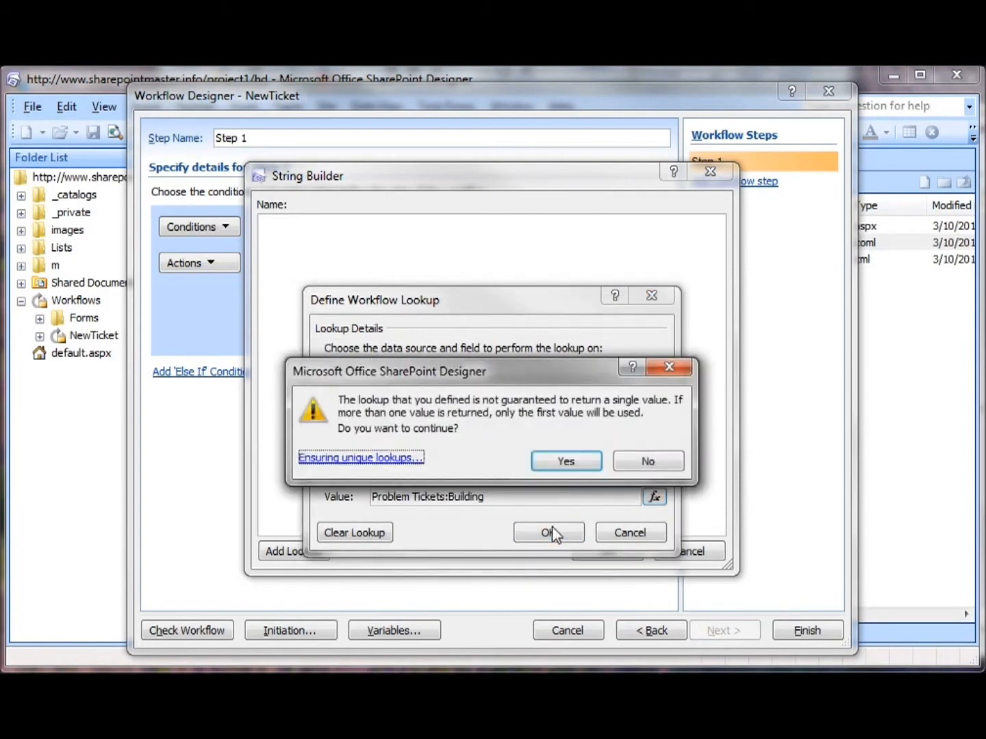
pyautogui.click(565, 460)
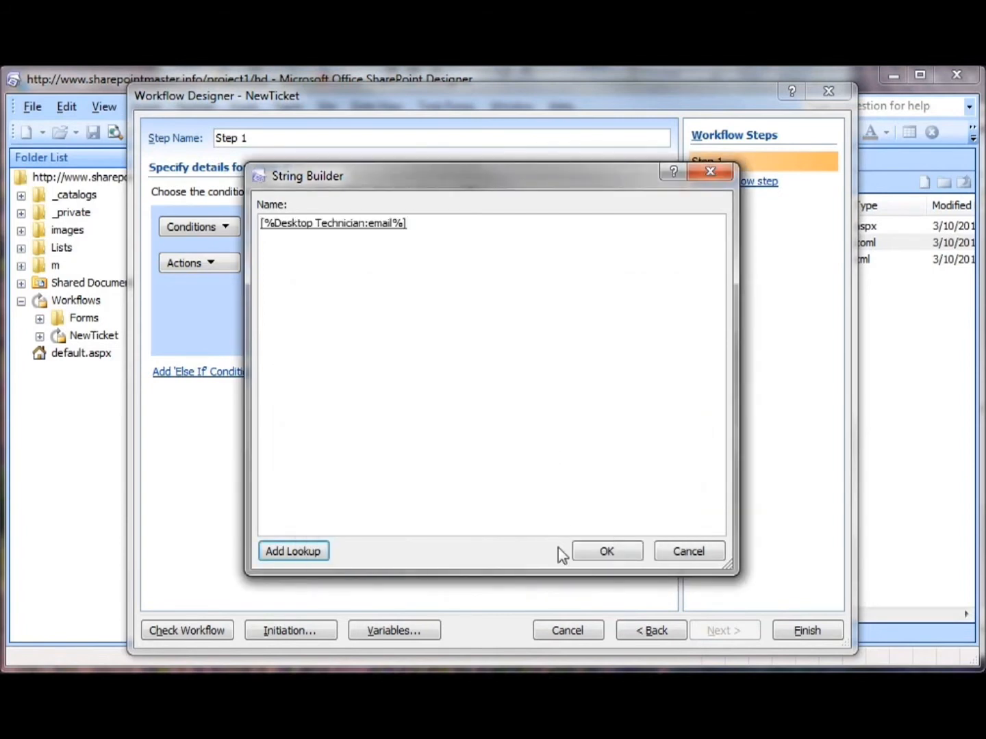
pyautogui.click(605, 551)
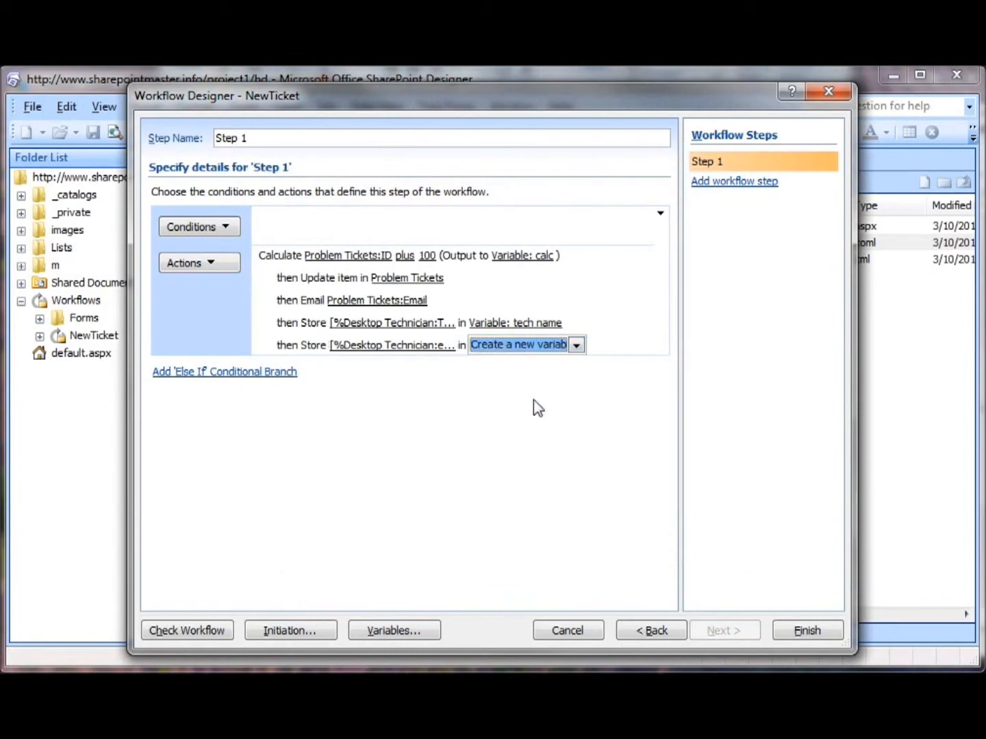
pyautogui.click(518, 345)
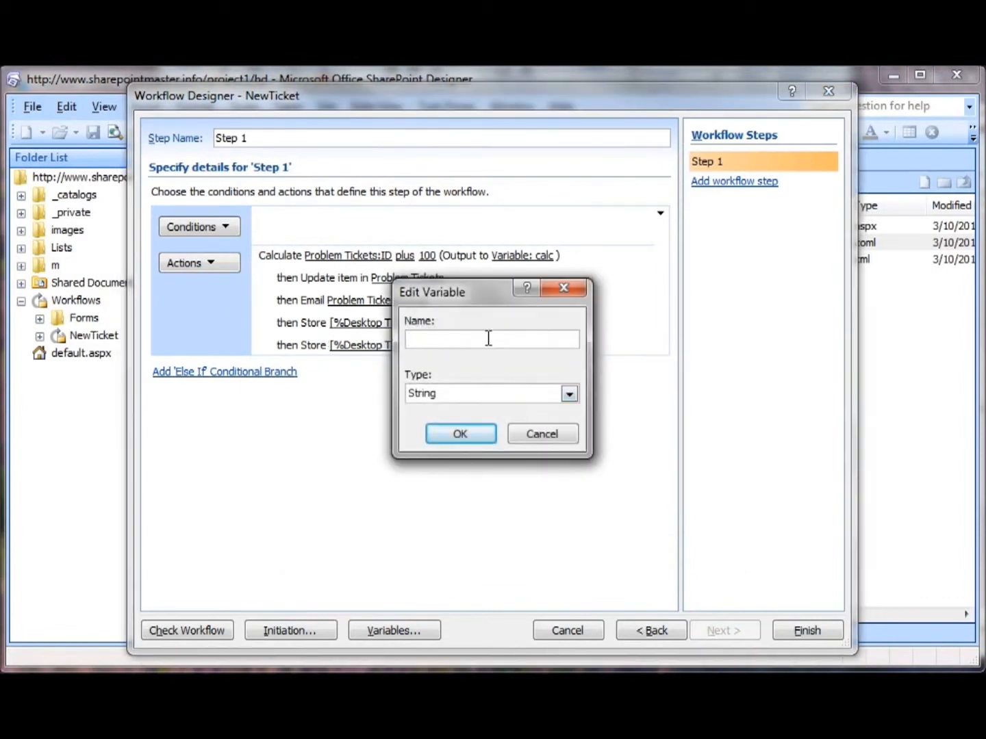
pyautogui.write('tech email')
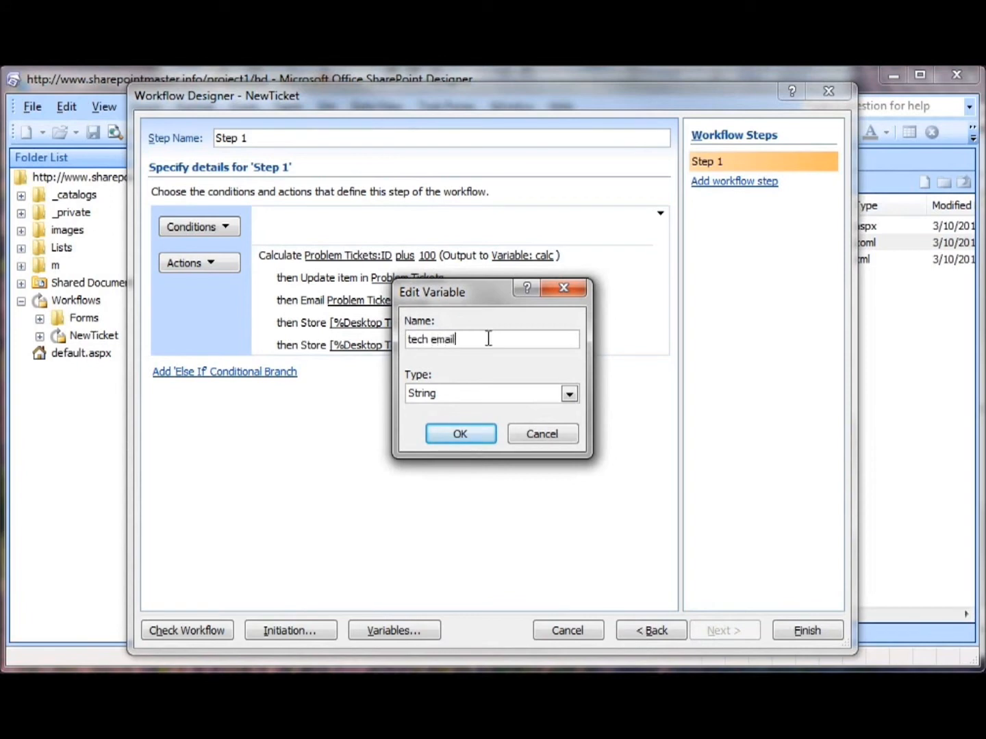
pyautogui.click(460, 433)
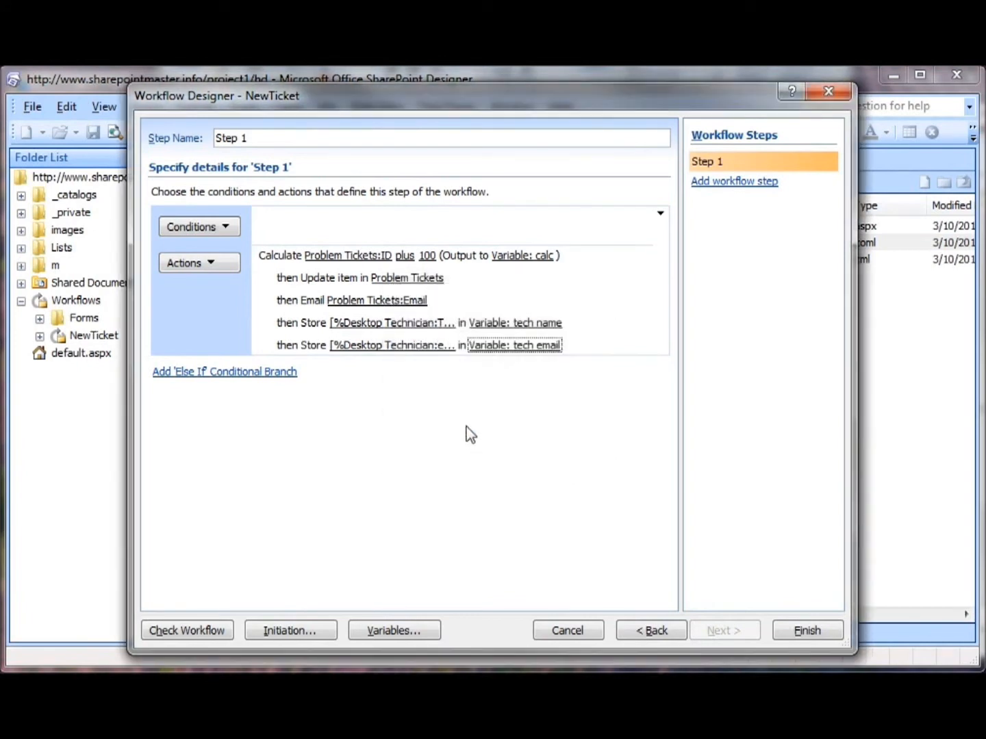
pyautogui.moveTo(220, 288)
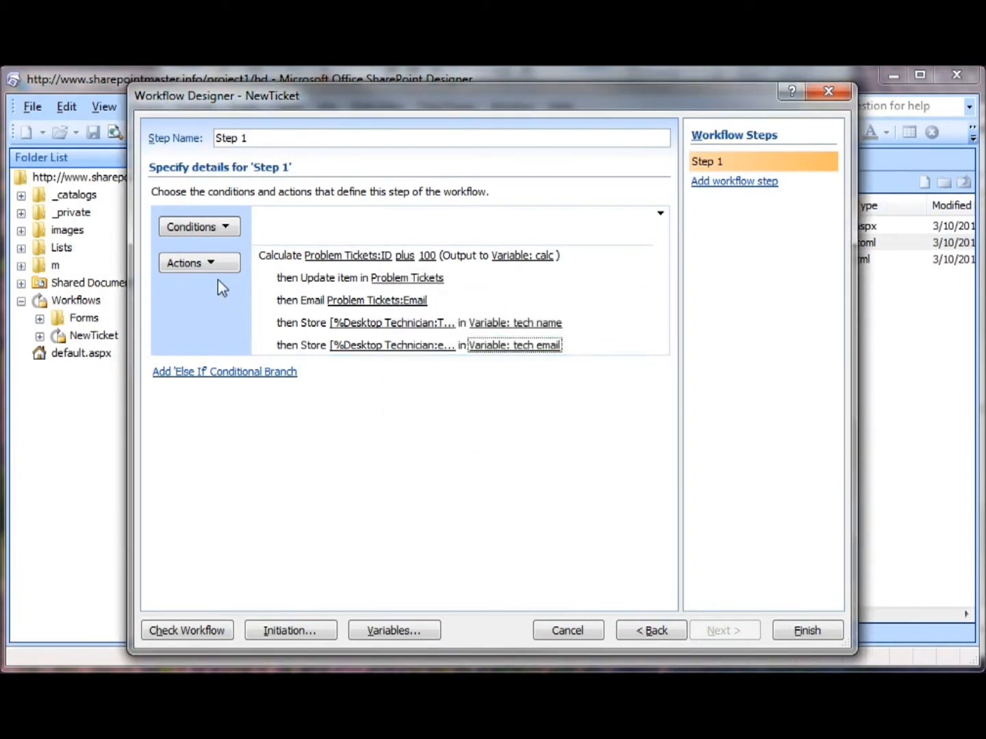
# - Add an update action setting the current ticket's Desktop Technician field to the tech name variable
pyautogui.click(192, 263)
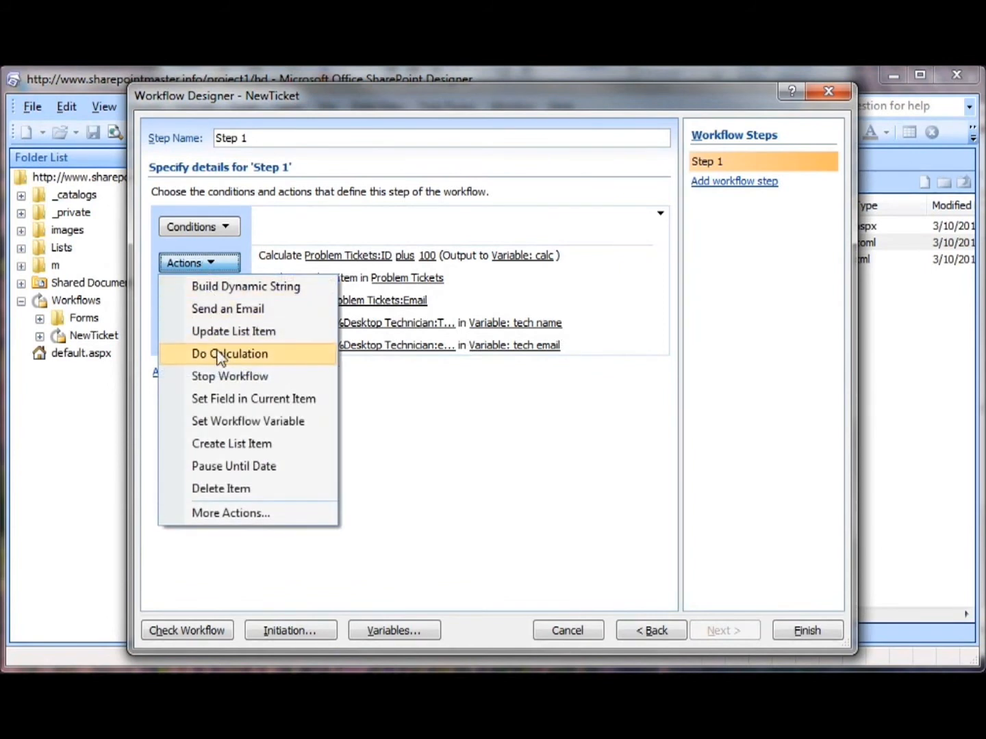
pyautogui.click(233, 330)
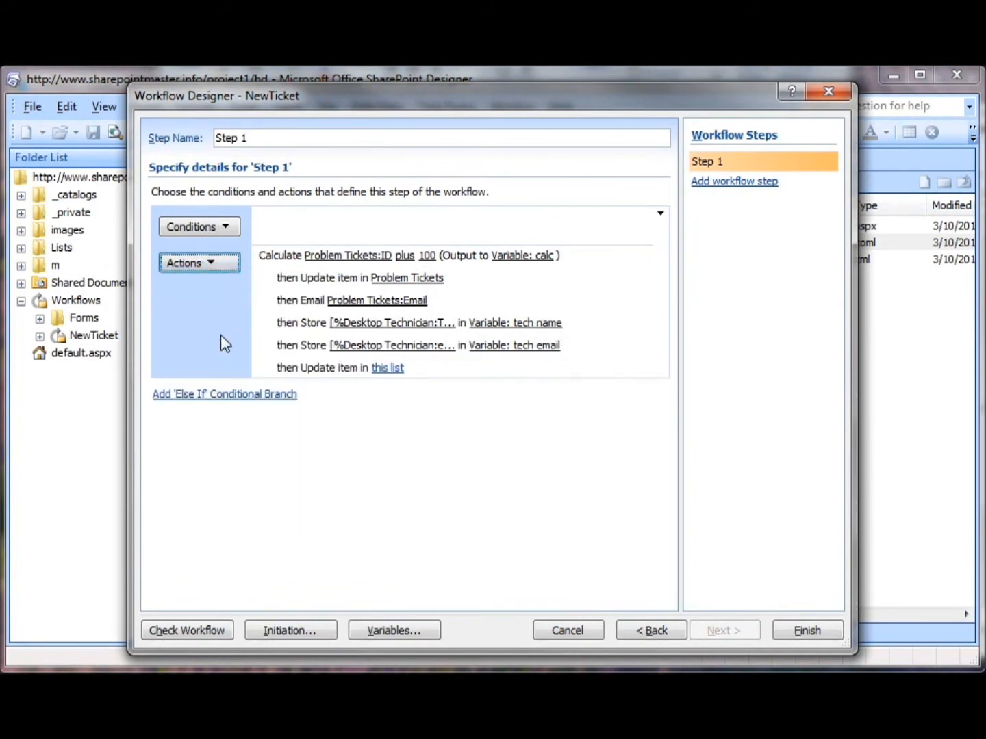
pyautogui.click(388, 368)
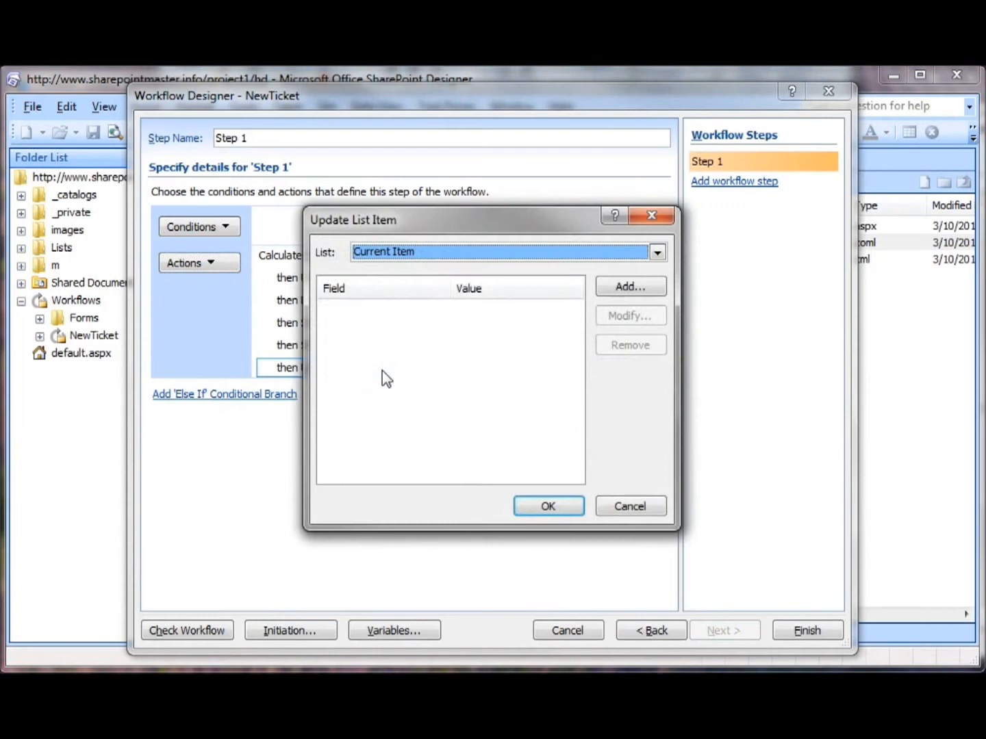
pyautogui.click(629, 286)
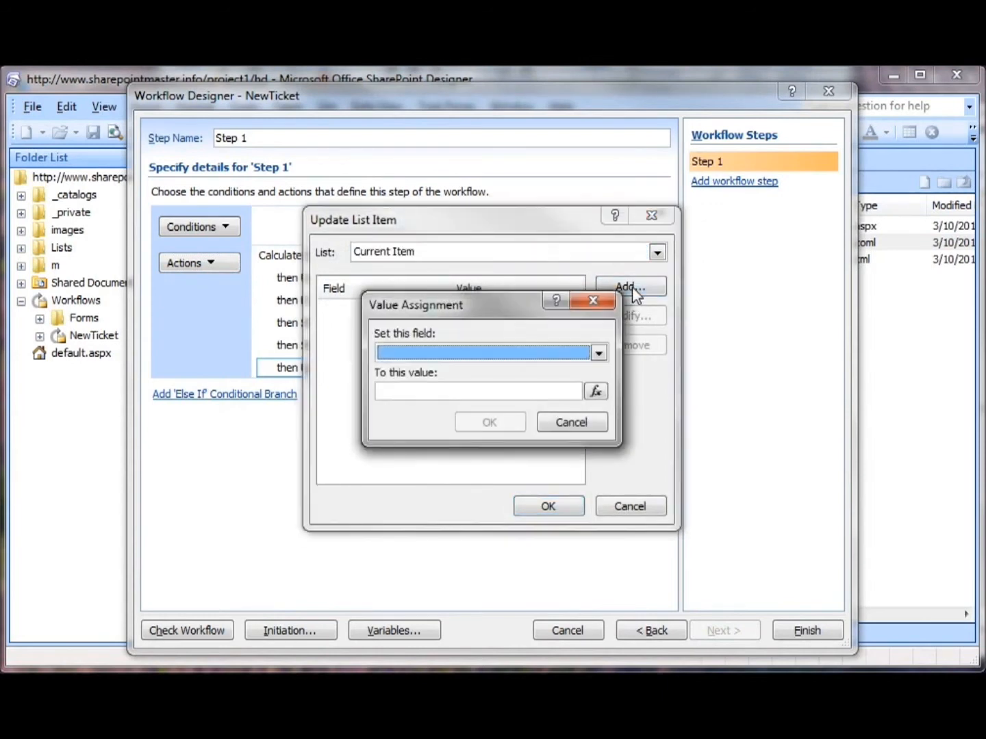
pyautogui.click(597, 352)
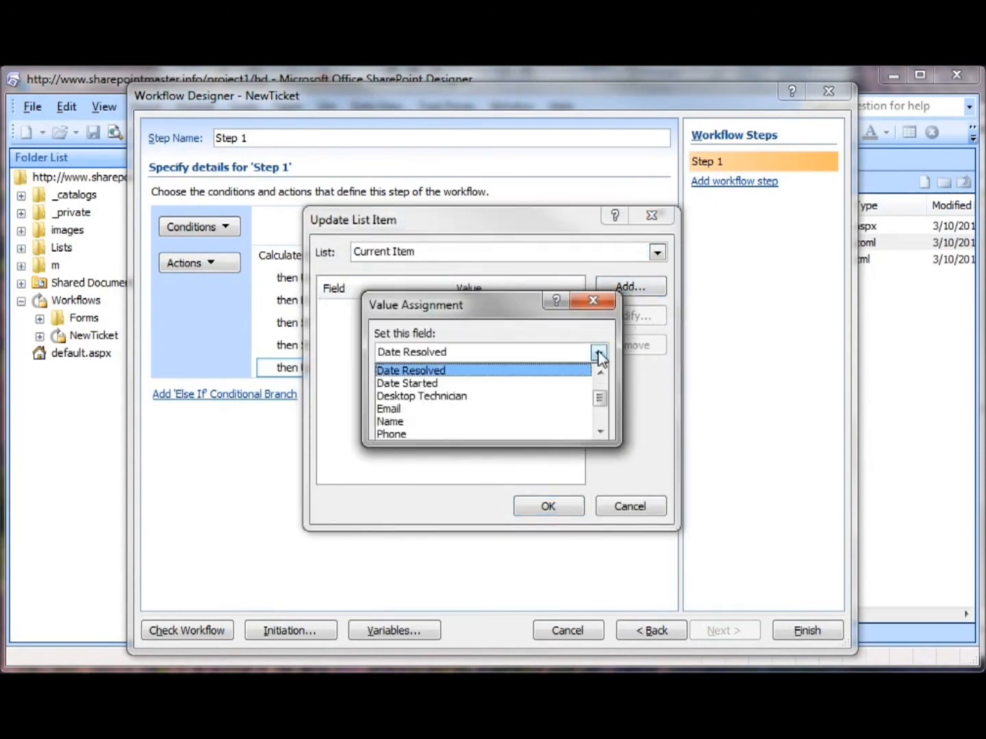
pyautogui.click(422, 396)
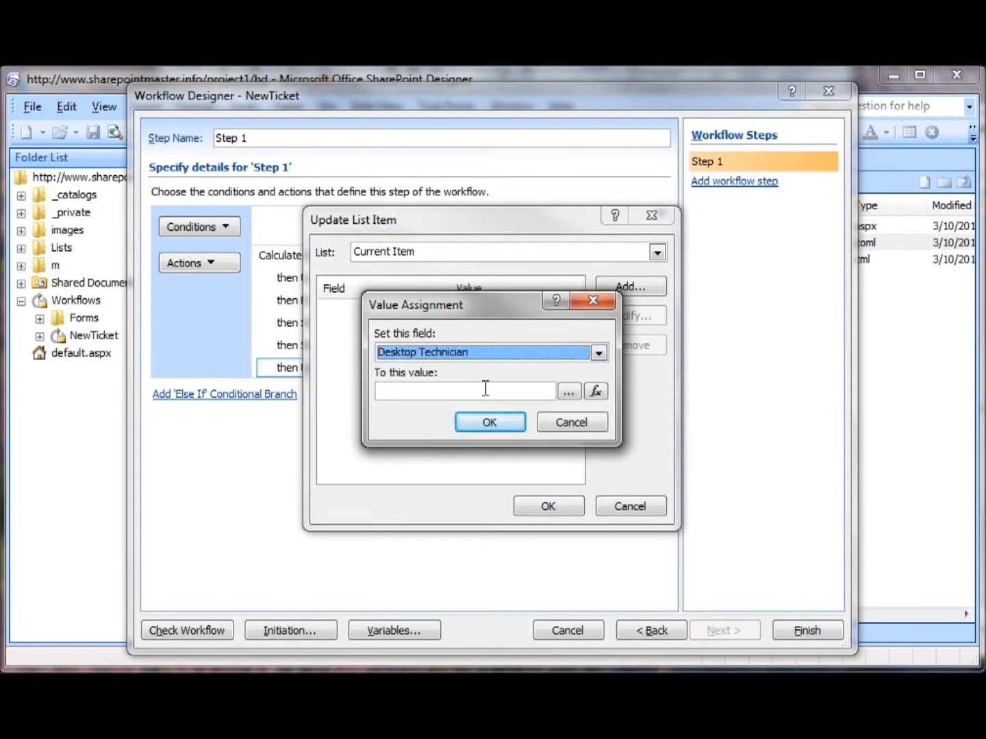
pyautogui.click(595, 391)
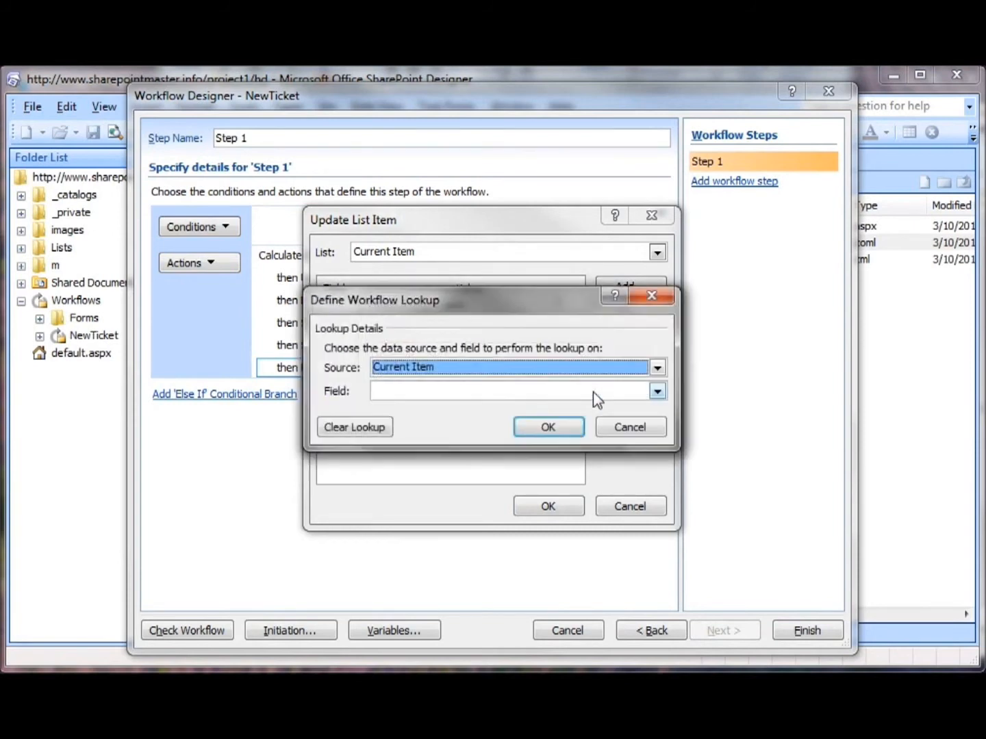
pyautogui.click(656, 367)
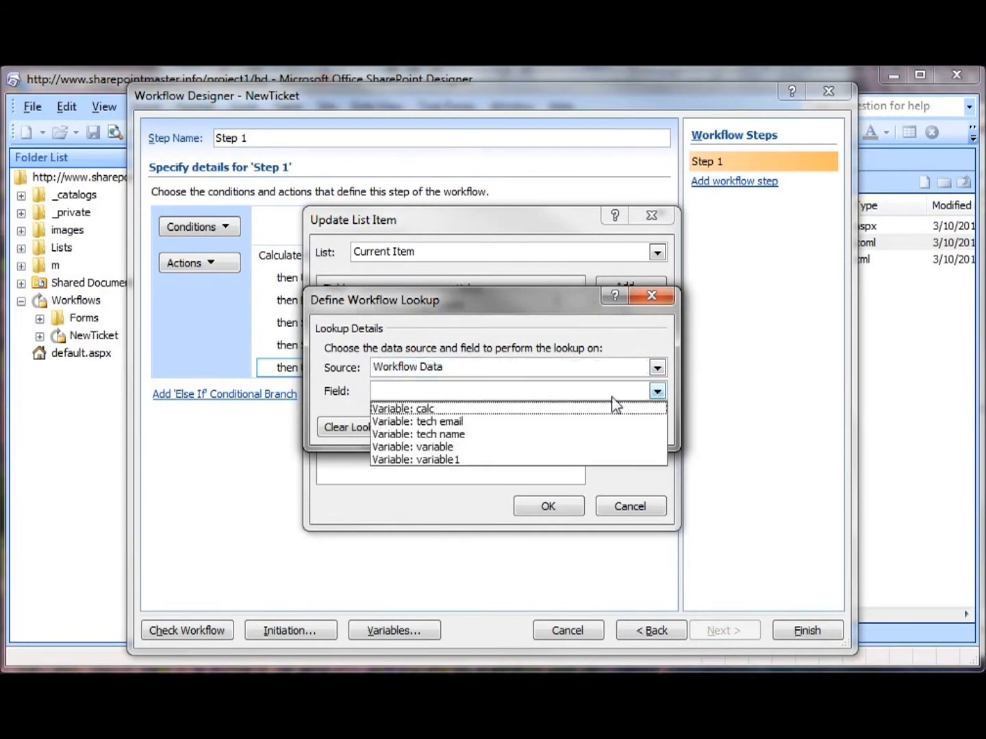
pyautogui.click(418, 434)
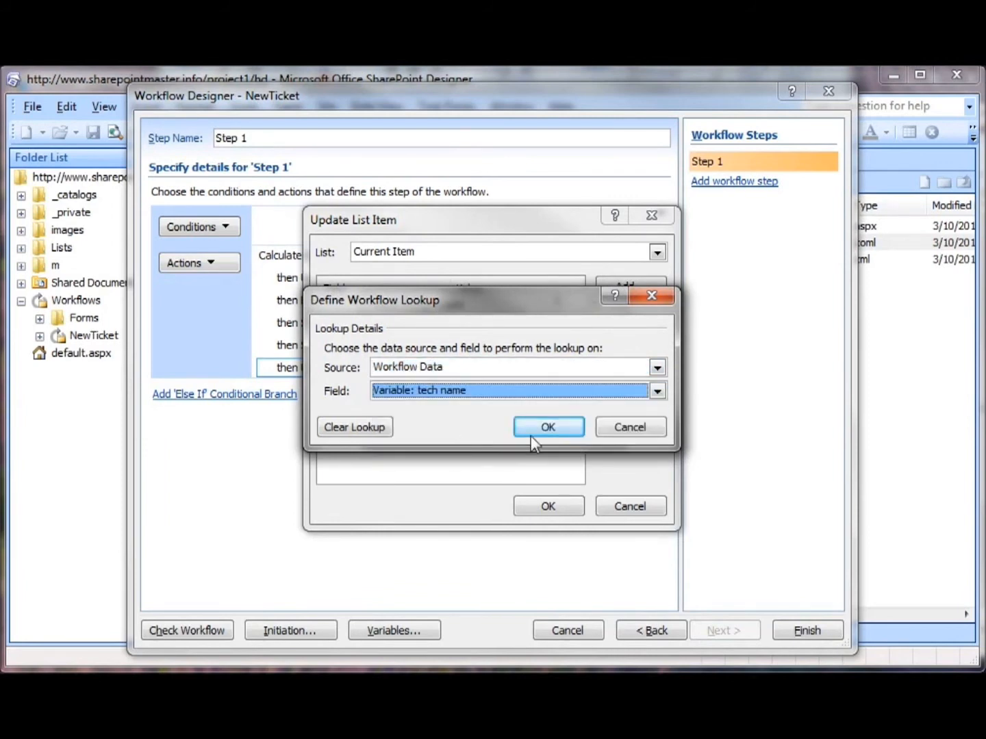
pyautogui.click(547, 426)
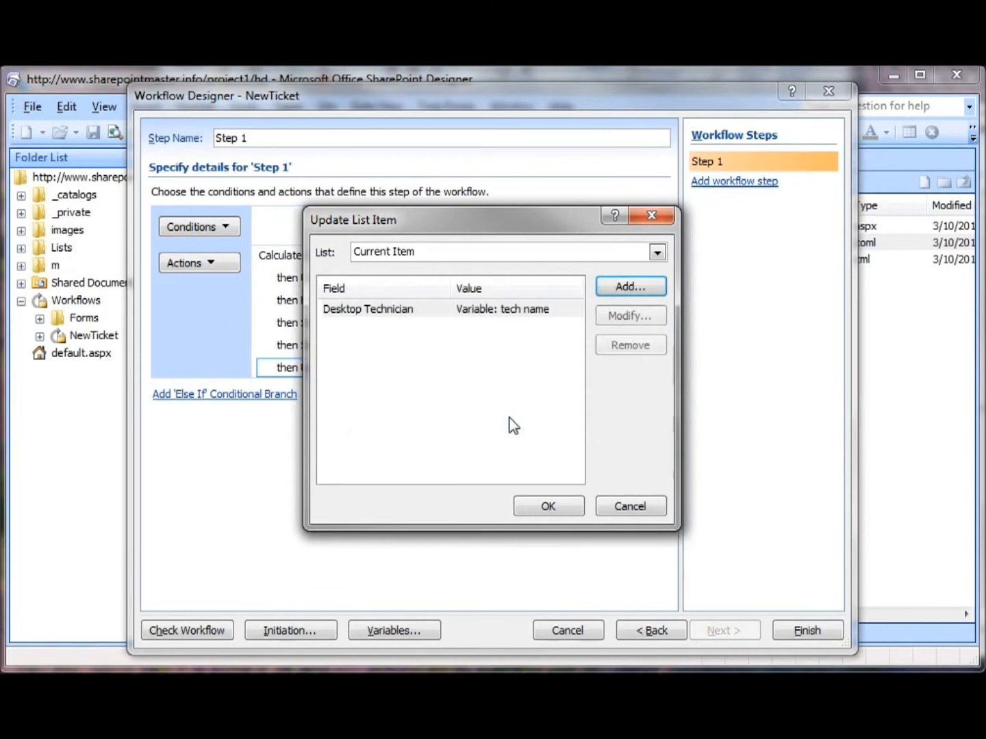
pyautogui.click(548, 506)
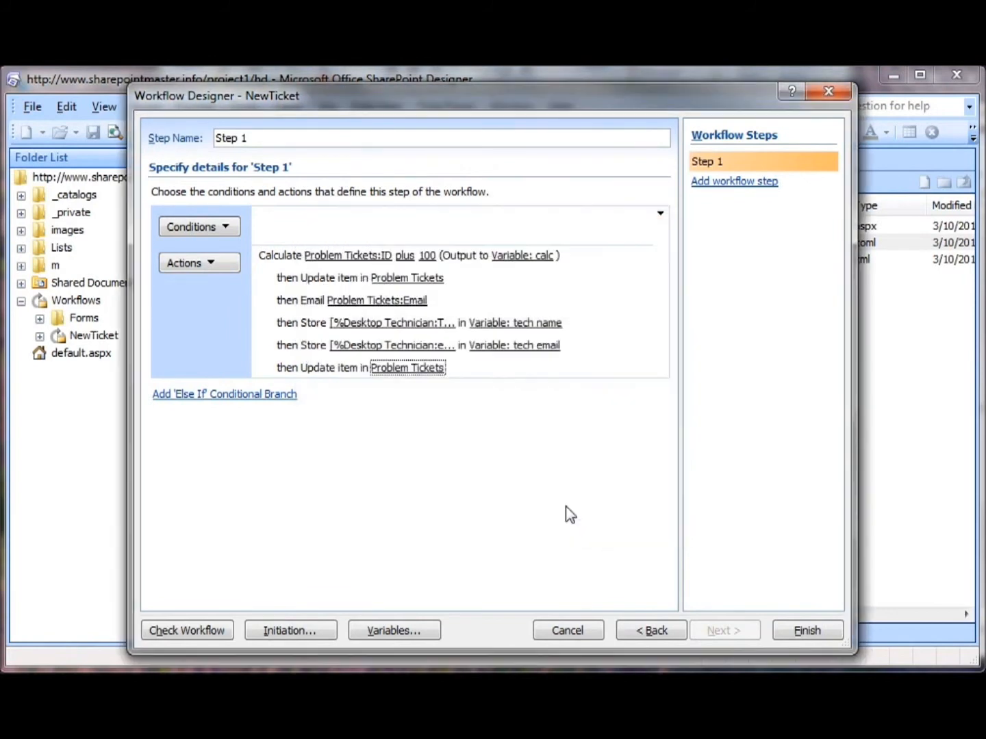
pyautogui.moveTo(199, 263)
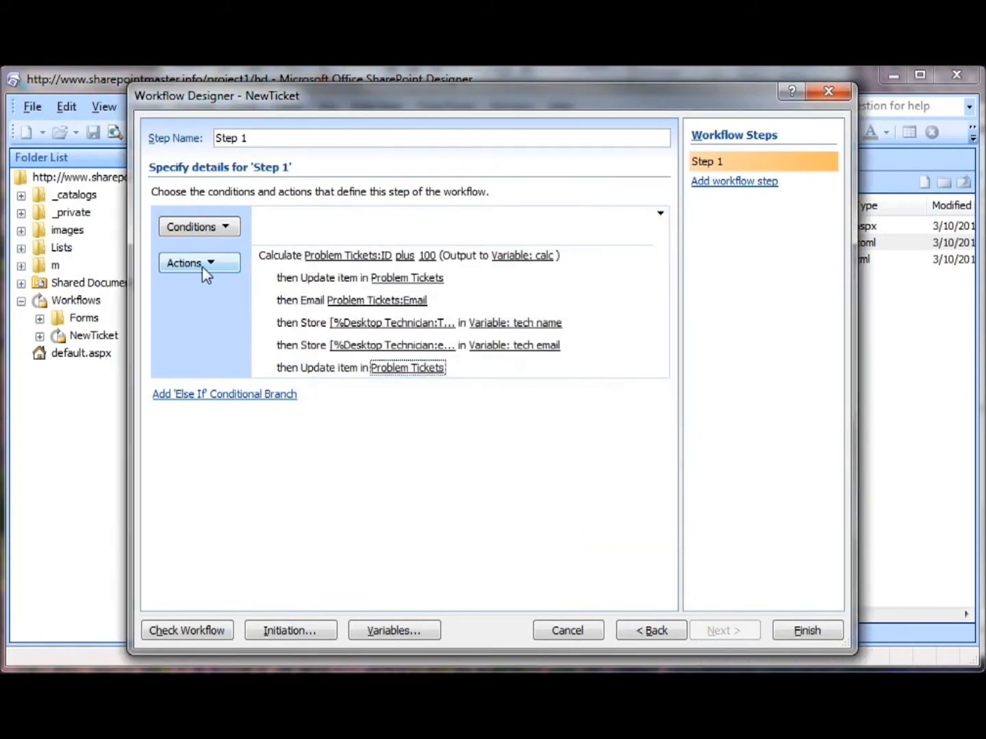
# - Add a Send an Email action with the tech email variable as recipient
pyautogui.click(199, 262)
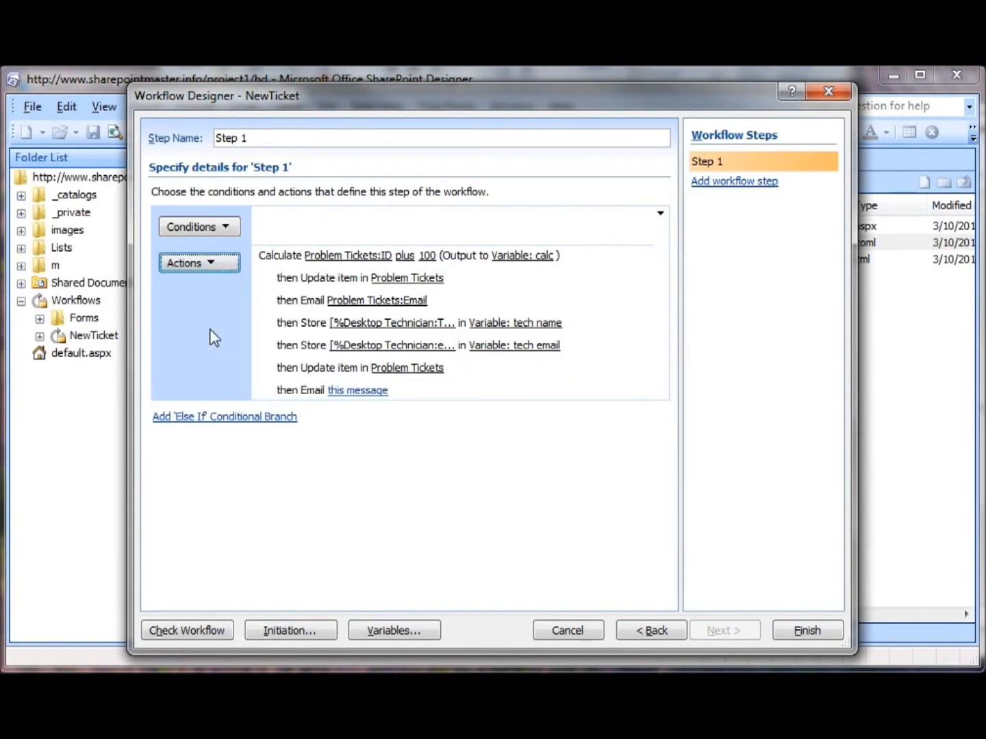
pyautogui.moveTo(673, 268)
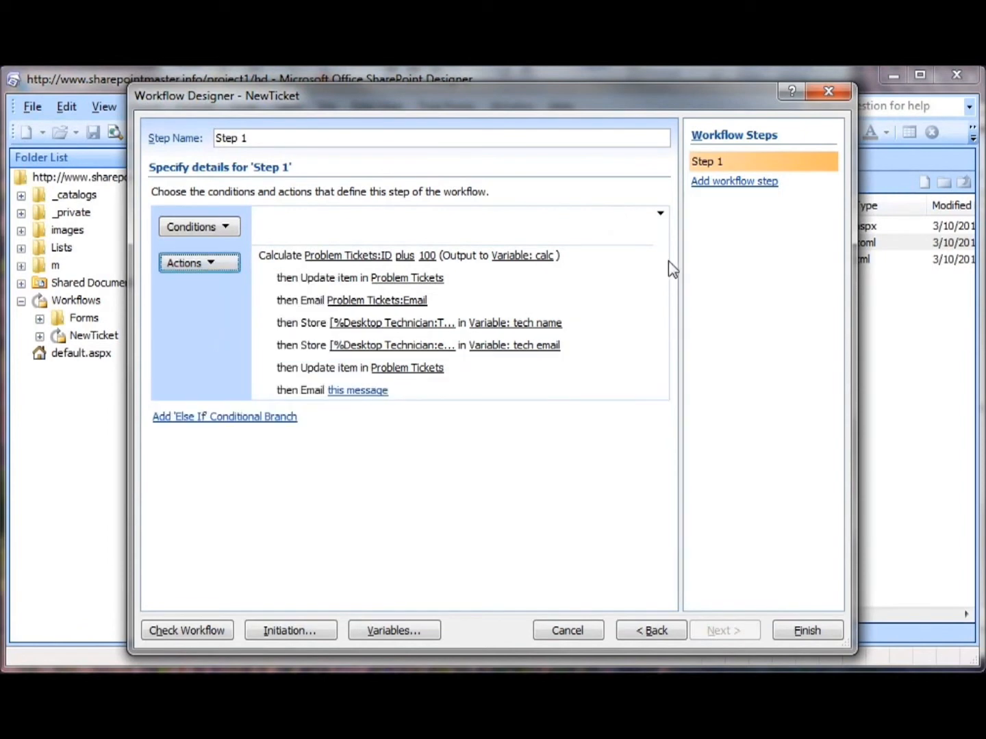
pyautogui.click(357, 390)
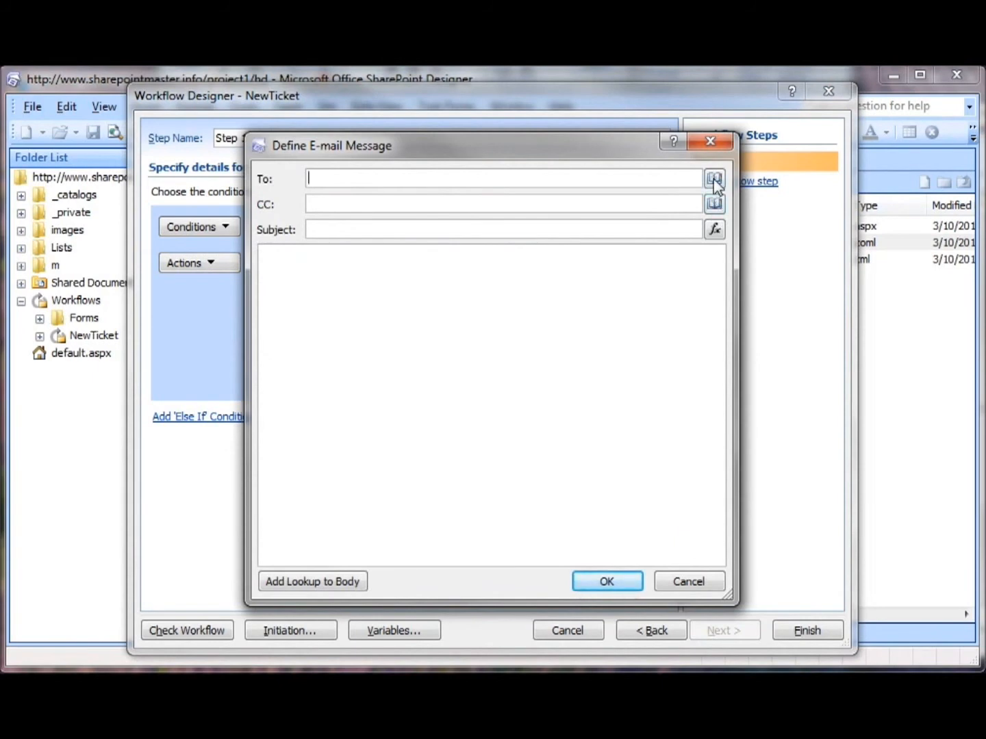
pyautogui.click(715, 179)
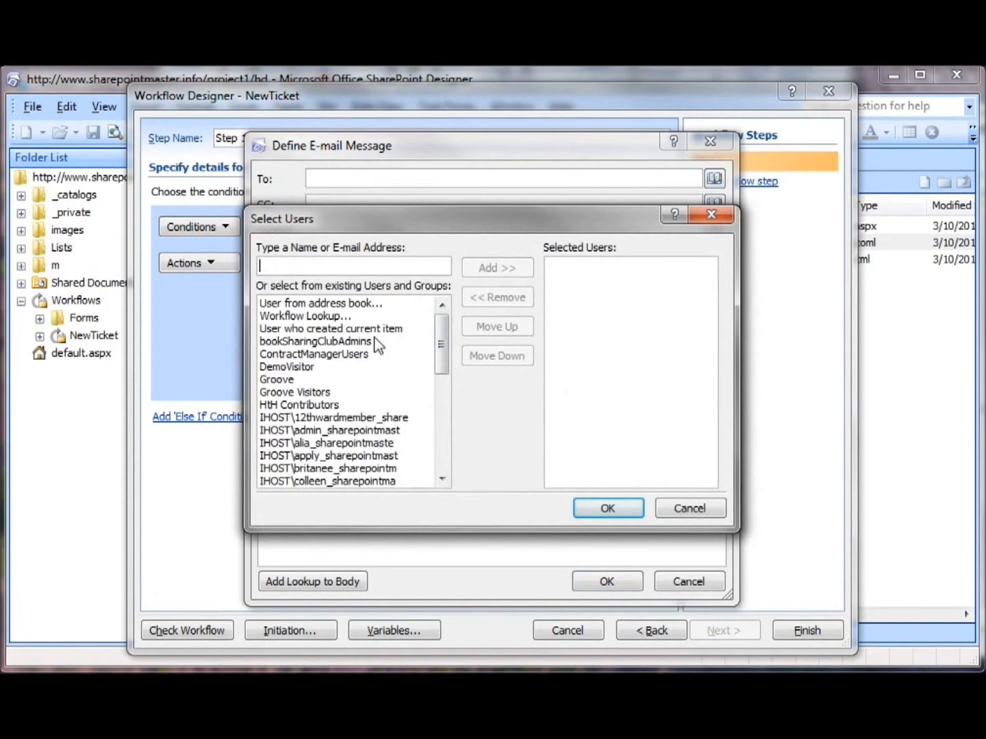
pyautogui.click(305, 316)
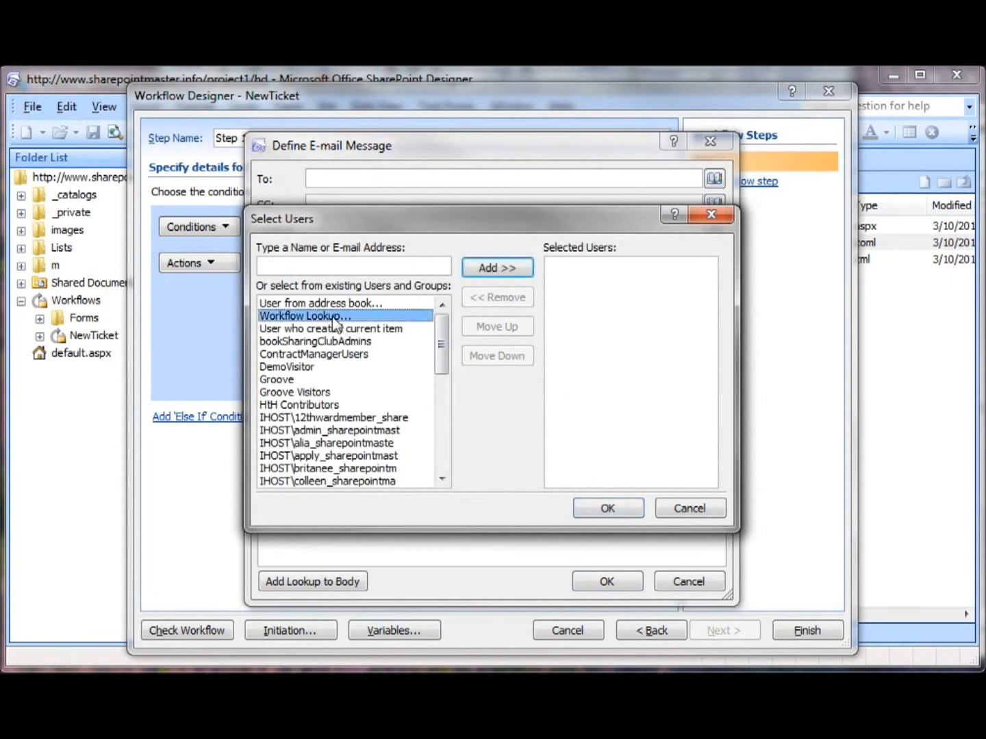
pyautogui.click(497, 267)
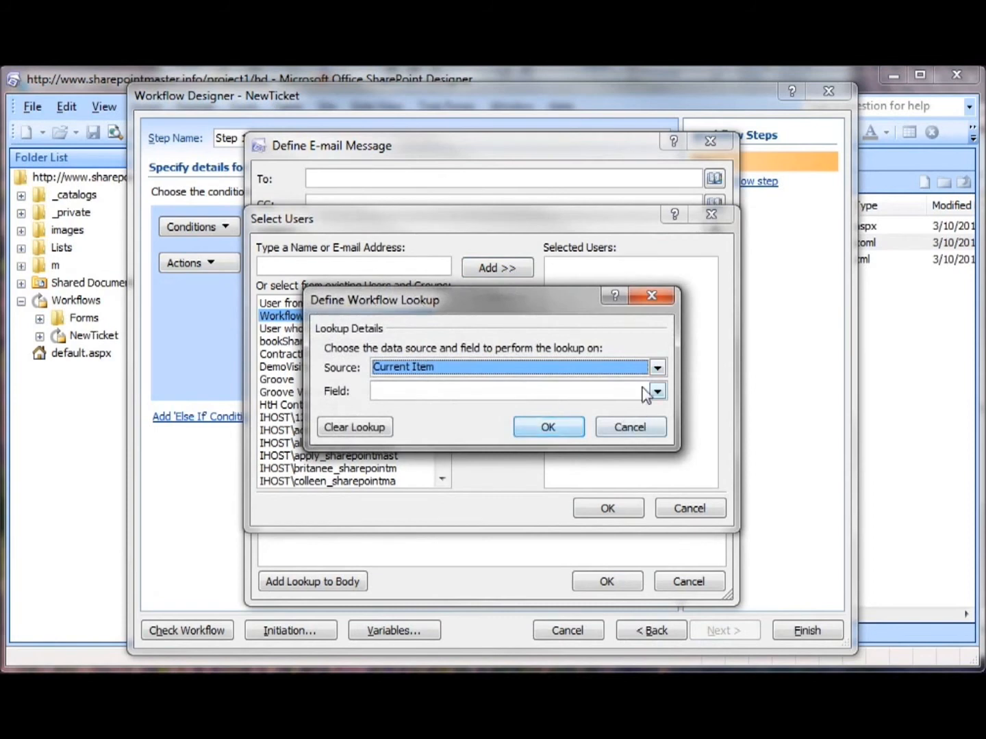
pyautogui.click(656, 367)
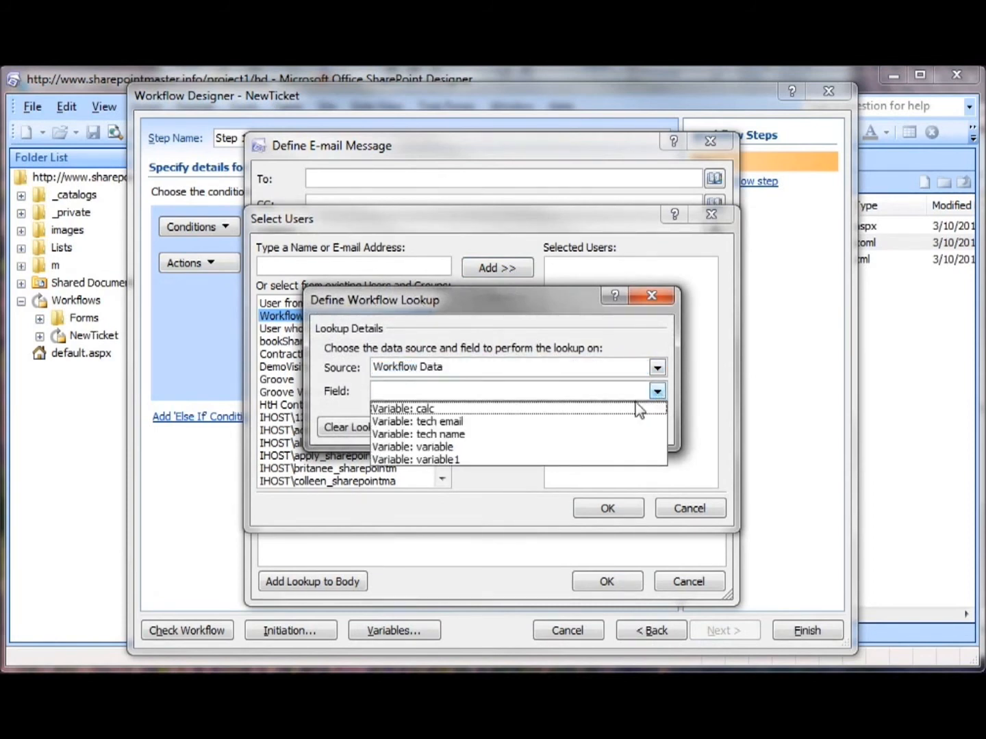
pyautogui.click(418, 422)
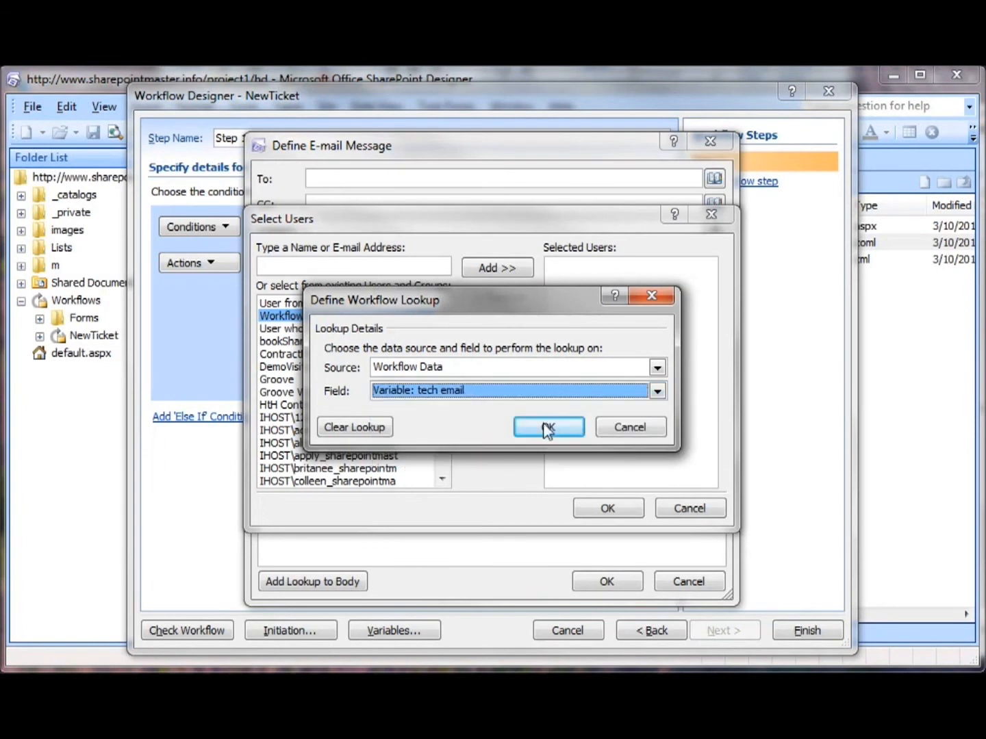
pyautogui.click(548, 426)
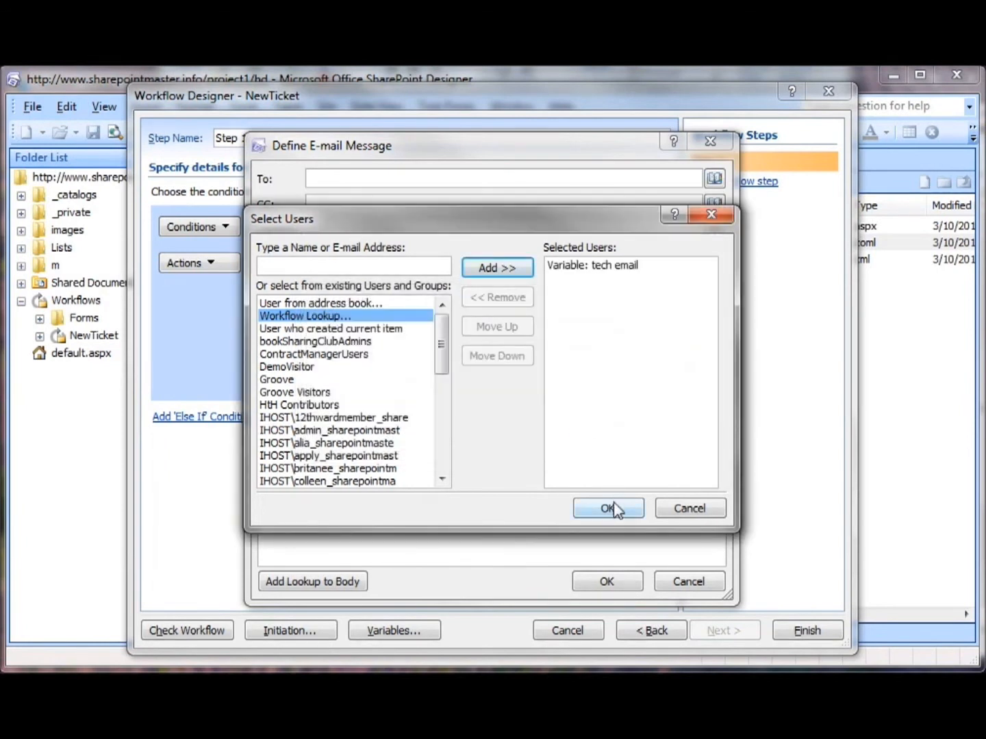
pyautogui.click(606, 508)
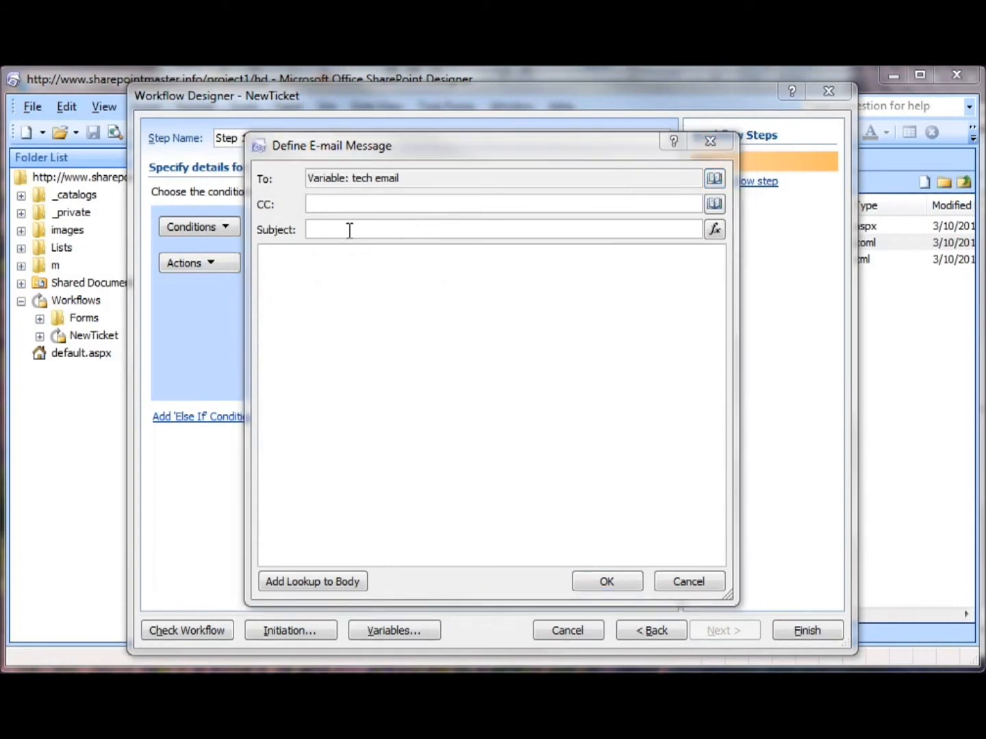
# - Give the email the subject 'You have a new problem ticket' and Problem Tickets field lookups in the body
pyautogui.write('You have a new problem ticket')
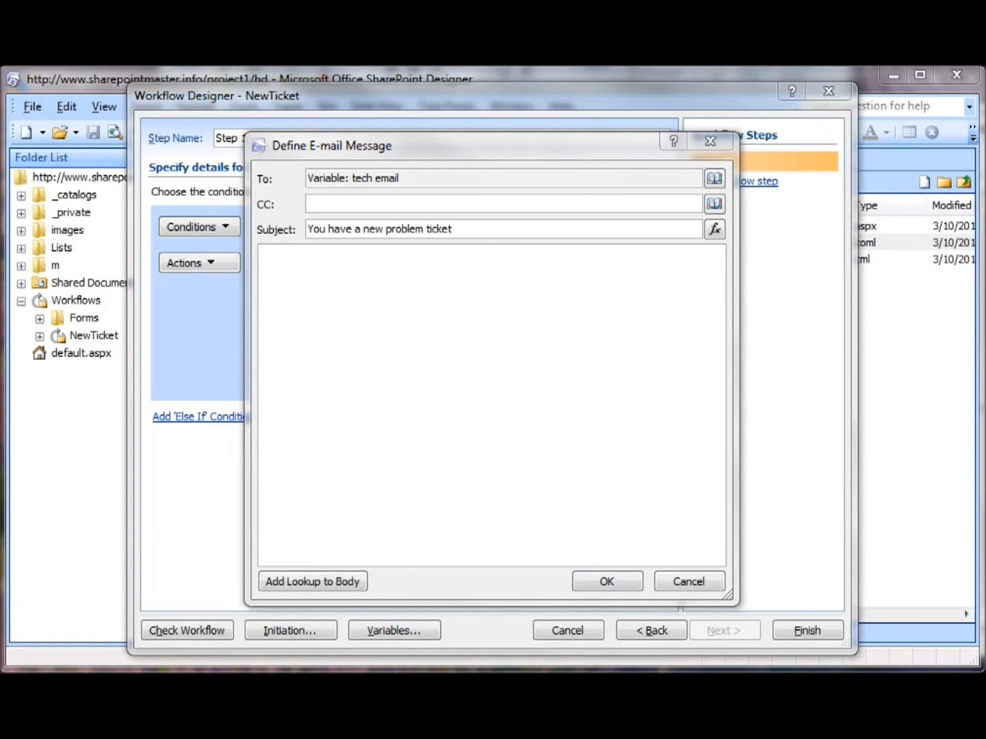
pyautogui.moveTo(392, 314)
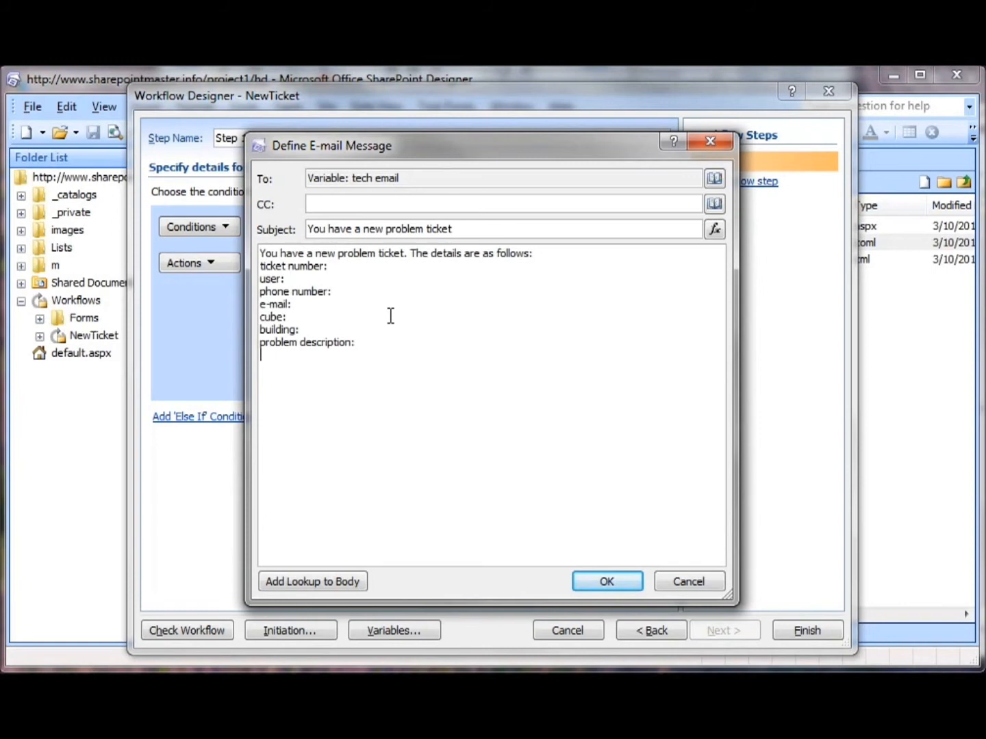
pyautogui.moveTo(552, 314)
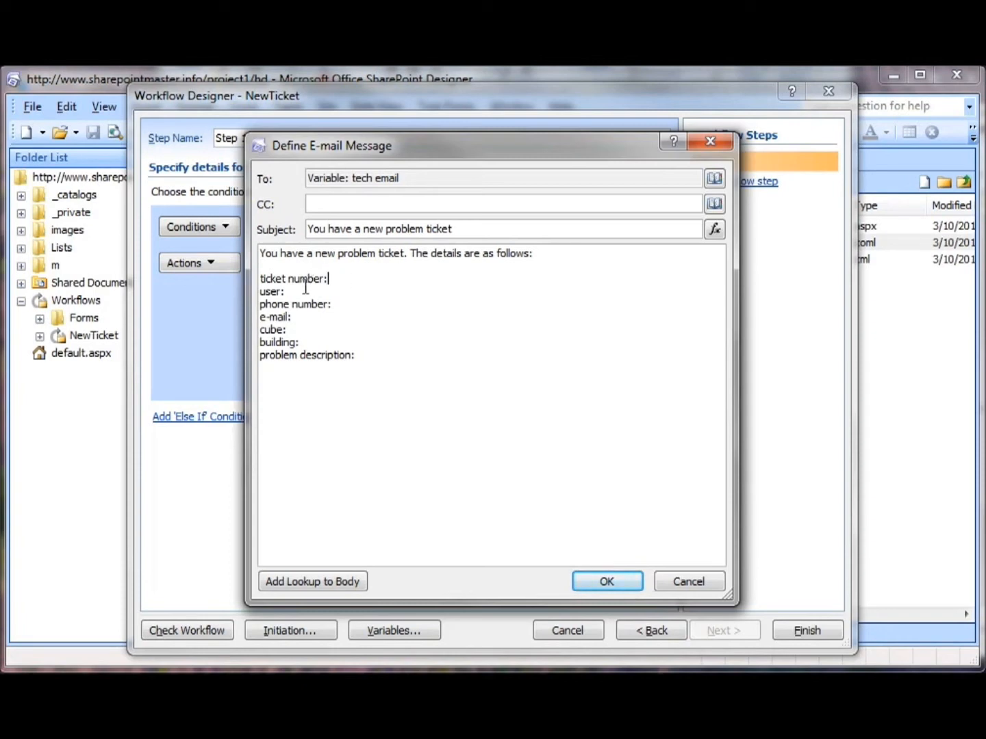
pyautogui.moveTo(457, 368)
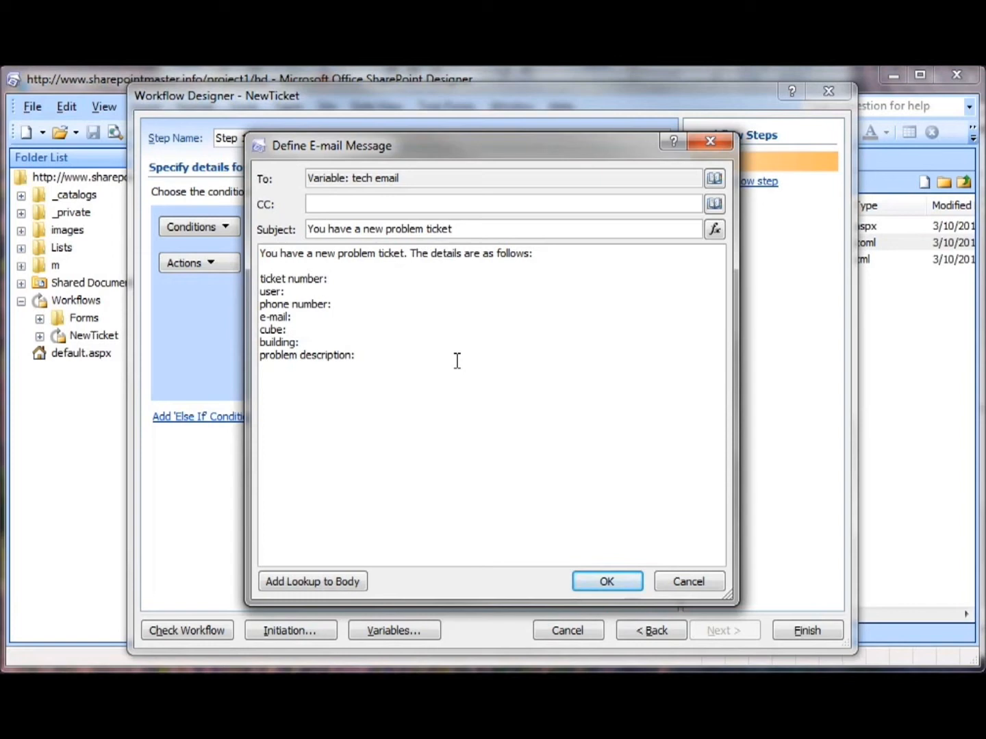
pyautogui.moveTo(500, 387)
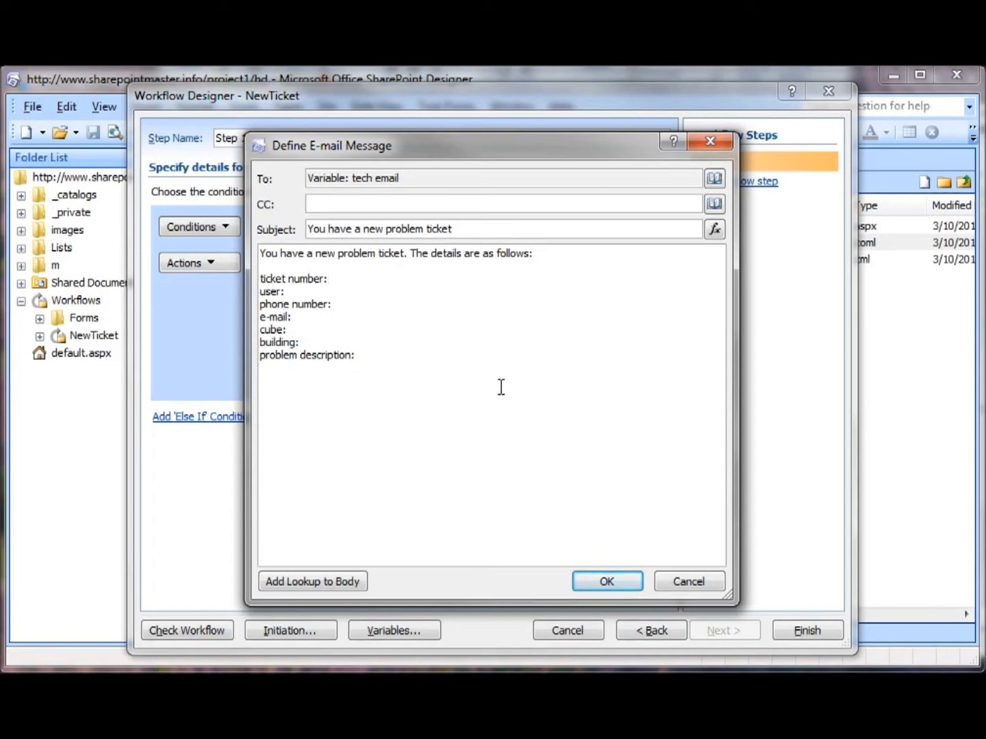
pyautogui.moveTo(481, 374)
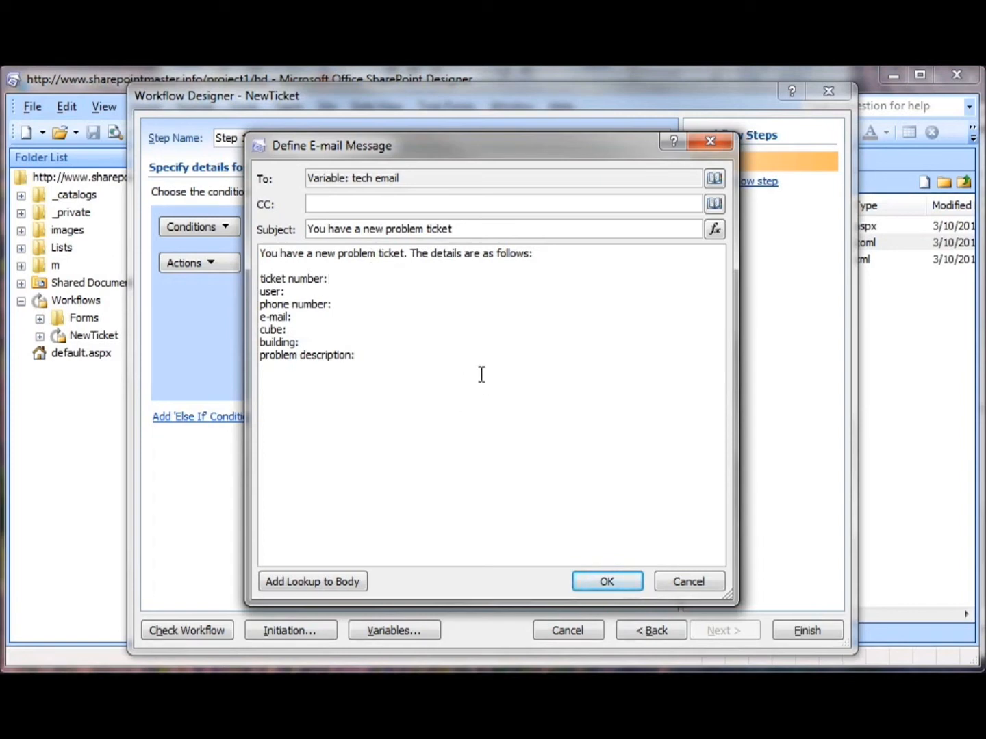
pyautogui.click(329, 279)
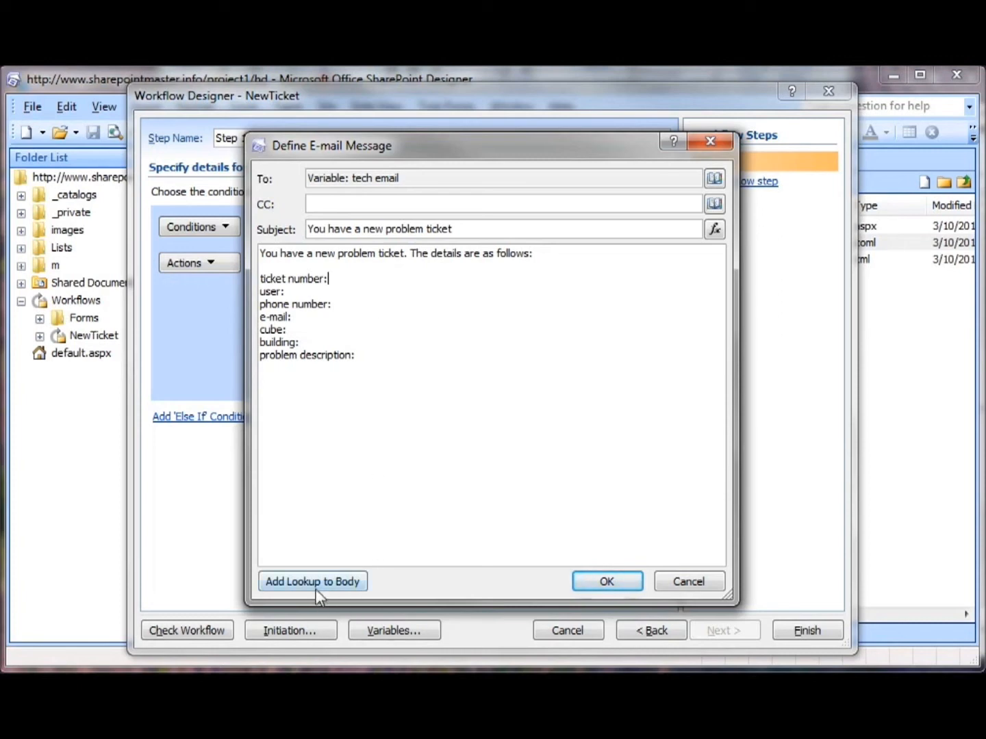
pyautogui.moveTo(349, 264)
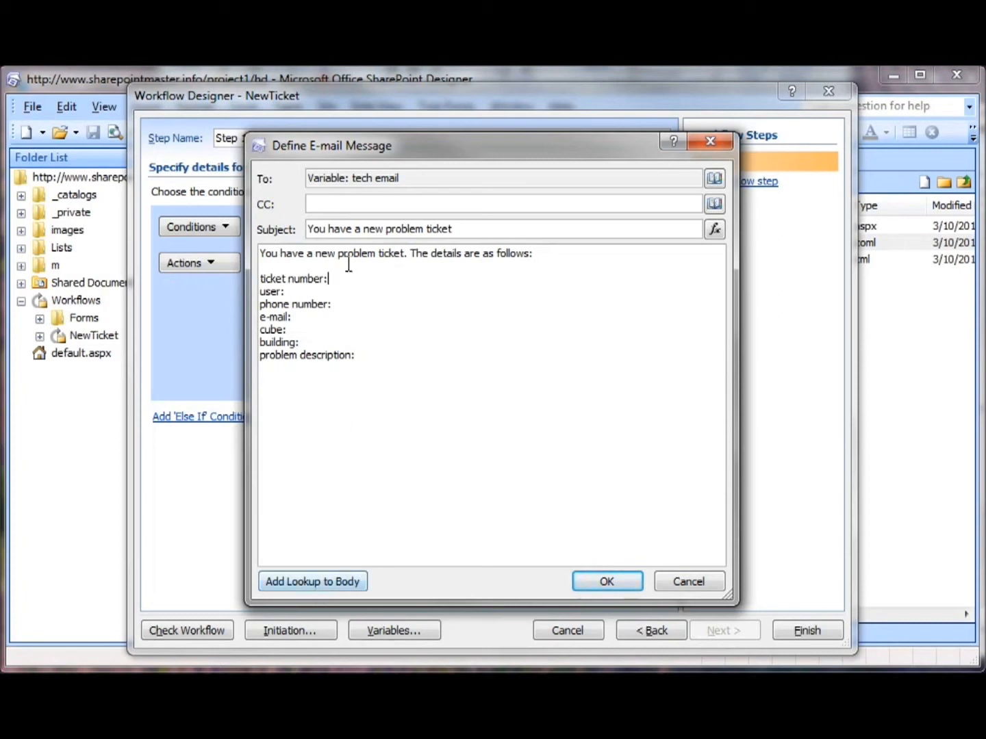
pyautogui.moveTo(397, 435)
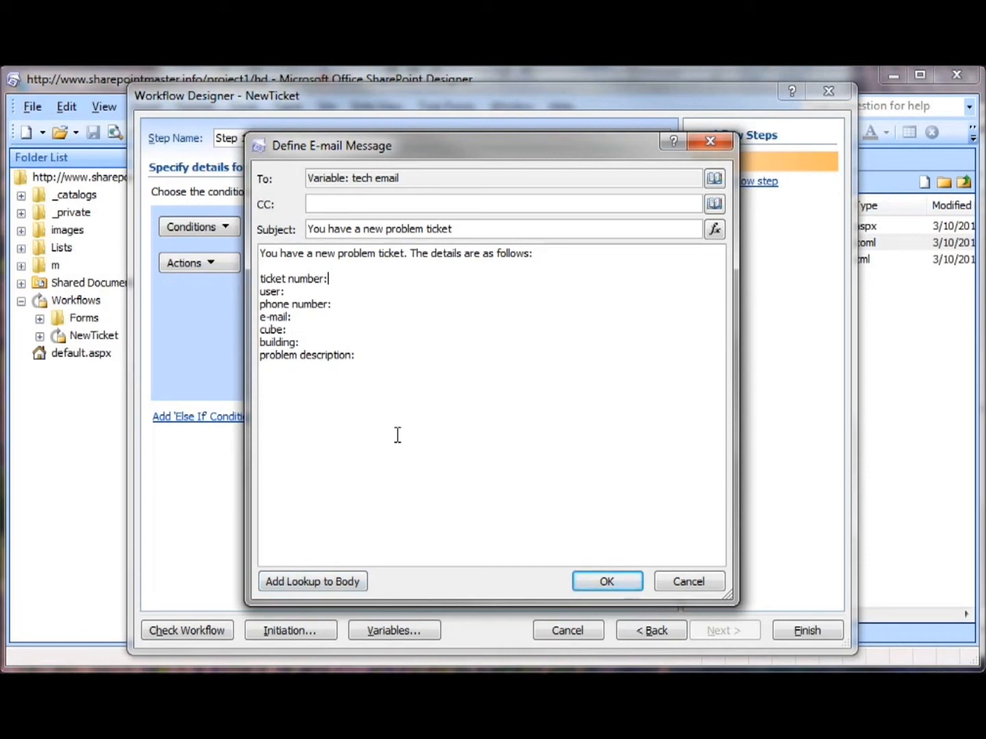
pyautogui.click(311, 581)
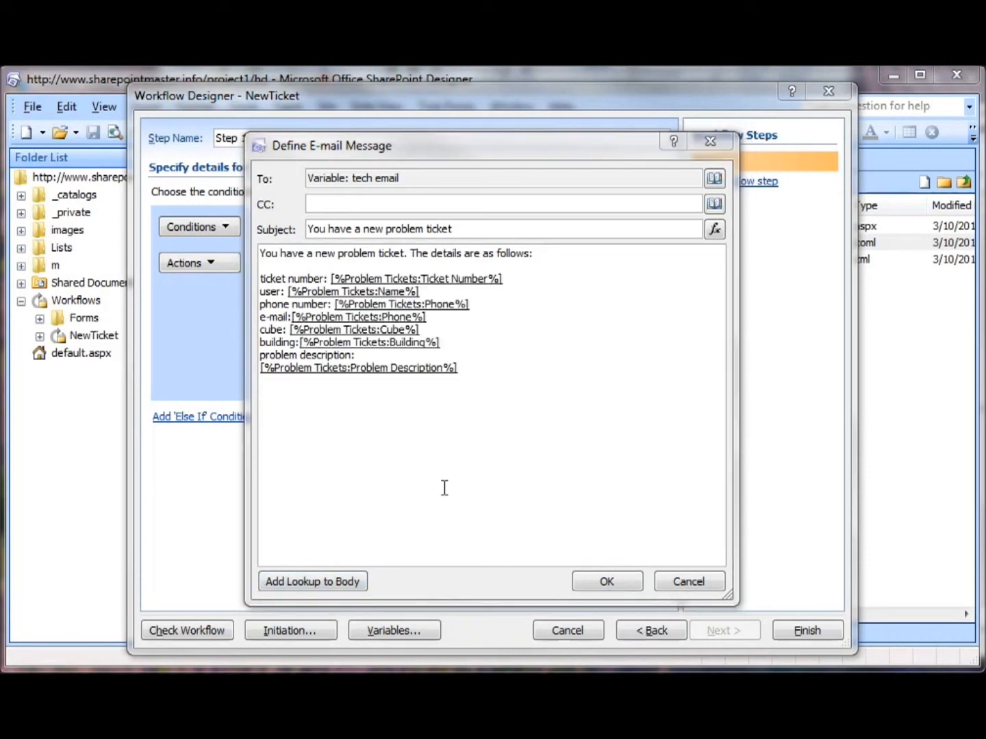
pyautogui.moveTo(346, 385)
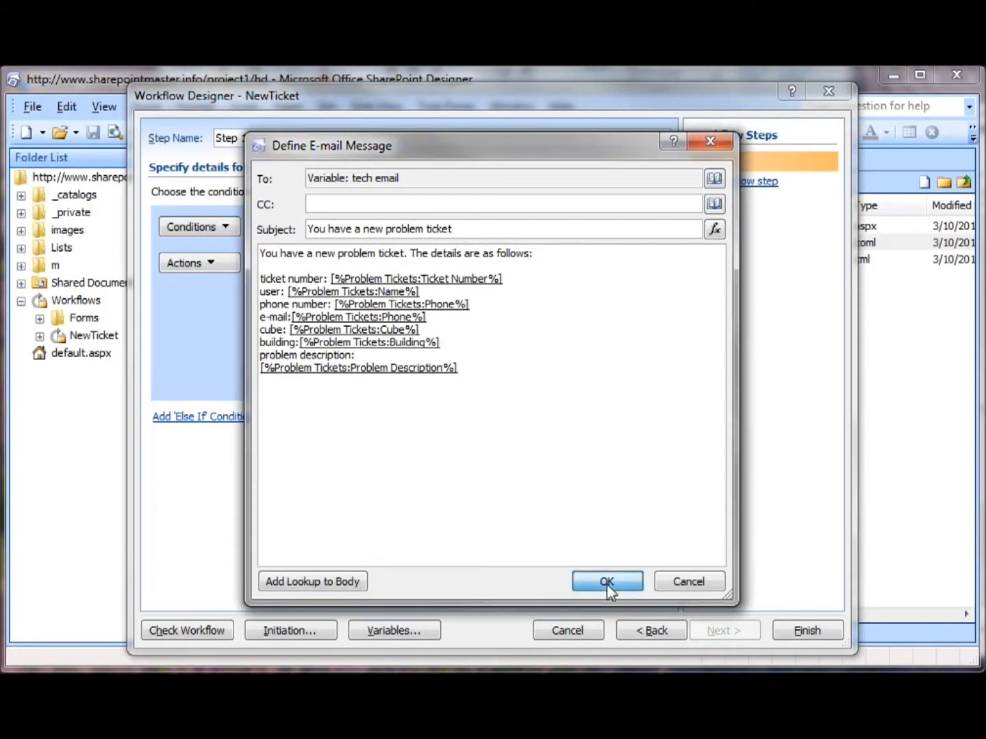
pyautogui.click(606, 581)
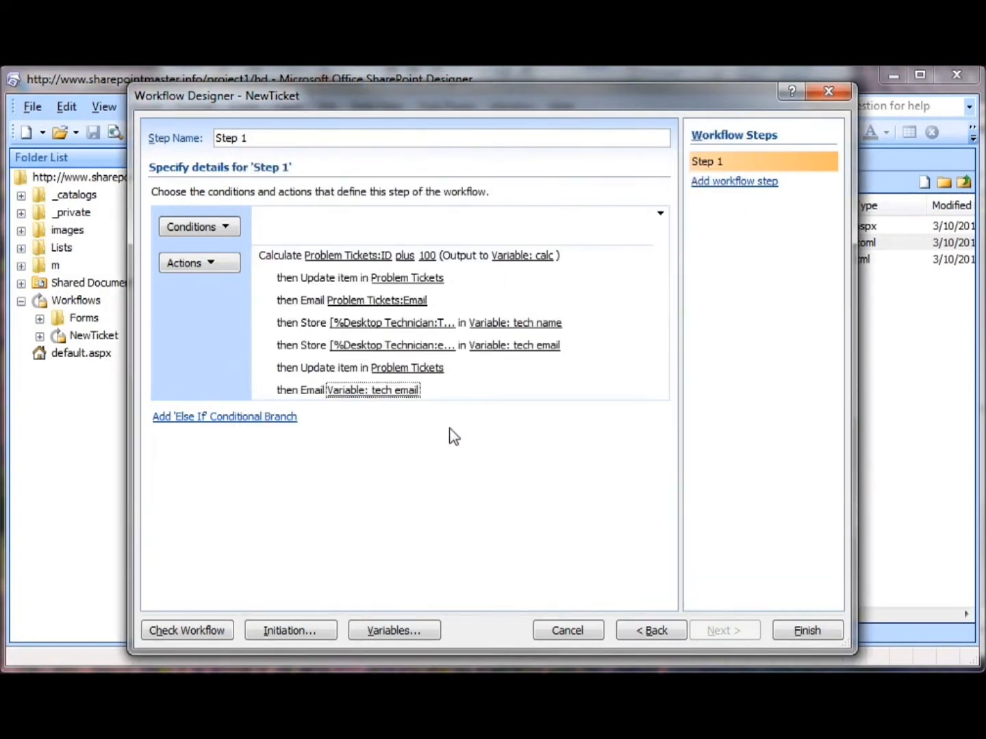
# - Check the NewTicket workflow for errors, dismiss the no-errors notice, and finish it
pyautogui.click(186, 630)
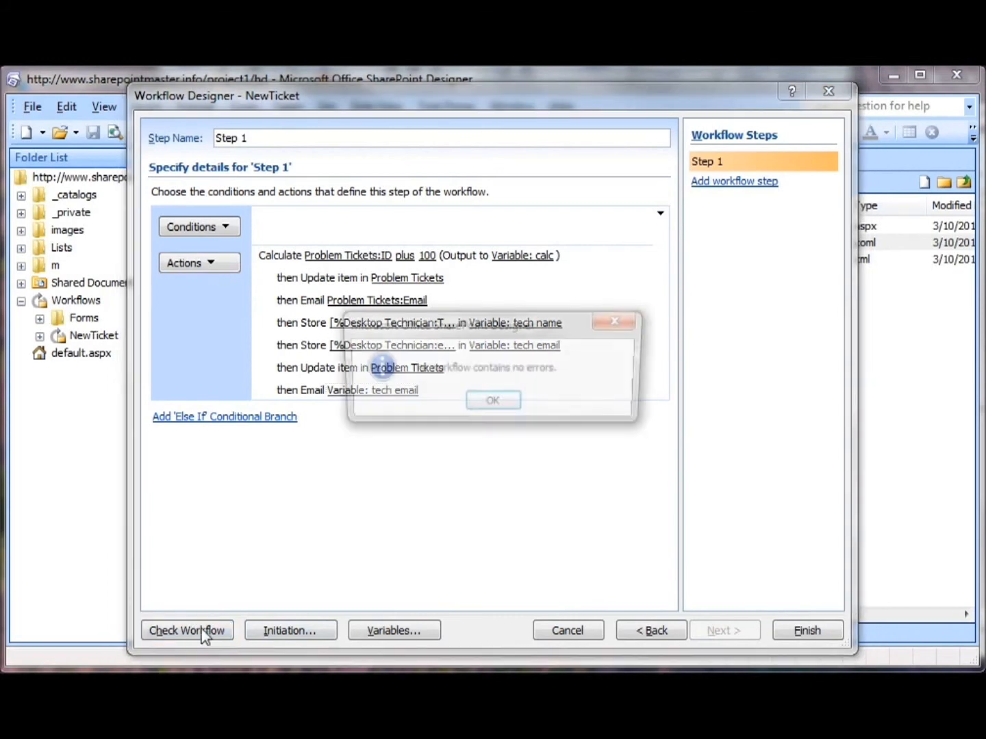
pyautogui.click(493, 400)
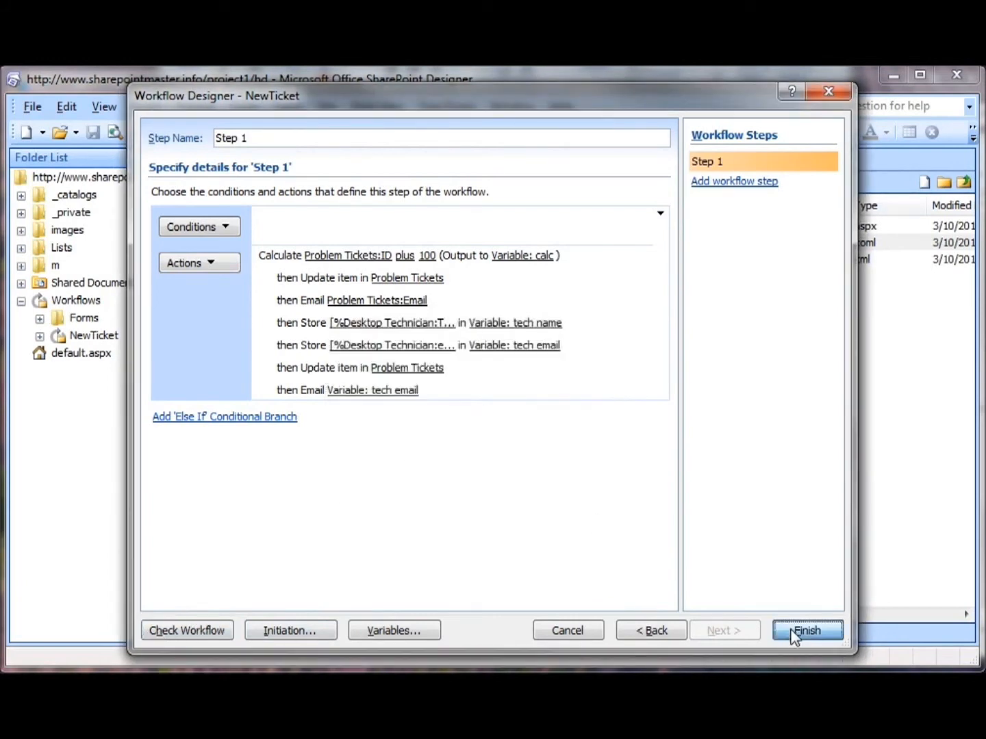
pyautogui.click(806, 631)
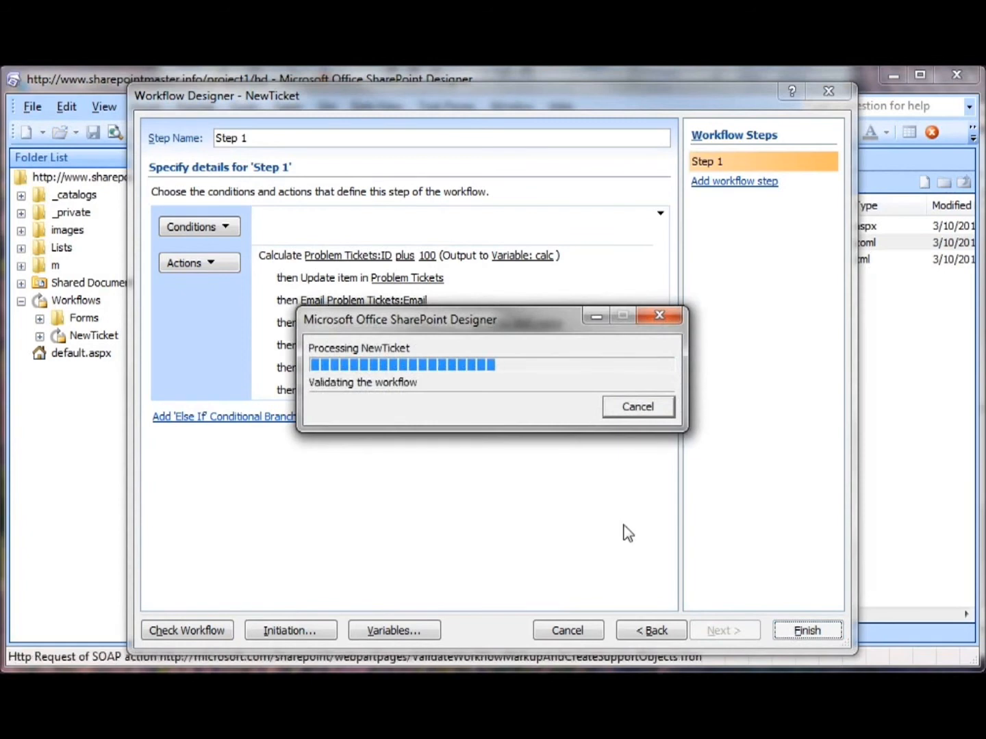
pyautogui.moveTo(616, 533)
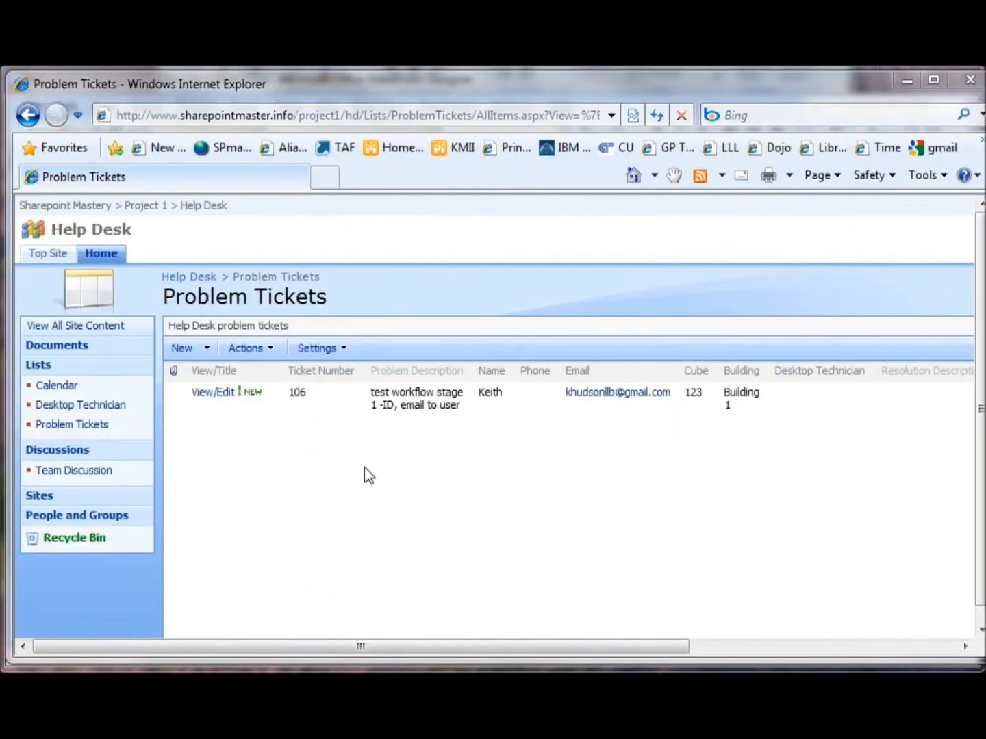
pyautogui.moveTo(190, 348)
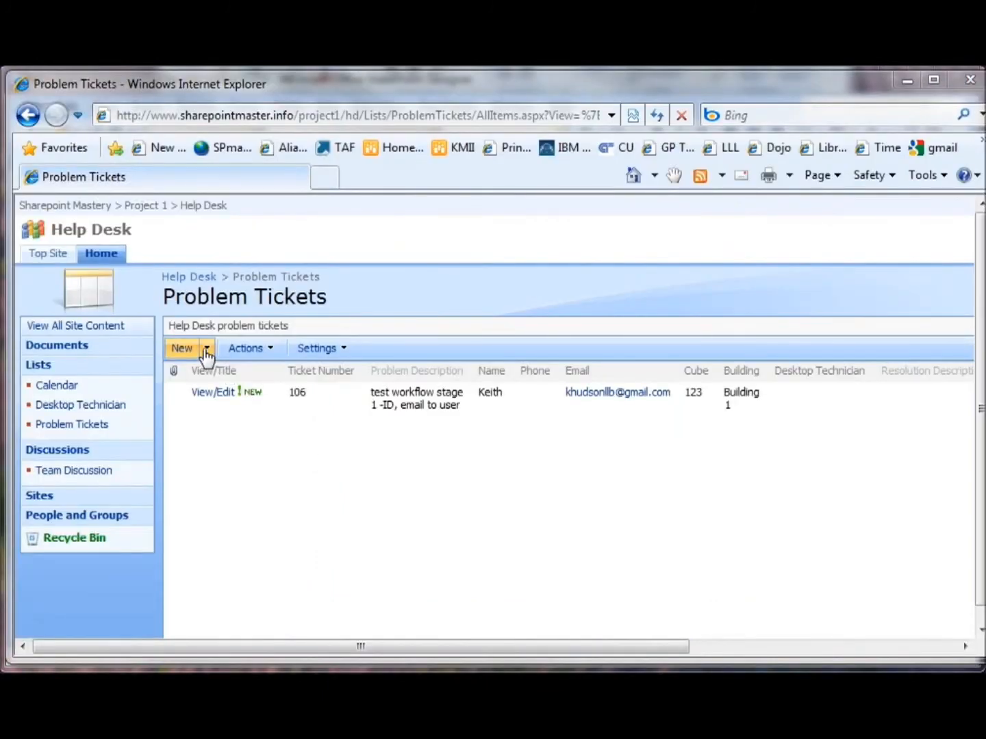
# - Review the three Desktop Technicians for Buildings 1–3, then begin a new Problem Tickets item
pyautogui.click(81, 405)
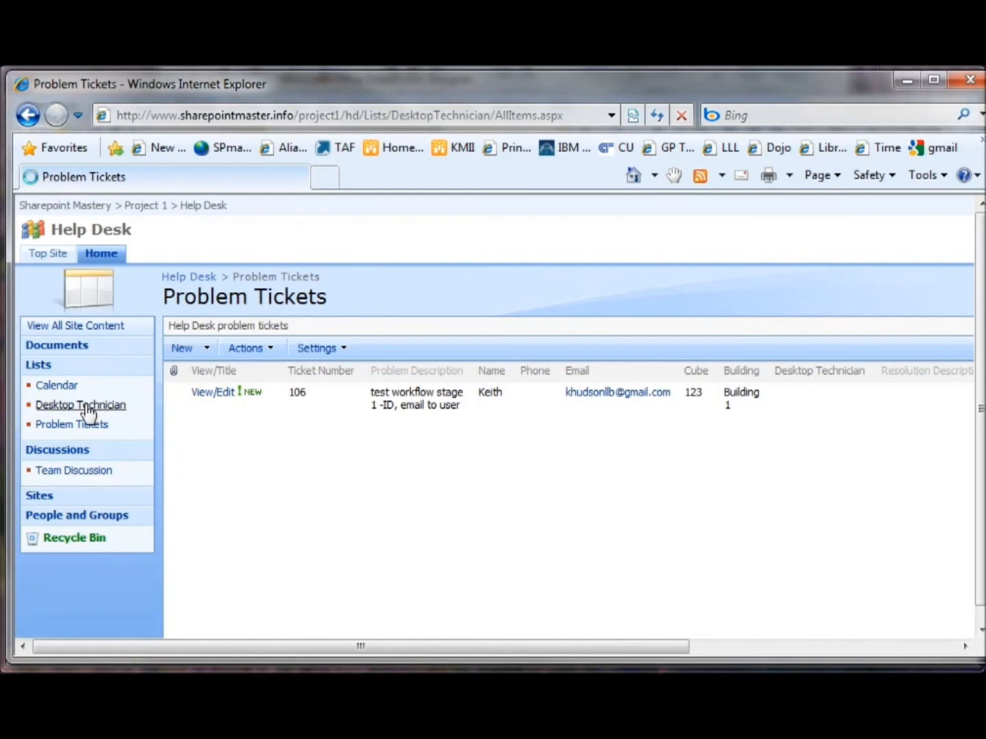
pyautogui.click(81, 405)
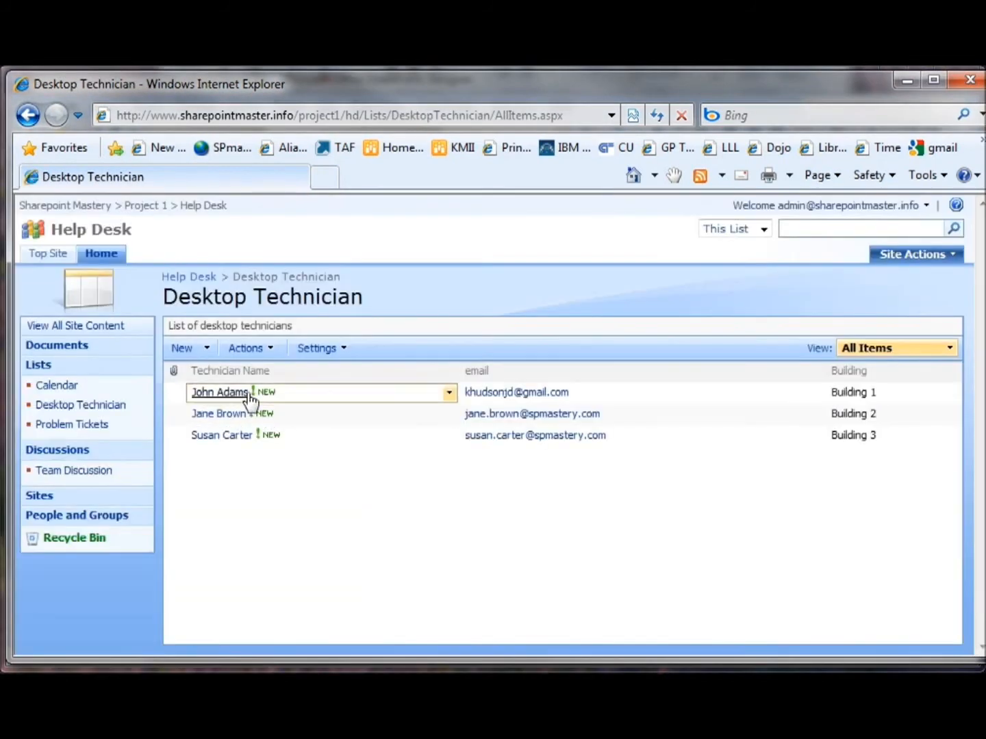
pyautogui.click(448, 393)
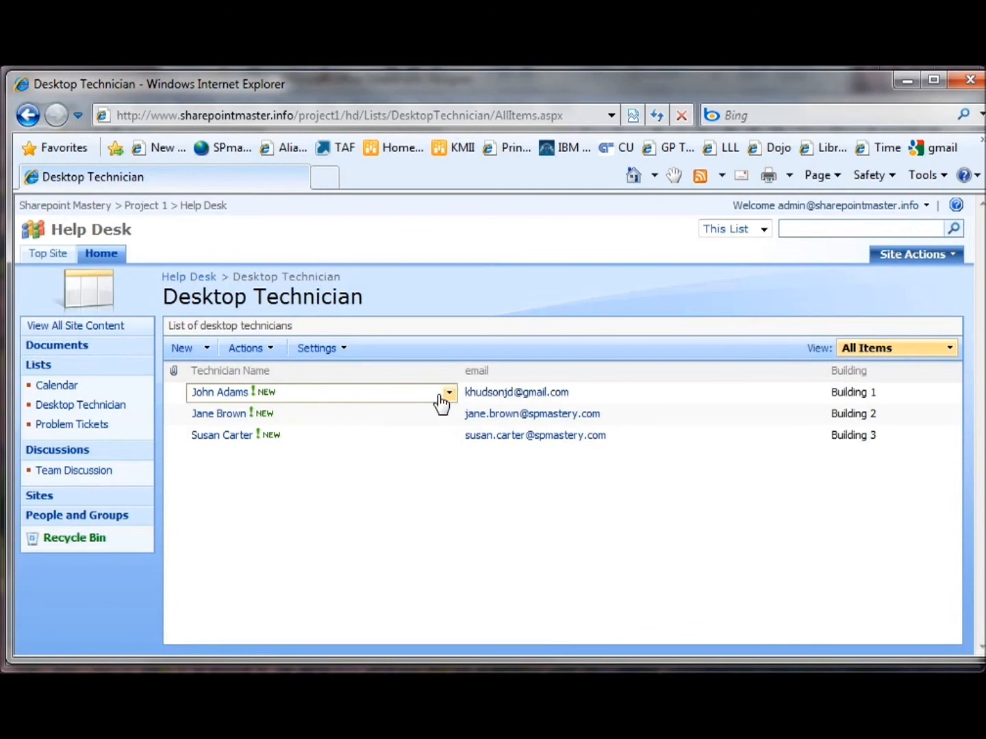
pyautogui.moveTo(69, 405)
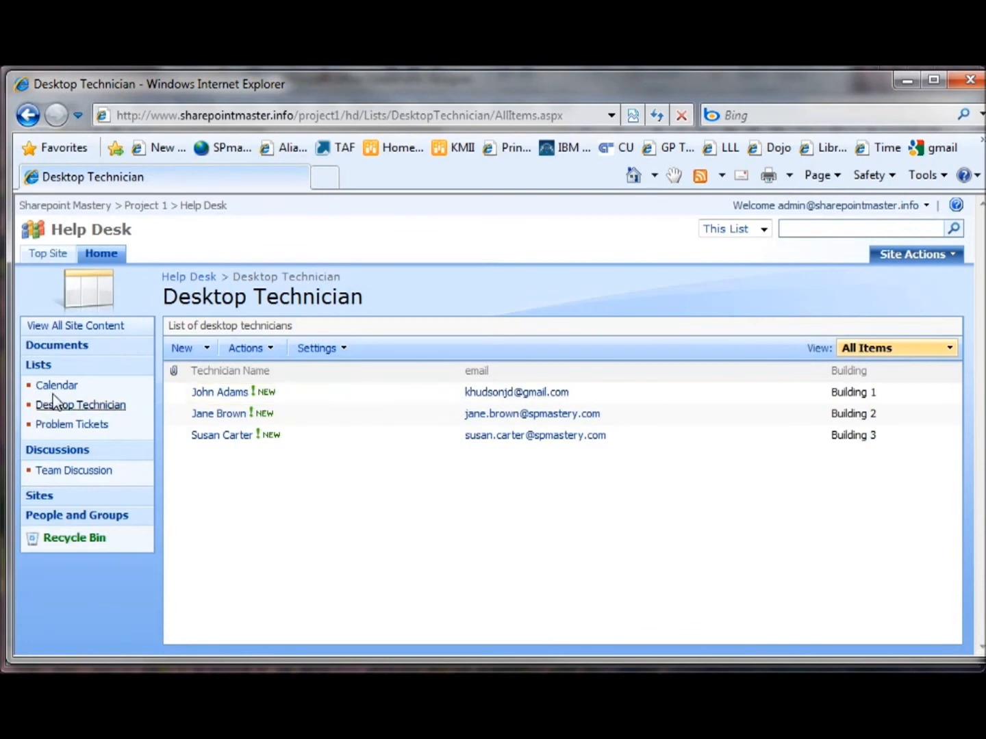
pyautogui.click(72, 423)
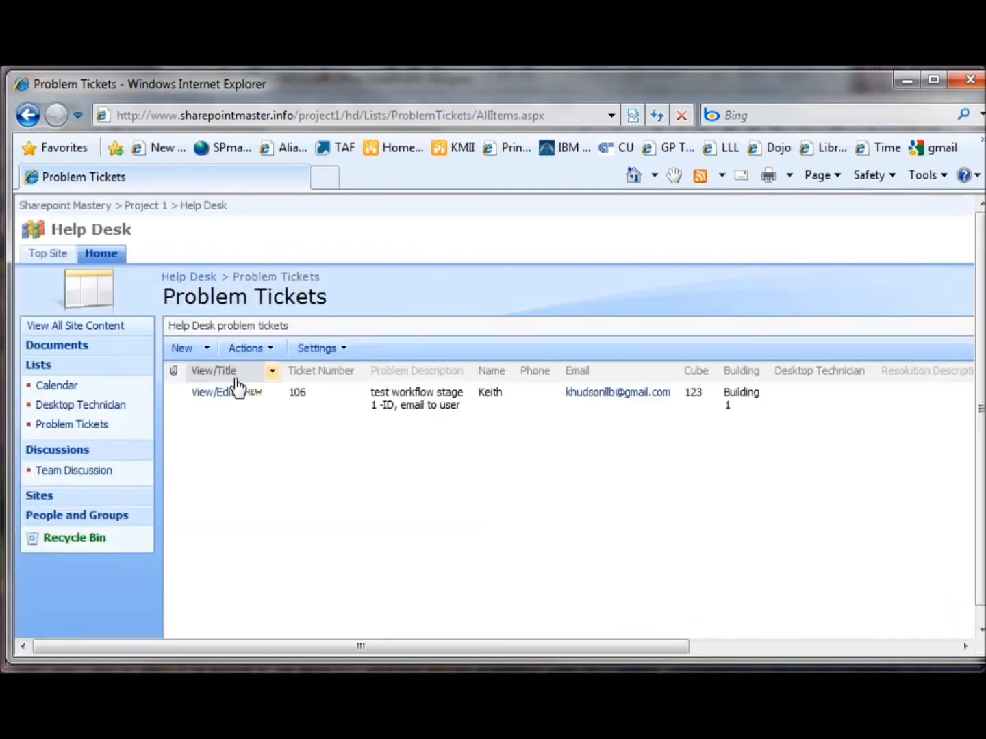
pyautogui.moveTo(343, 445)
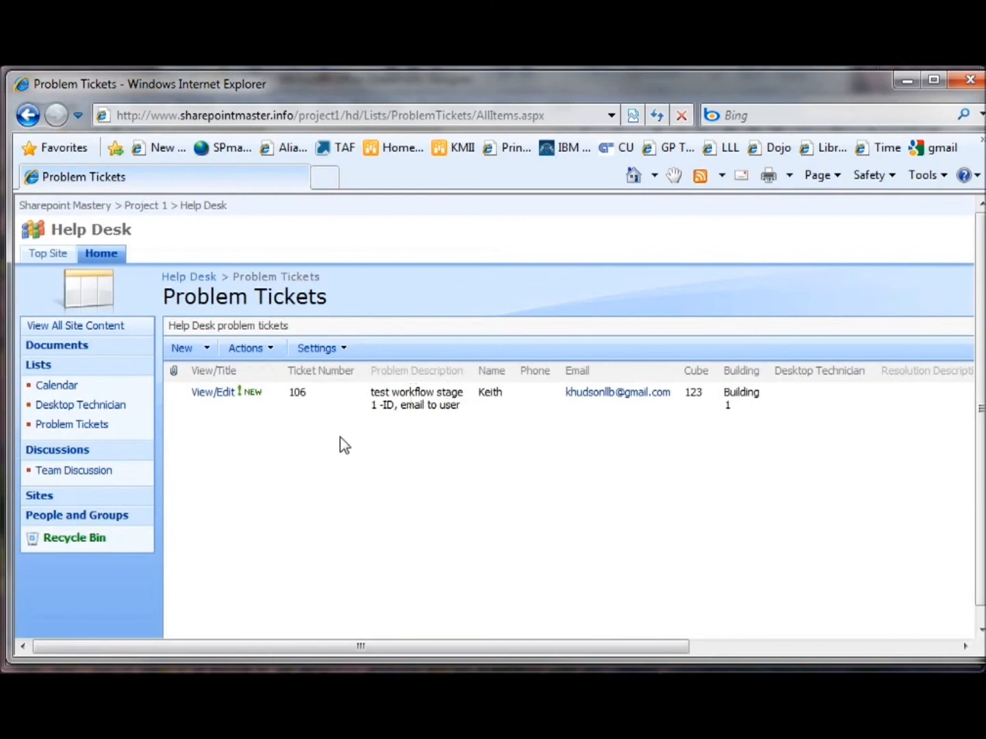
pyautogui.moveTo(532, 421)
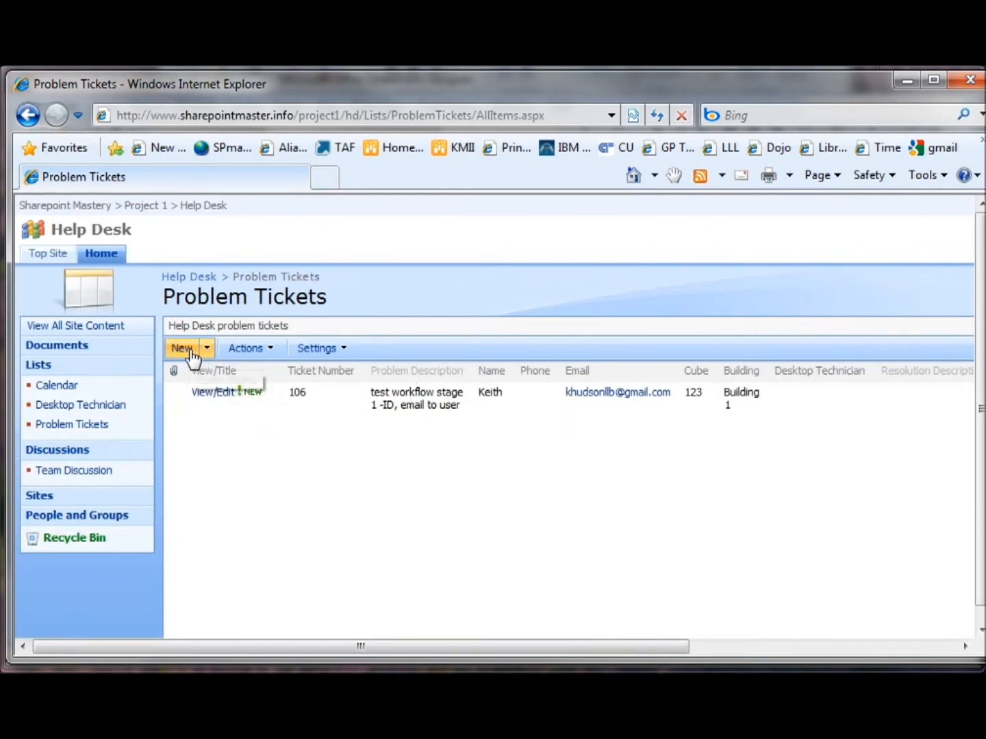
pyautogui.click(182, 347)
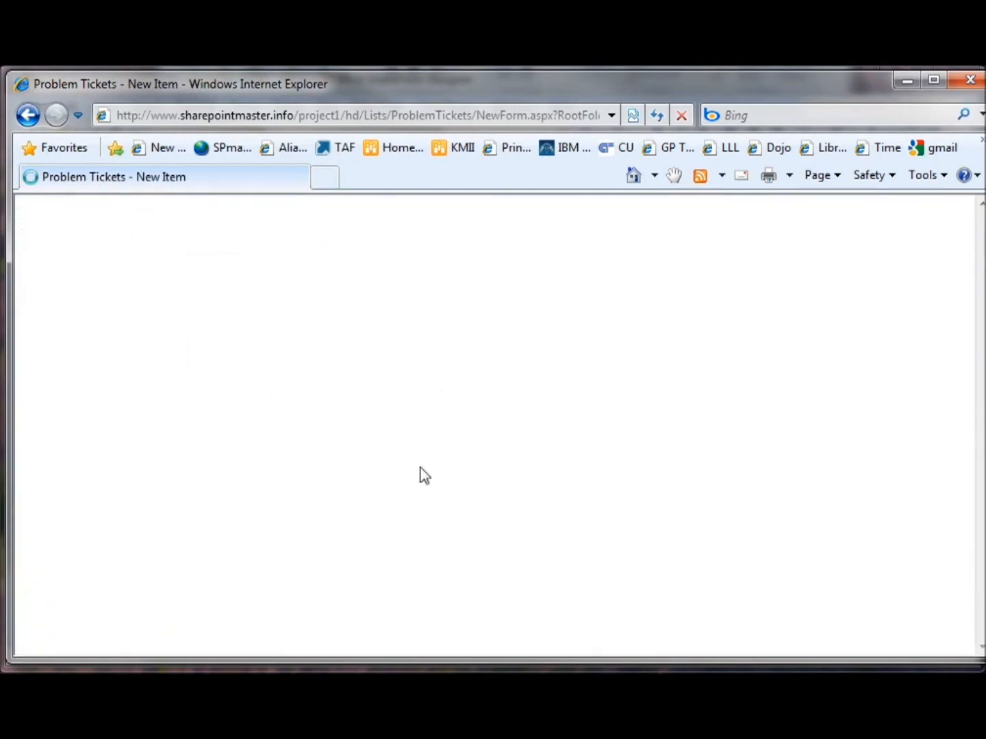
pyautogui.moveTo(332, 388)
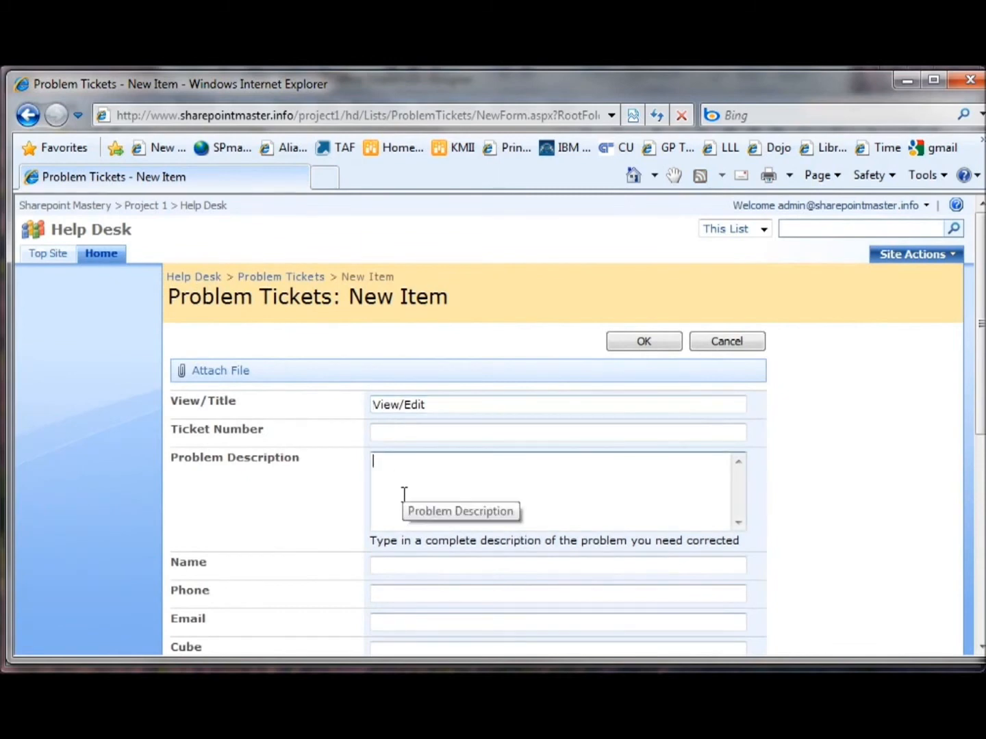
# - Submit a new problem ticket 'test desktop tech email' with Building 1 selected
pyautogui.write('test')
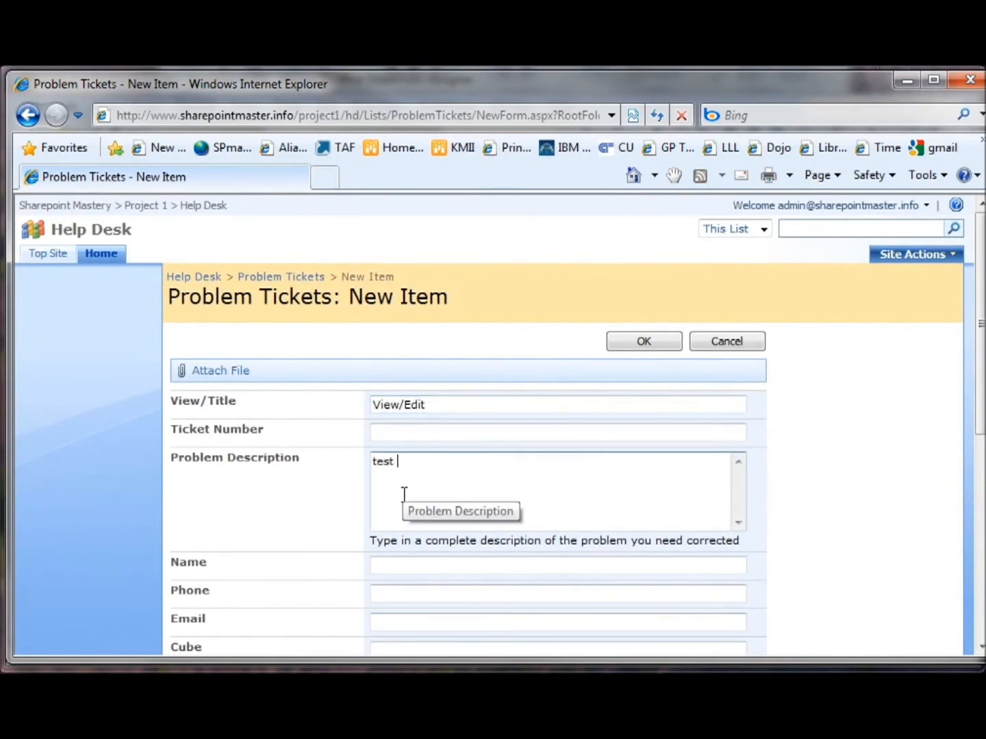
pyautogui.write('desktop tech email')
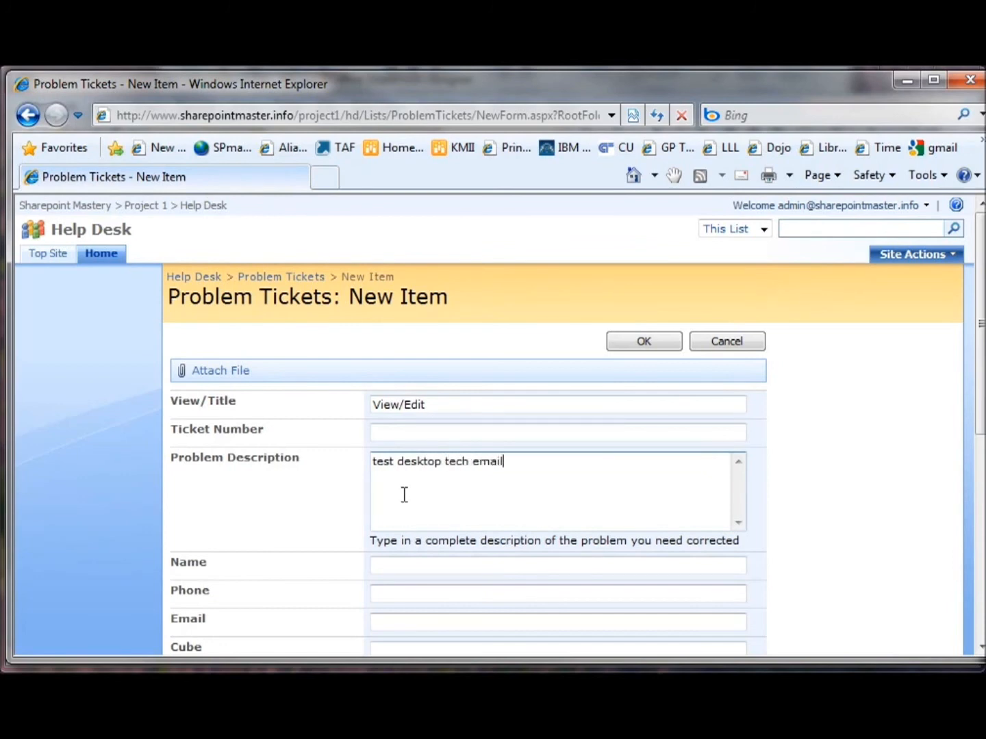
pyautogui.scroll(-3)
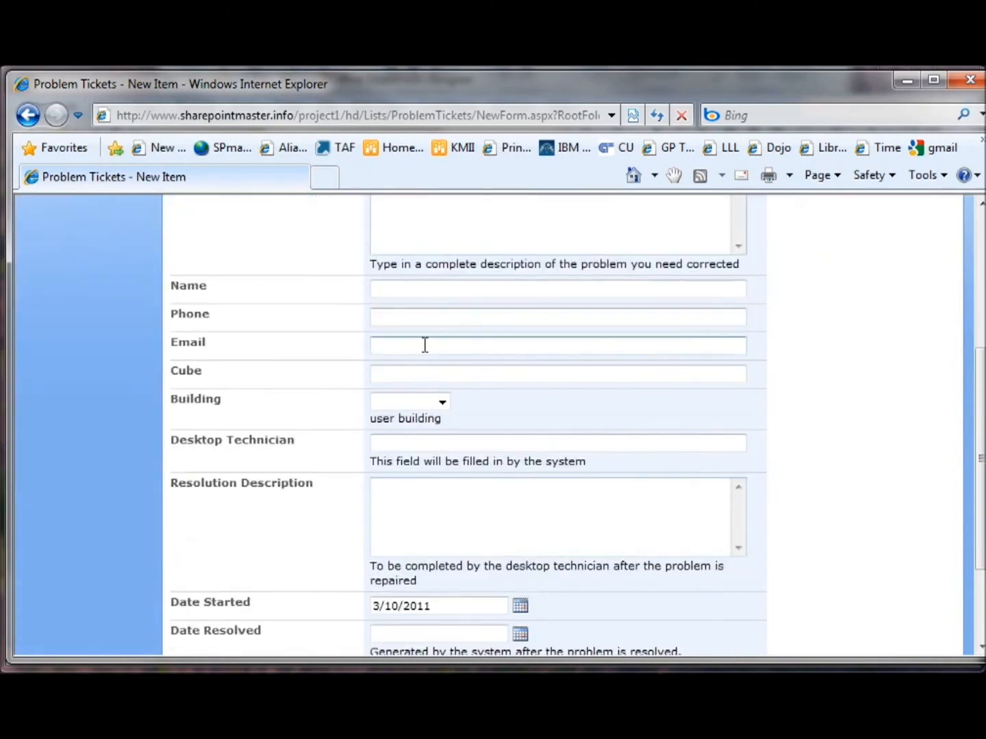
pyautogui.moveTo(420, 350)
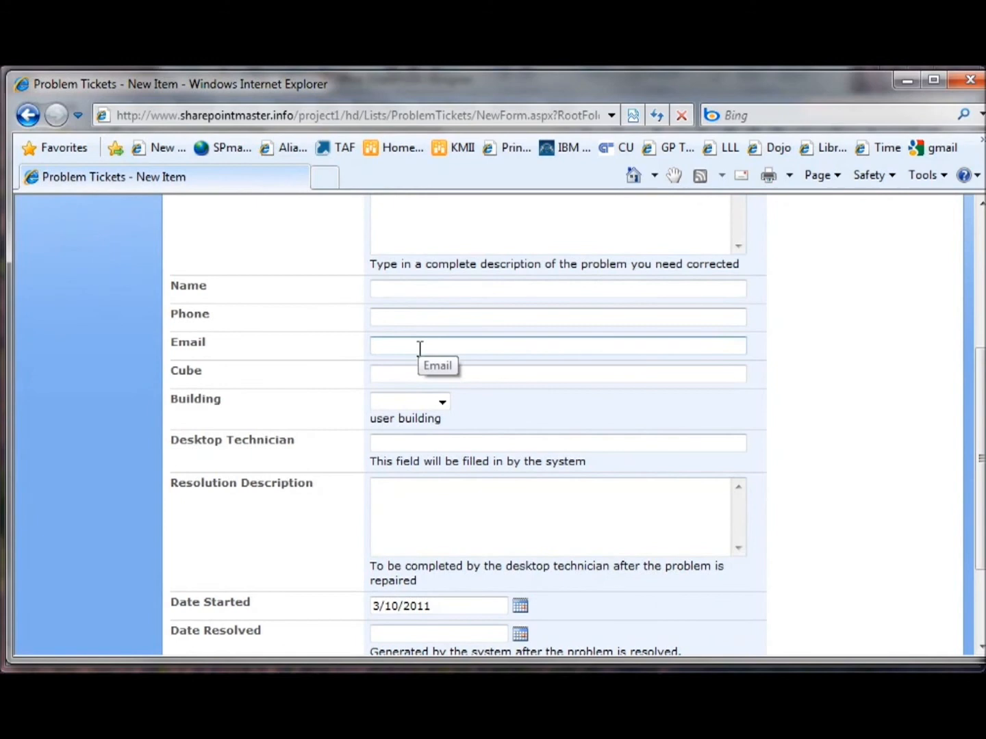
pyautogui.click(557, 345)
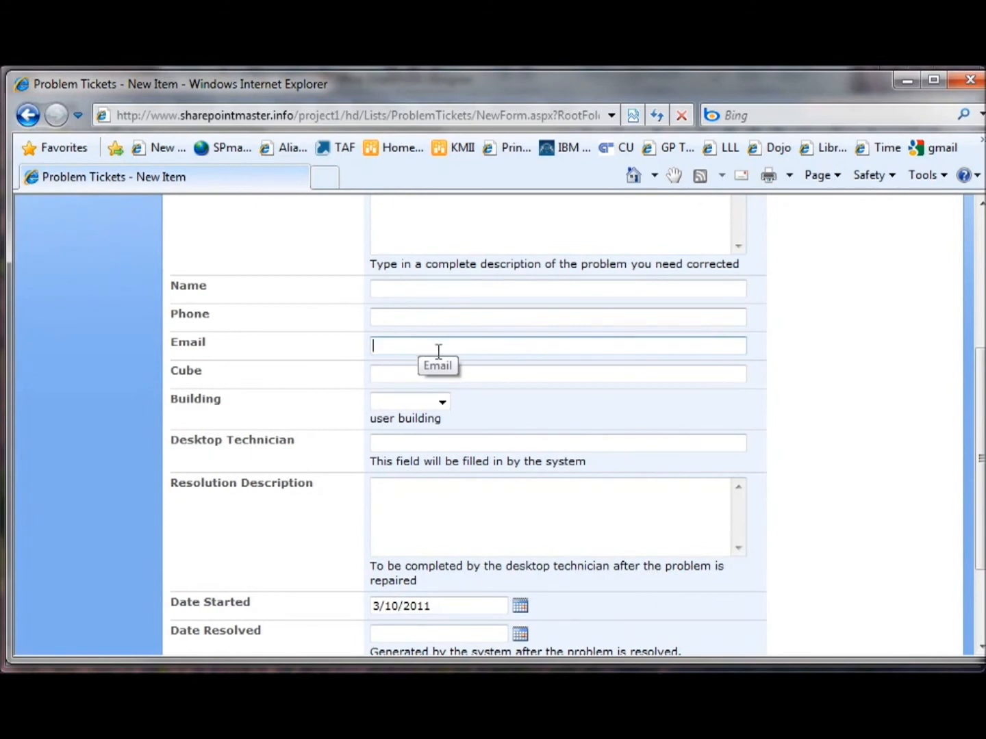
pyautogui.click(441, 402)
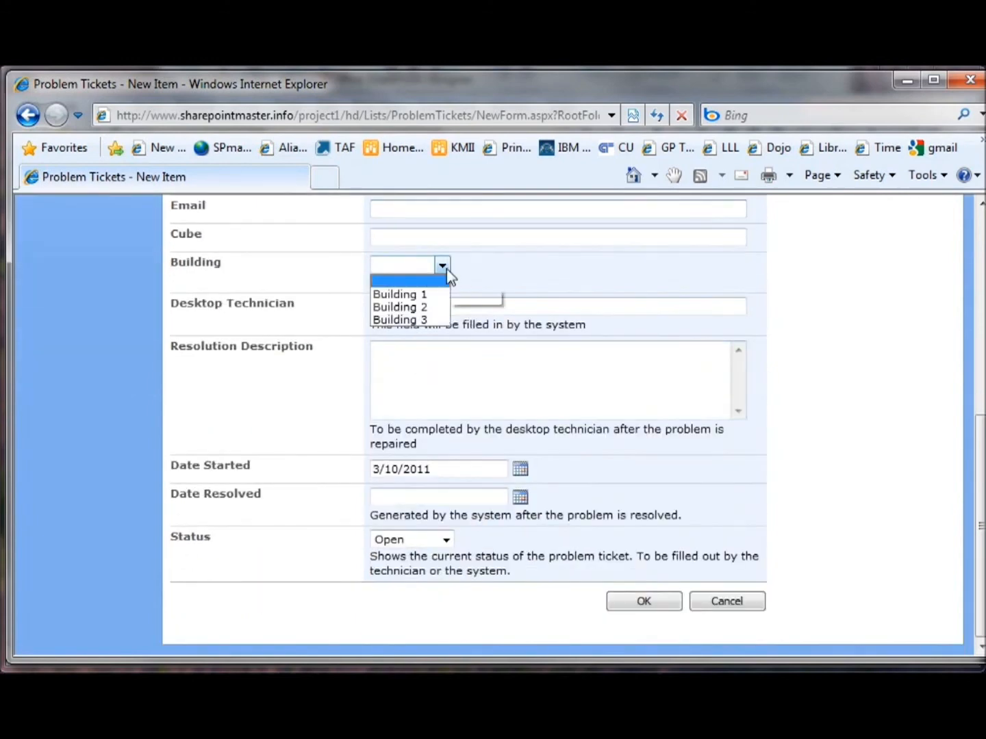
pyautogui.click(400, 294)
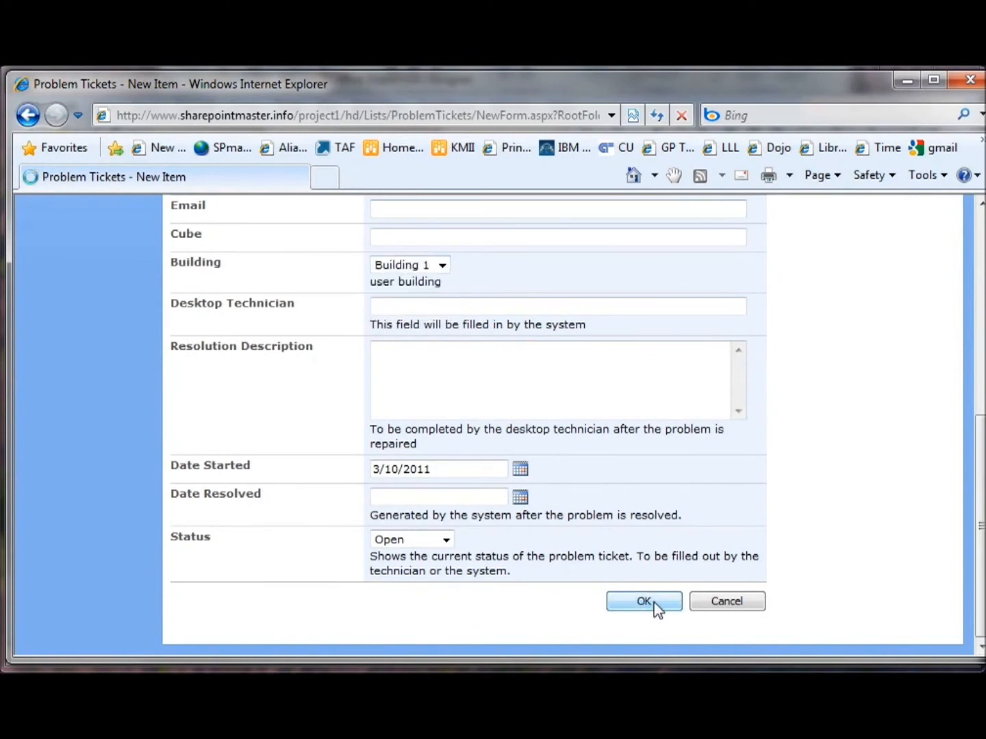
pyautogui.click(643, 601)
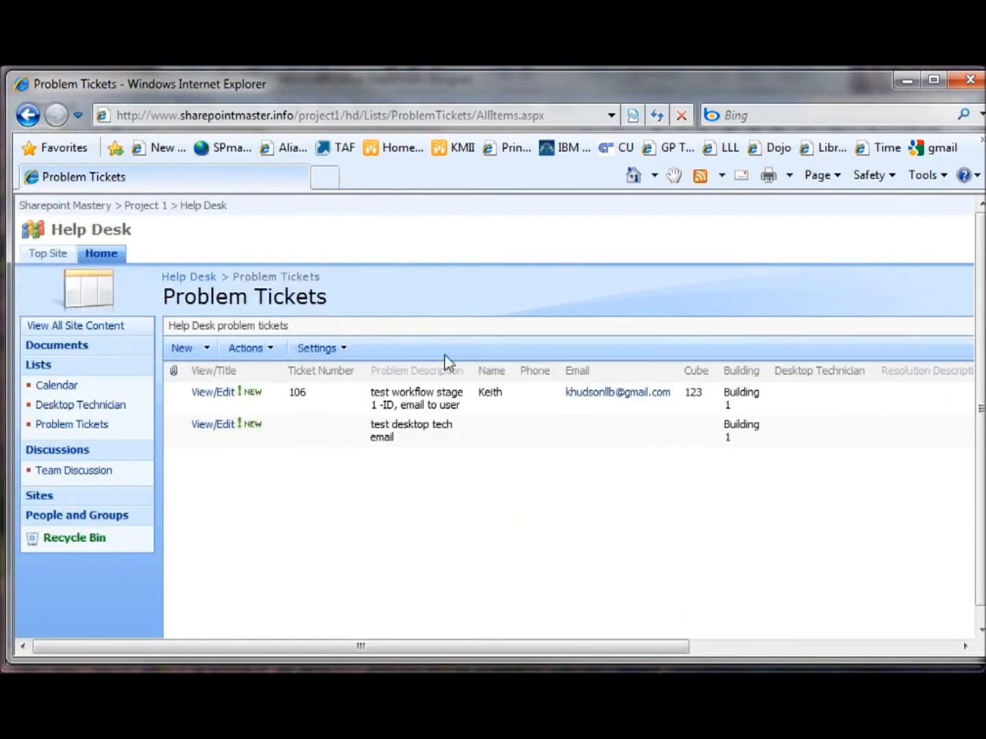
# - Scroll the list right to view ticket 107's Desktop Technician and NewTicket workflow columns
pyautogui.hscroll(3)
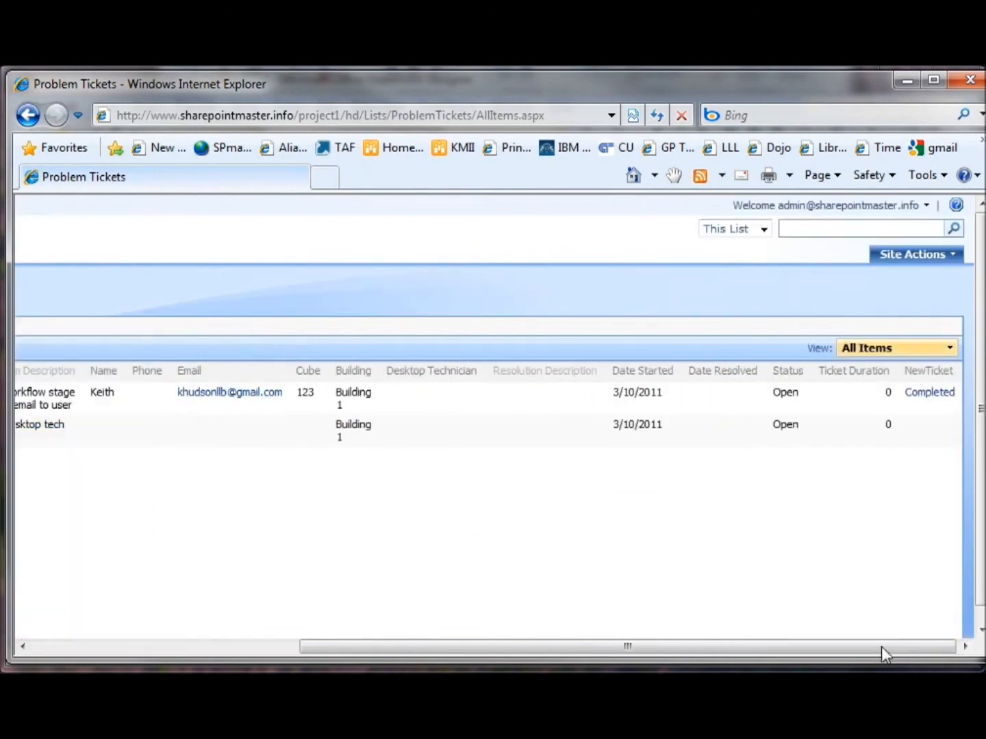
pyautogui.moveTo(930, 448)
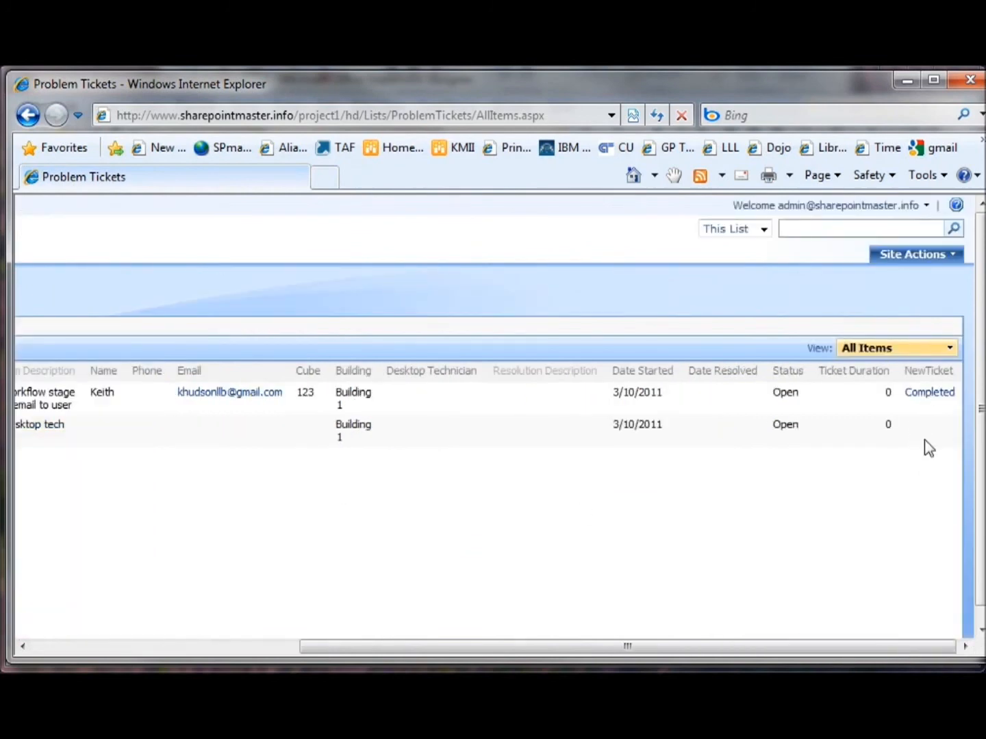
pyautogui.moveTo(870, 297)
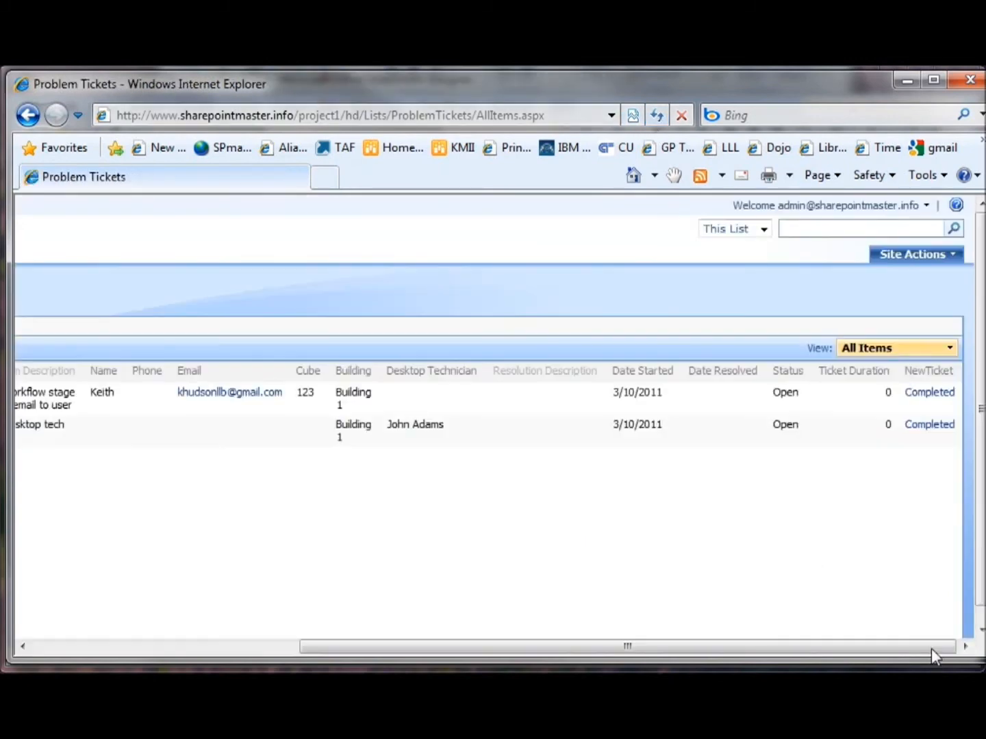
pyautogui.moveTo(192, 627)
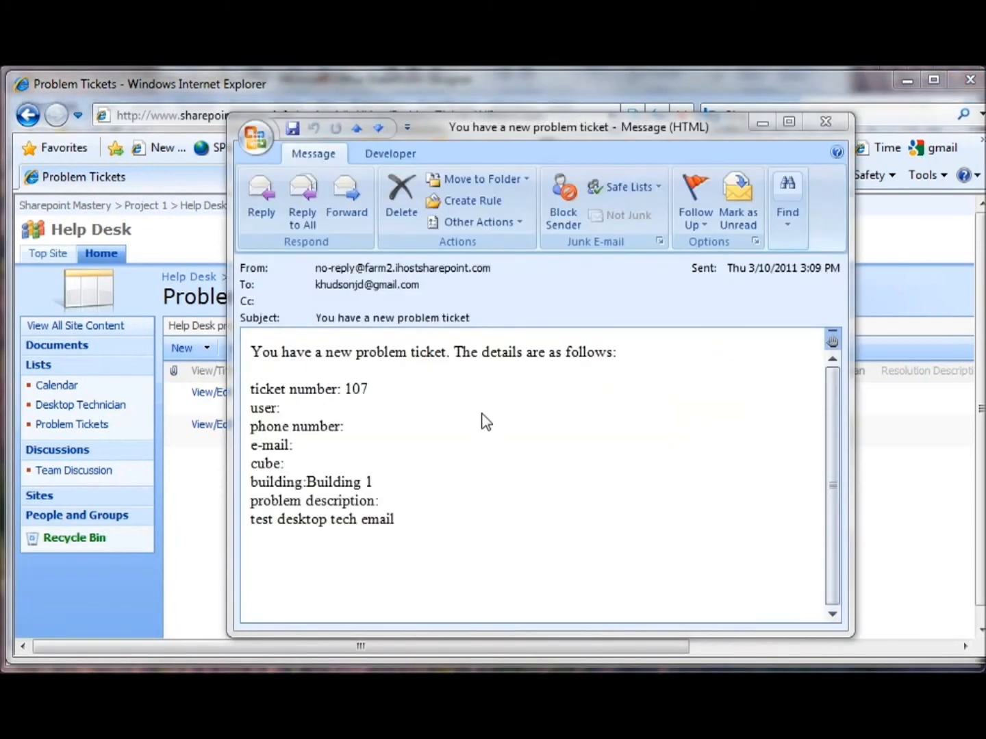
pyautogui.moveTo(496, 334)
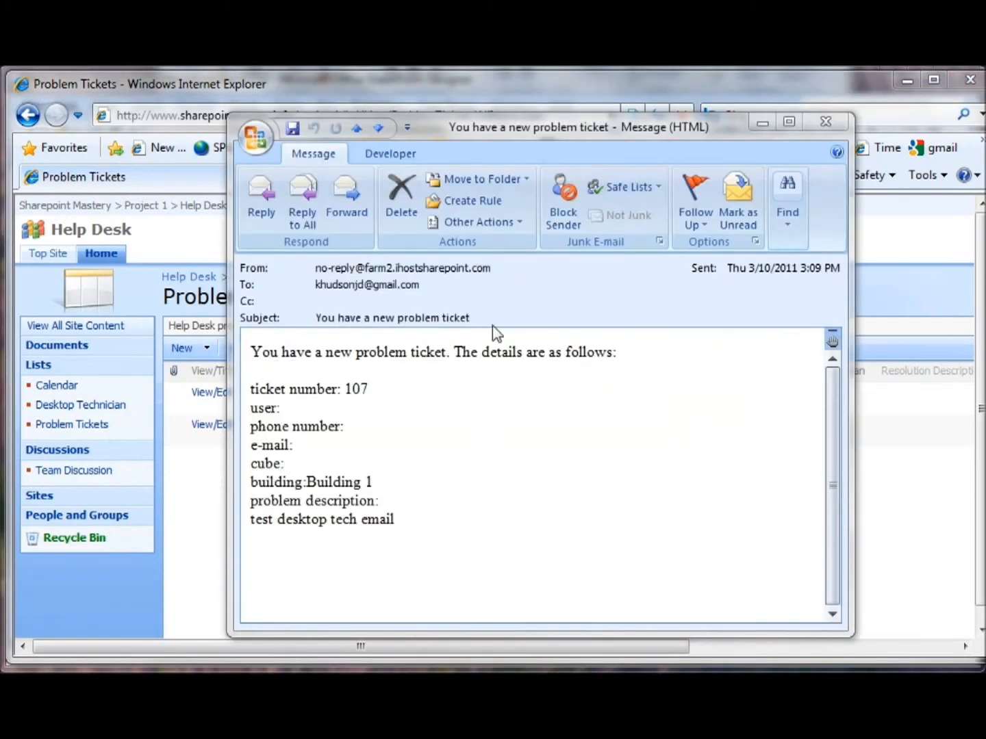
pyautogui.moveTo(386, 422)
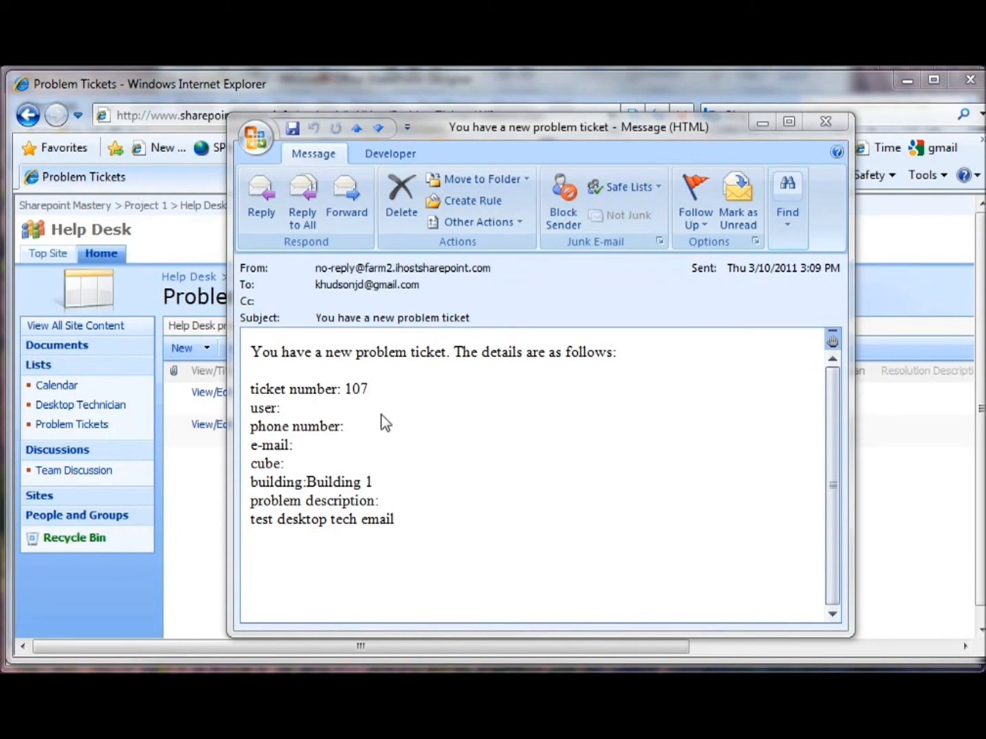
pyautogui.moveTo(351, 510)
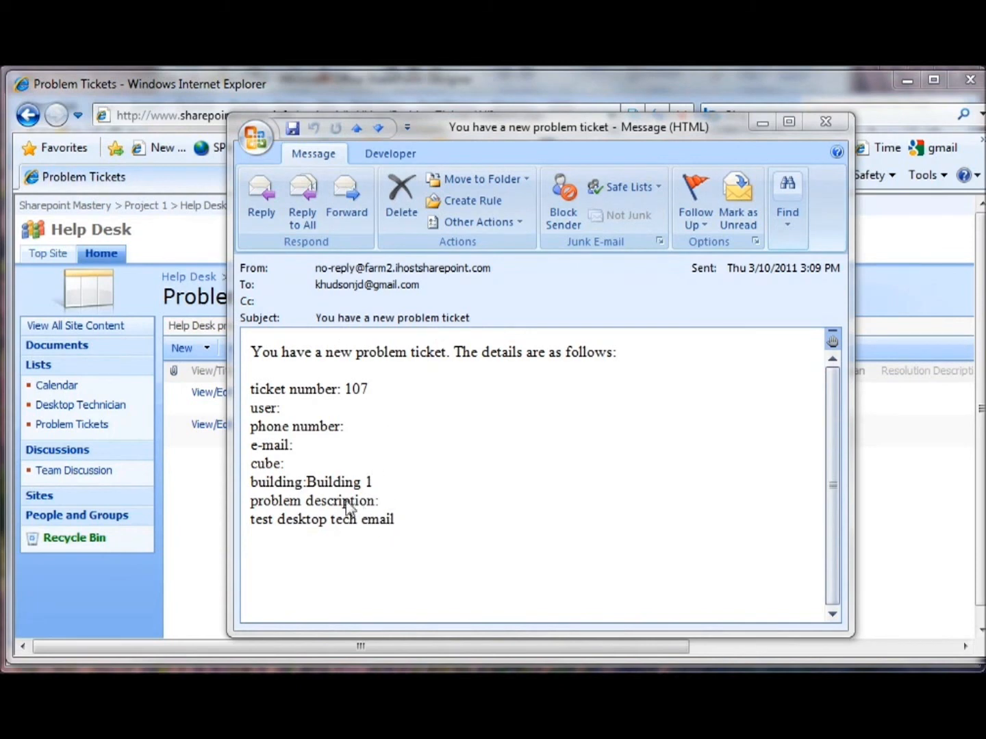
pyautogui.moveTo(288, 558)
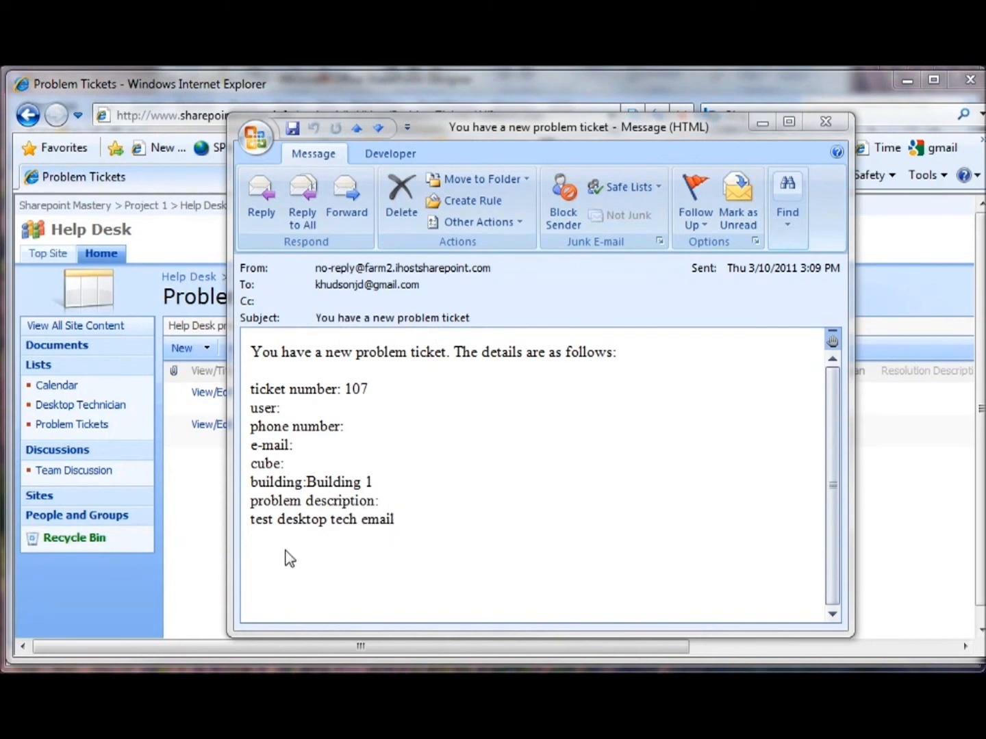
pyautogui.moveTo(331, 536)
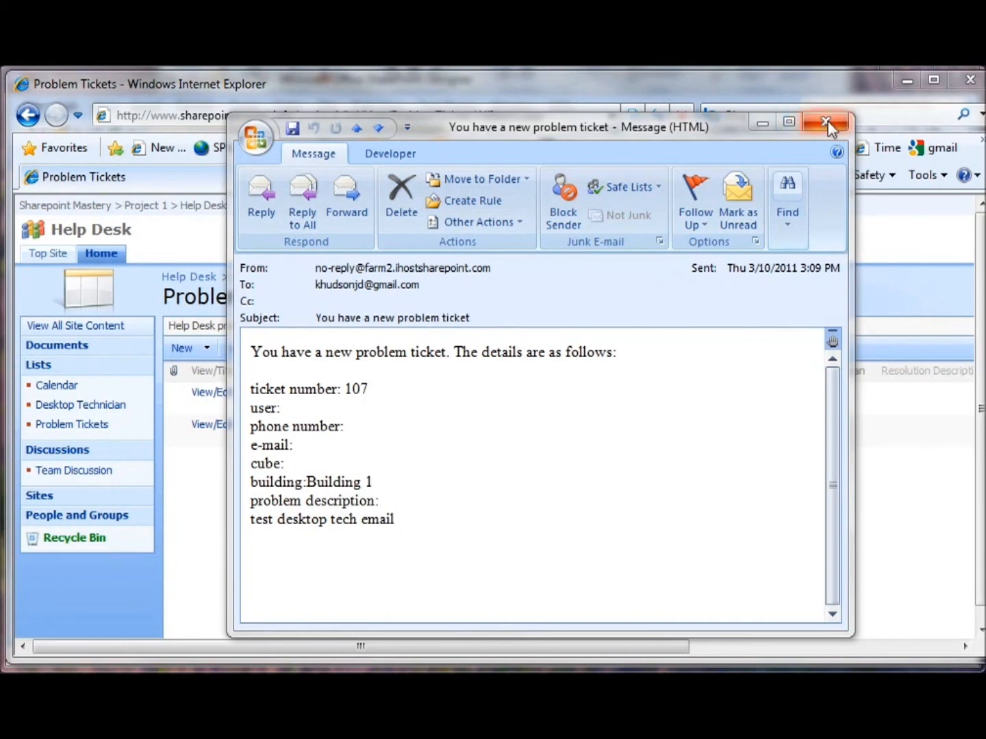
# - Close the ticket 107 notification email and bring up the Problem Tickets Settings menu
pyautogui.click(827, 123)
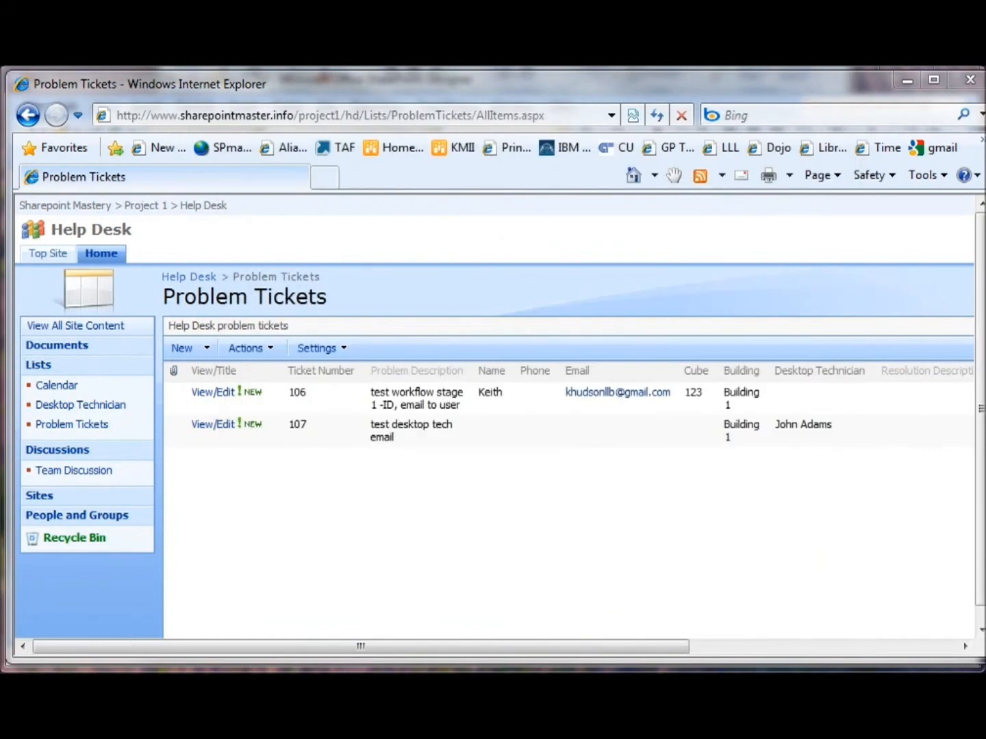
pyautogui.moveTo(355, 392)
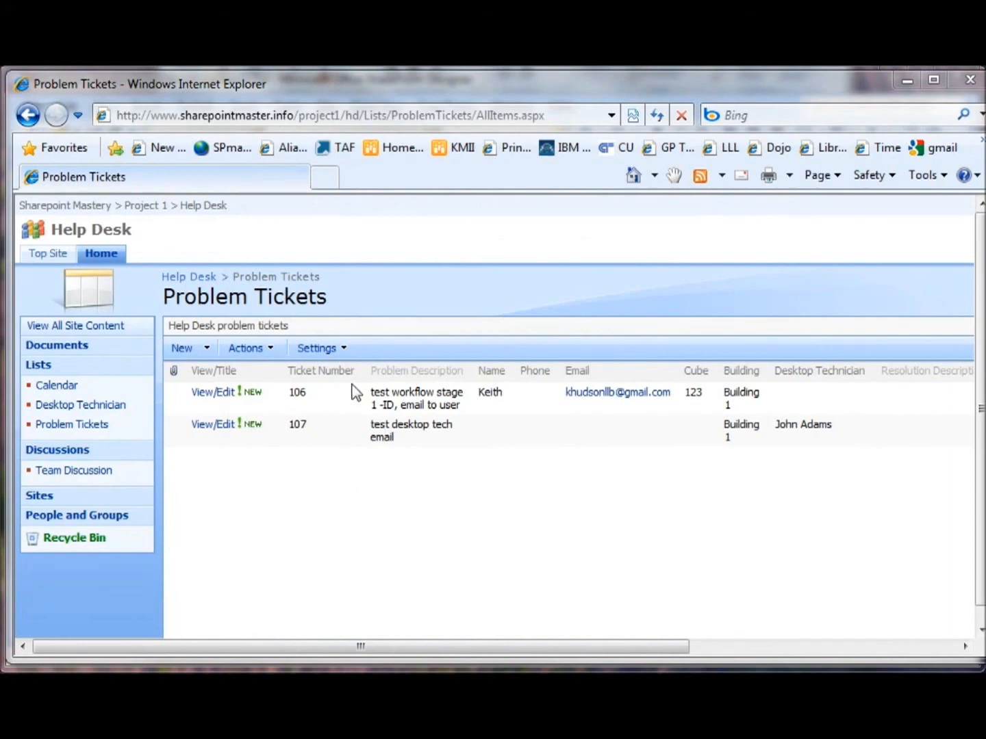
pyautogui.click(317, 347)
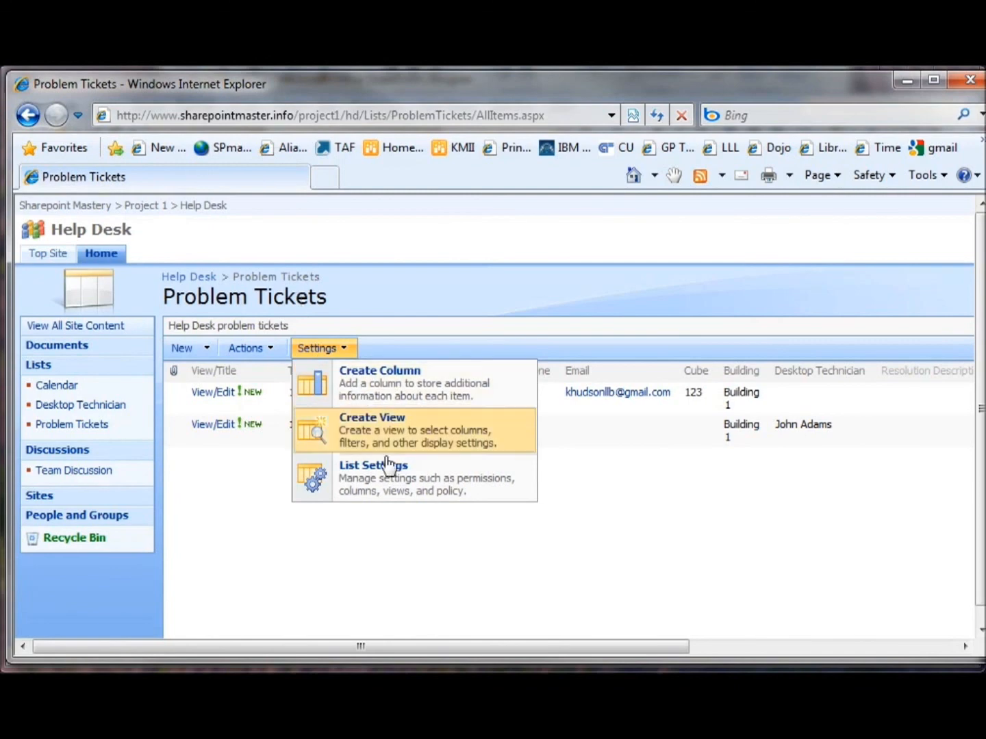
# - In List Settings, make the Problem Description column required
pyautogui.click(373, 466)
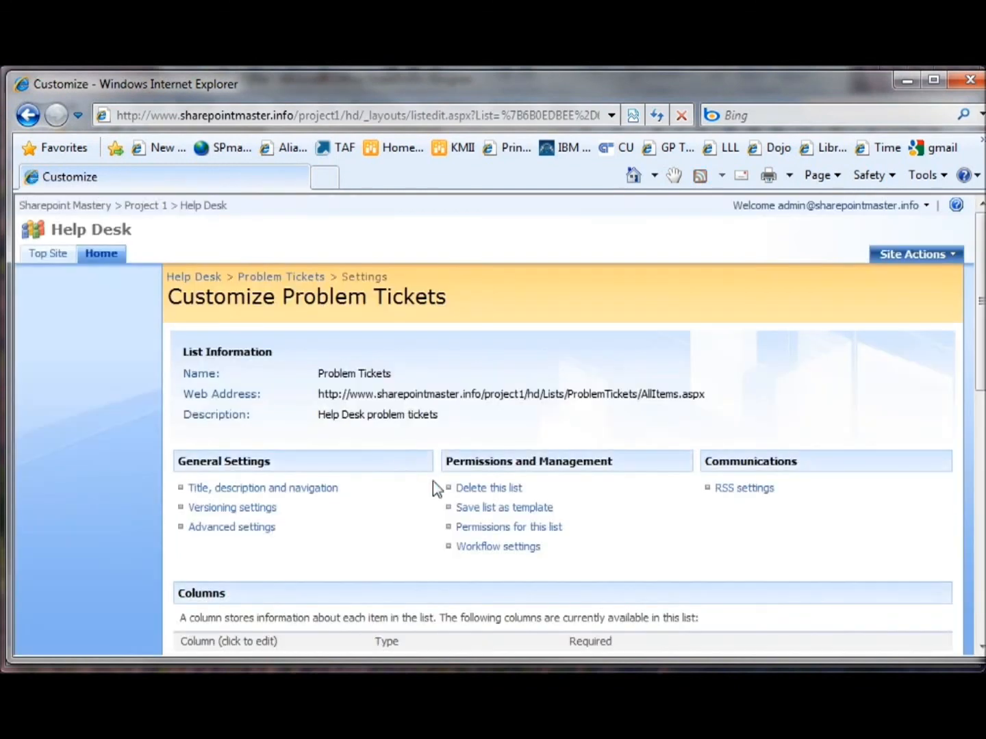
pyautogui.scroll(-3)
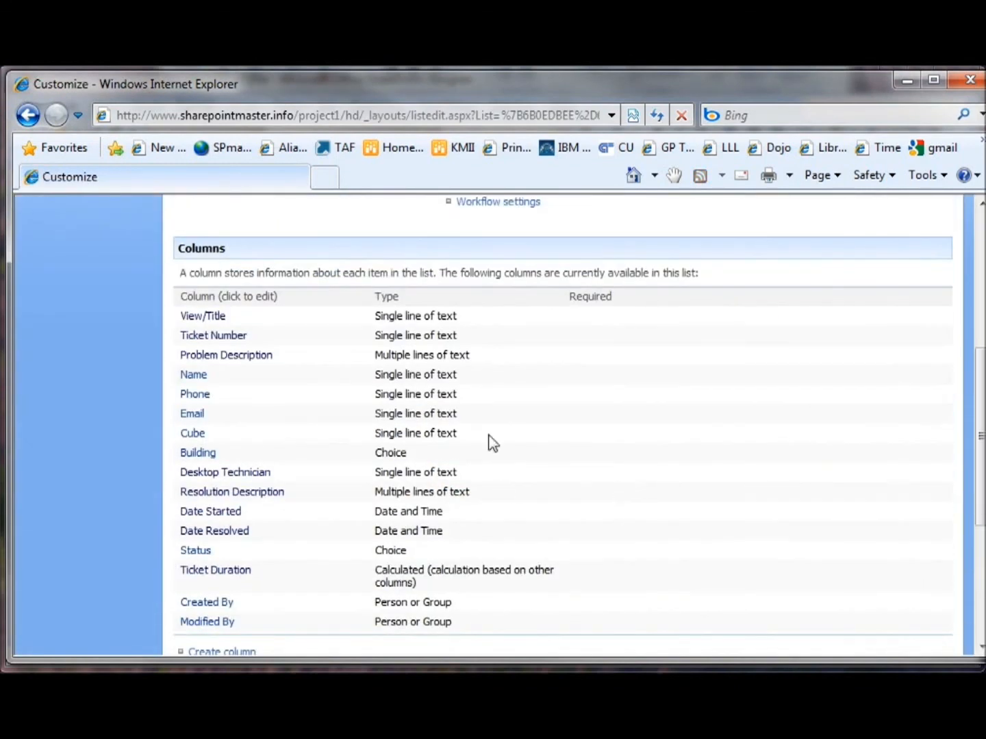
pyautogui.moveTo(236, 420)
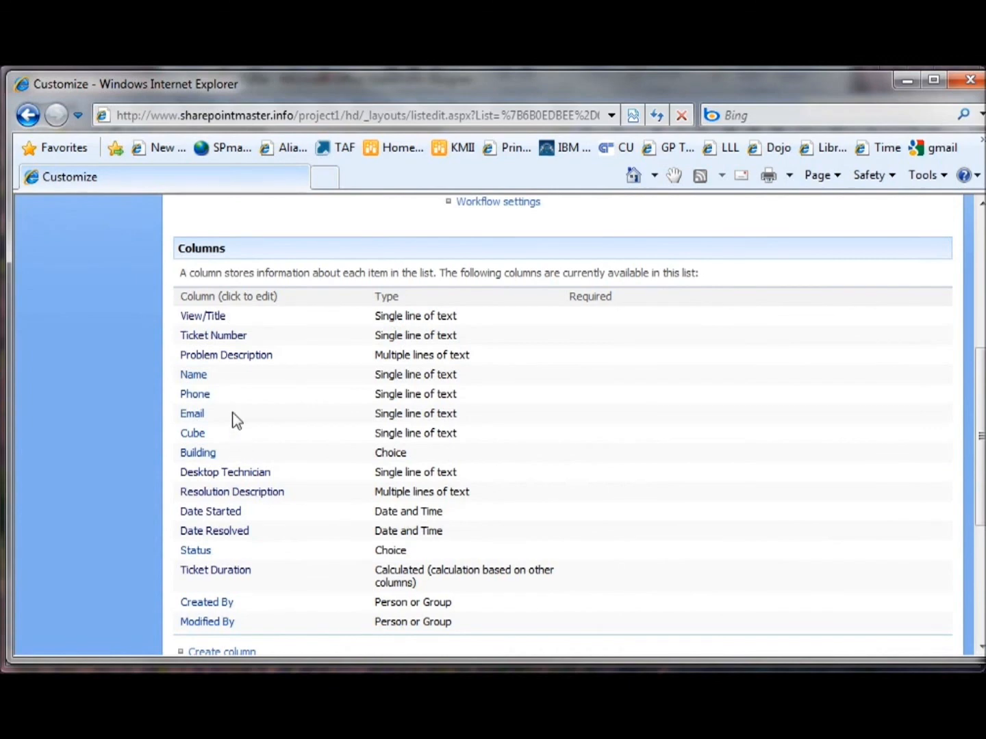
pyautogui.click(226, 355)
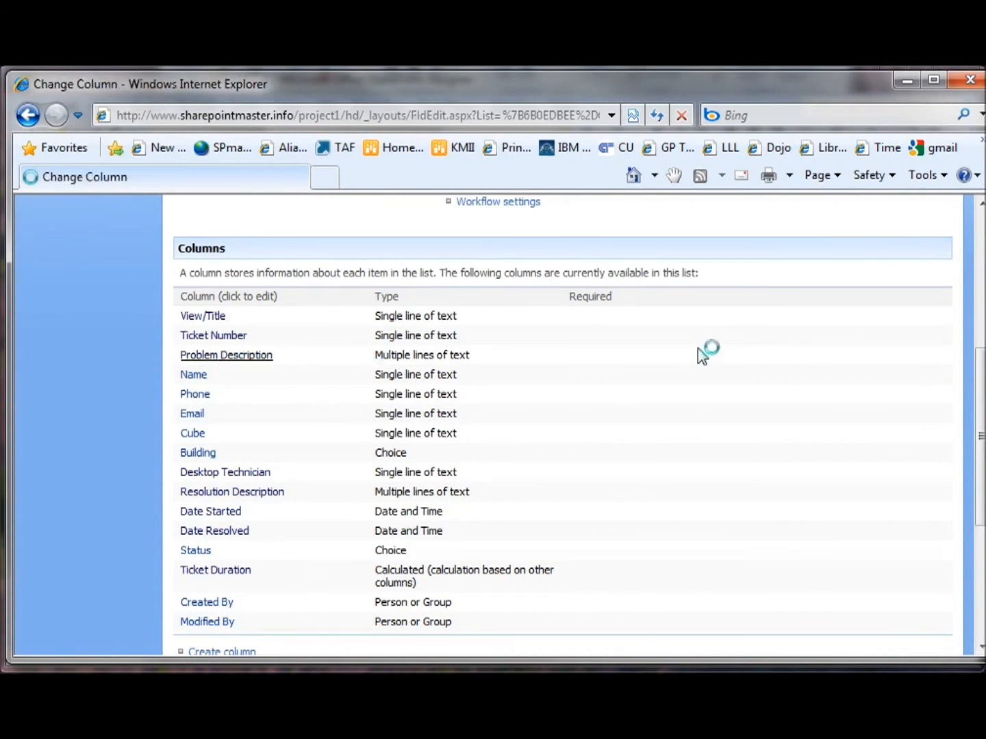
pyautogui.click(226, 355)
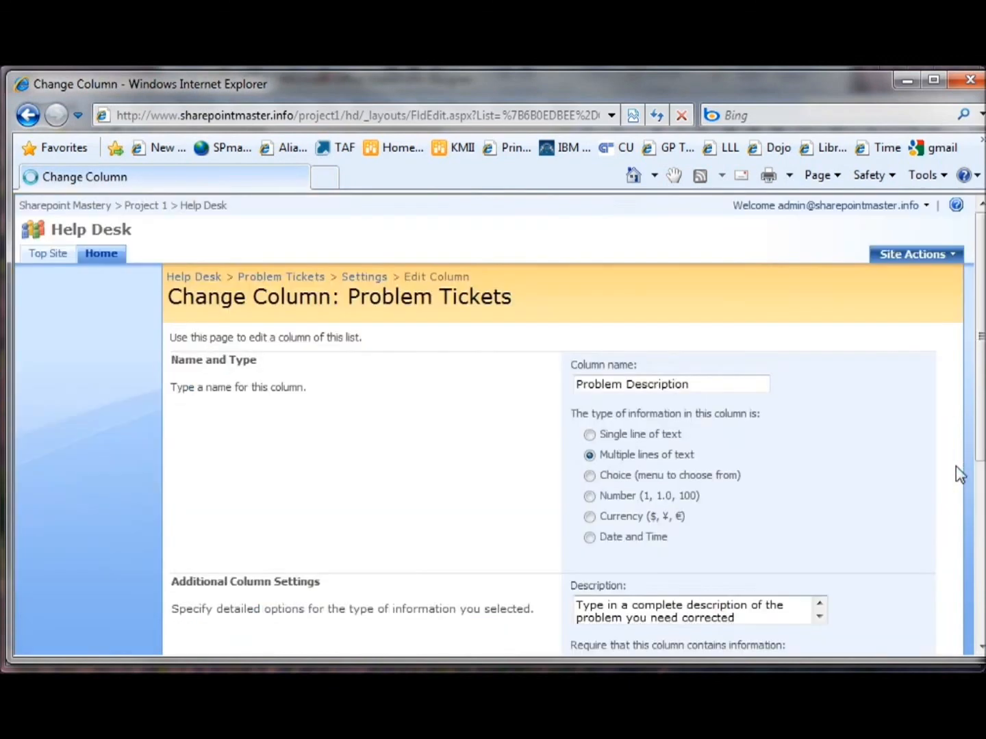
pyautogui.scroll(-3)
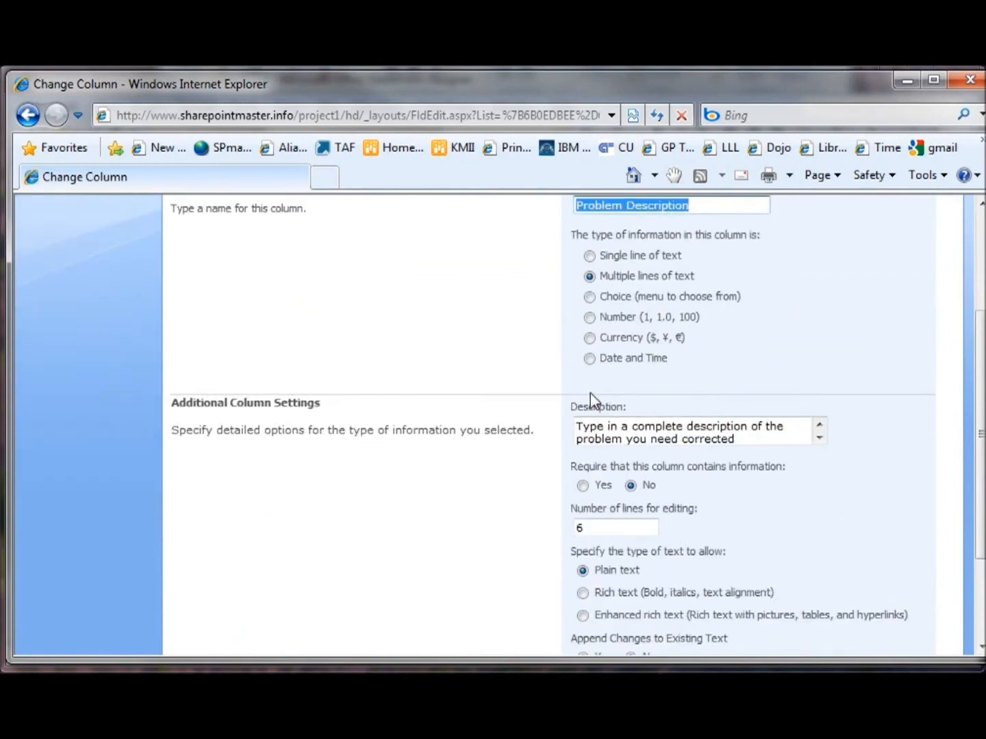
pyautogui.scroll(-3)
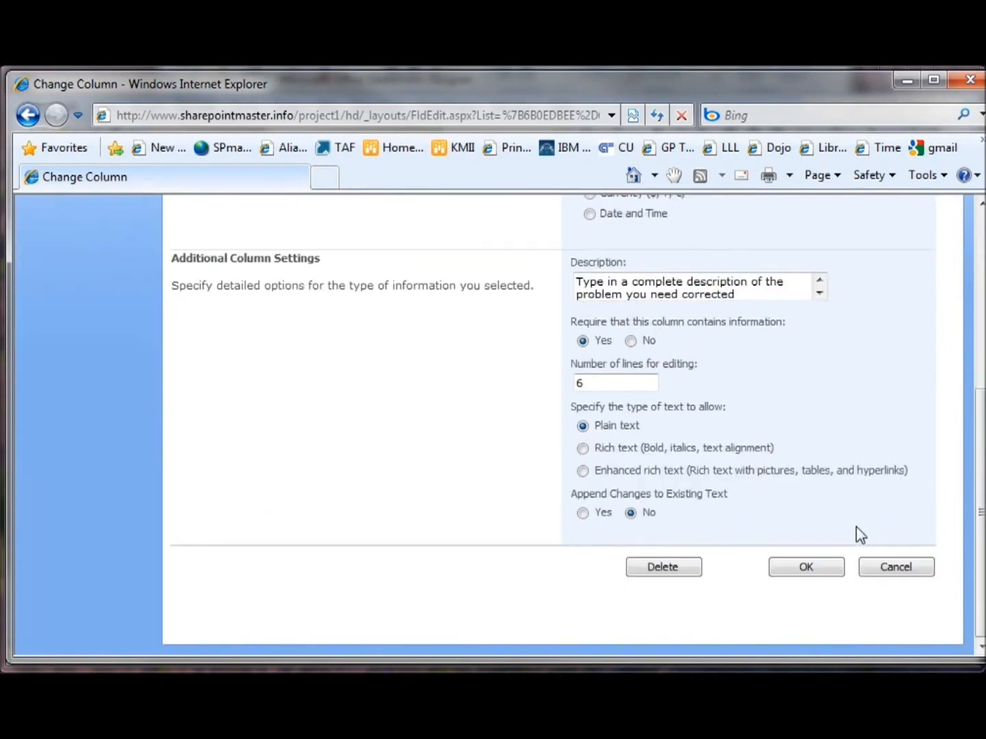
pyautogui.click(806, 567)
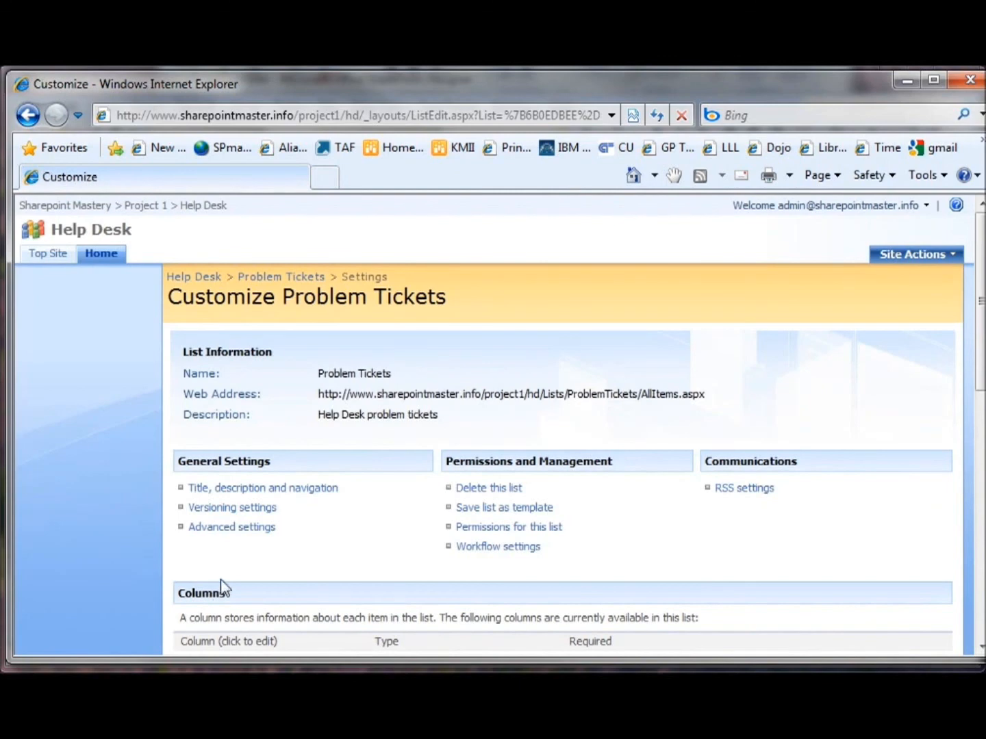
# - Set the Name column to require information
pyautogui.scroll(-3)
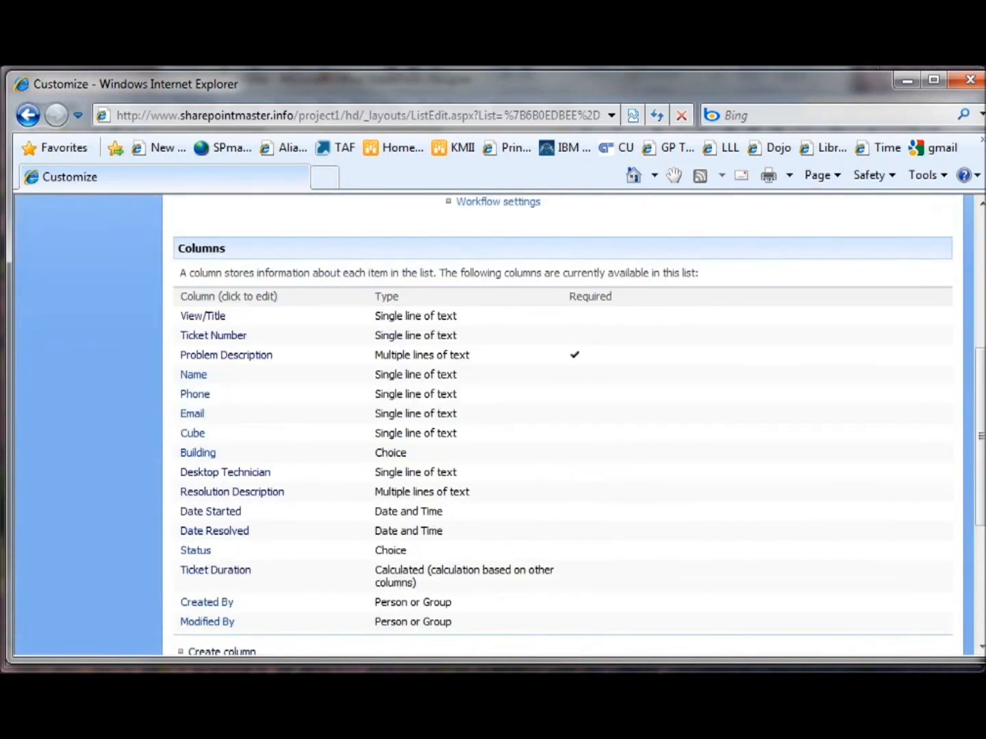
pyautogui.click(193, 375)
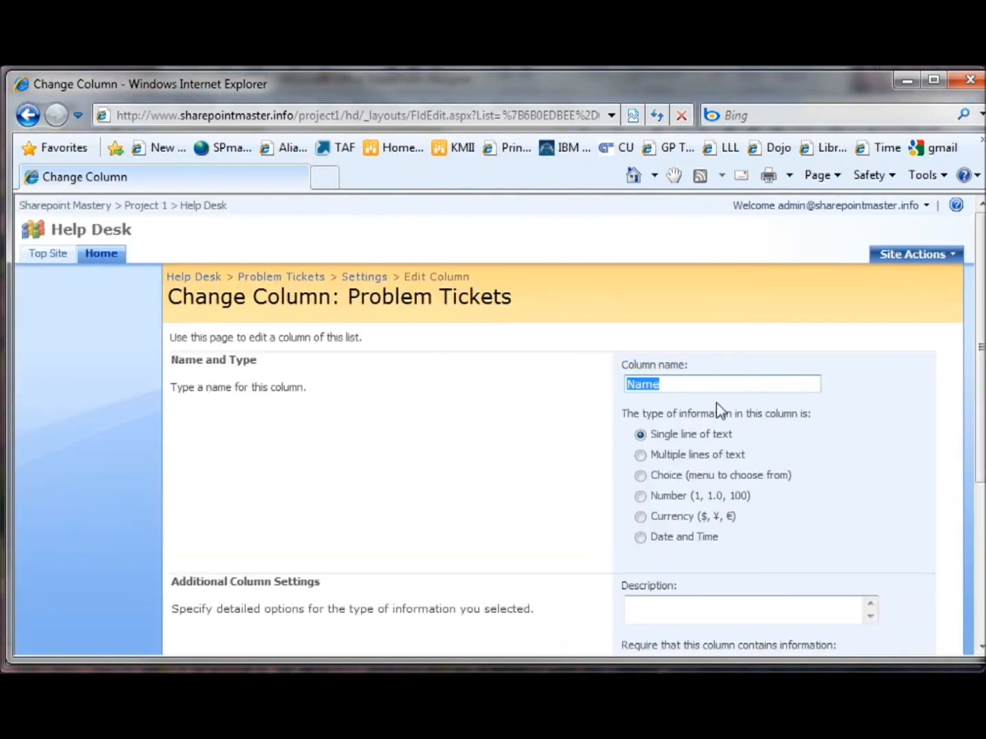
pyautogui.scroll(-3)
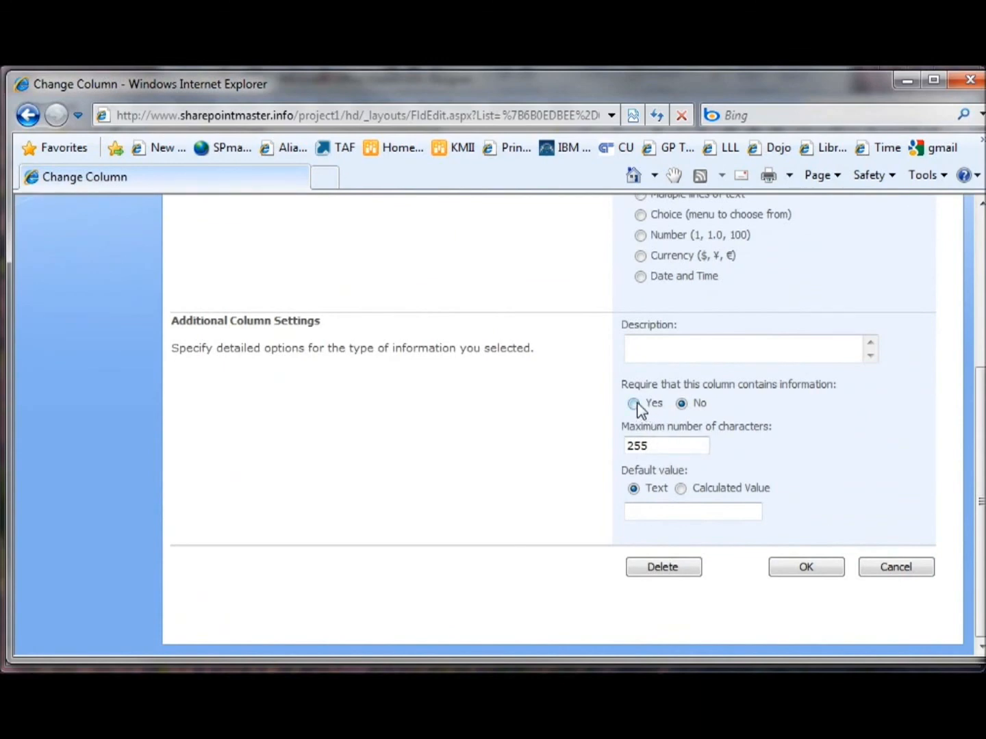
pyautogui.click(633, 403)
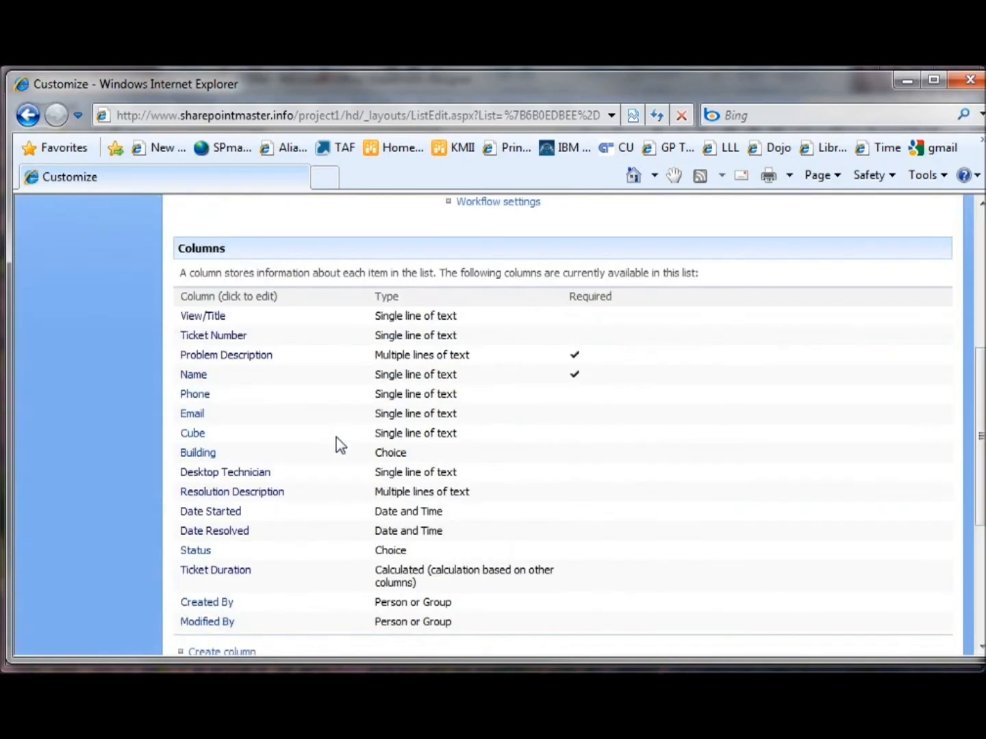
pyautogui.moveTo(199, 404)
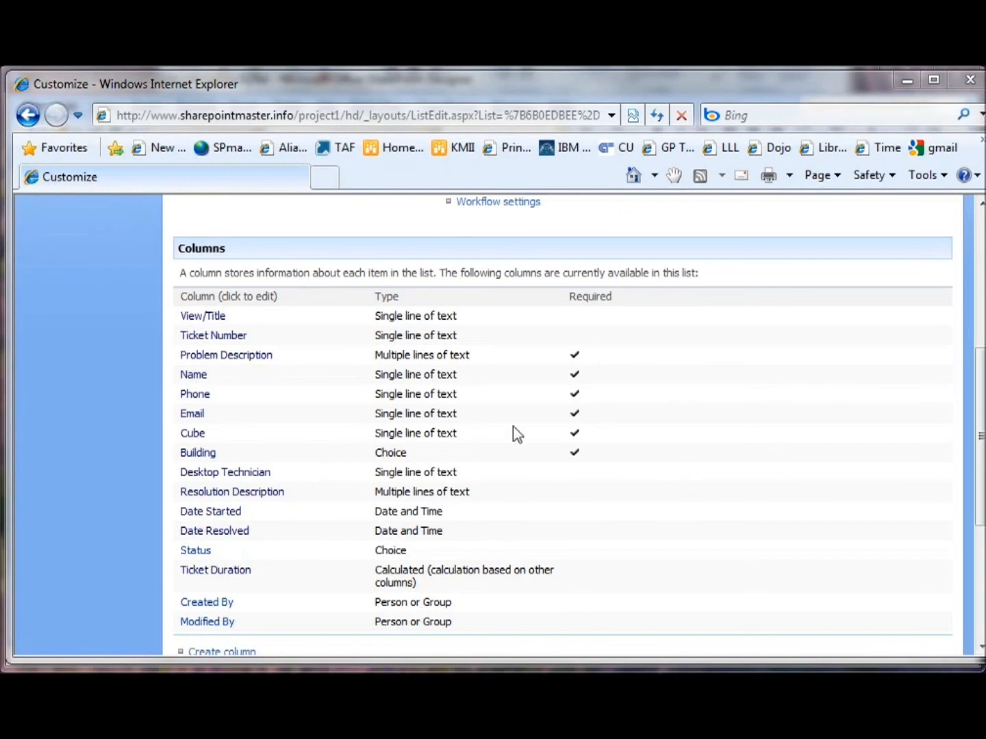
pyautogui.moveTo(448, 519)
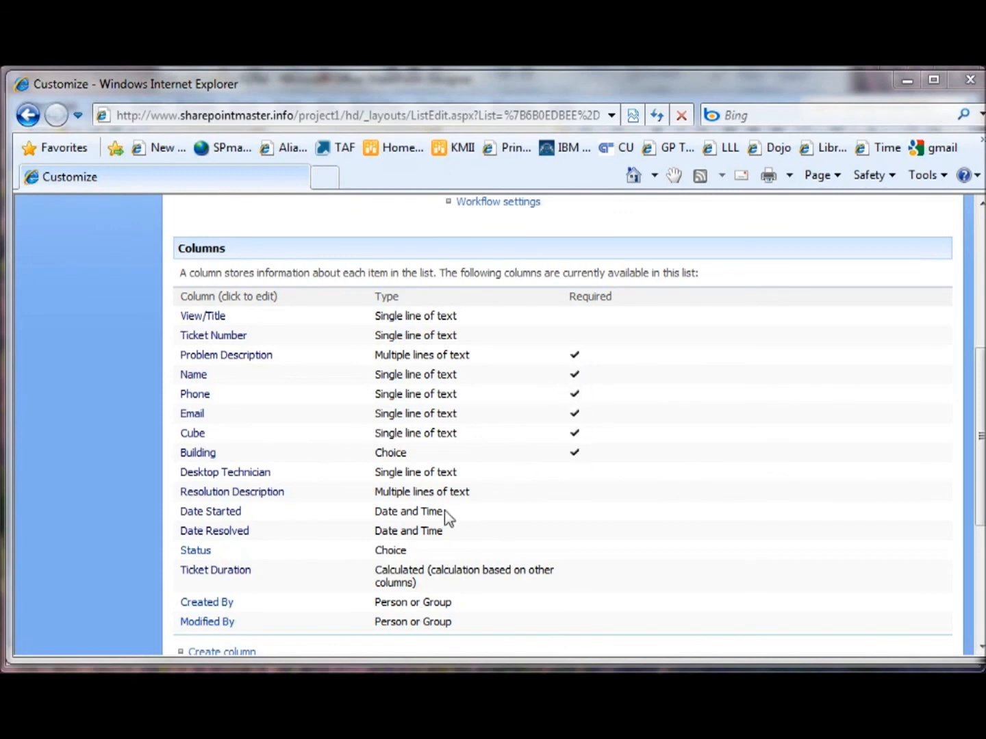